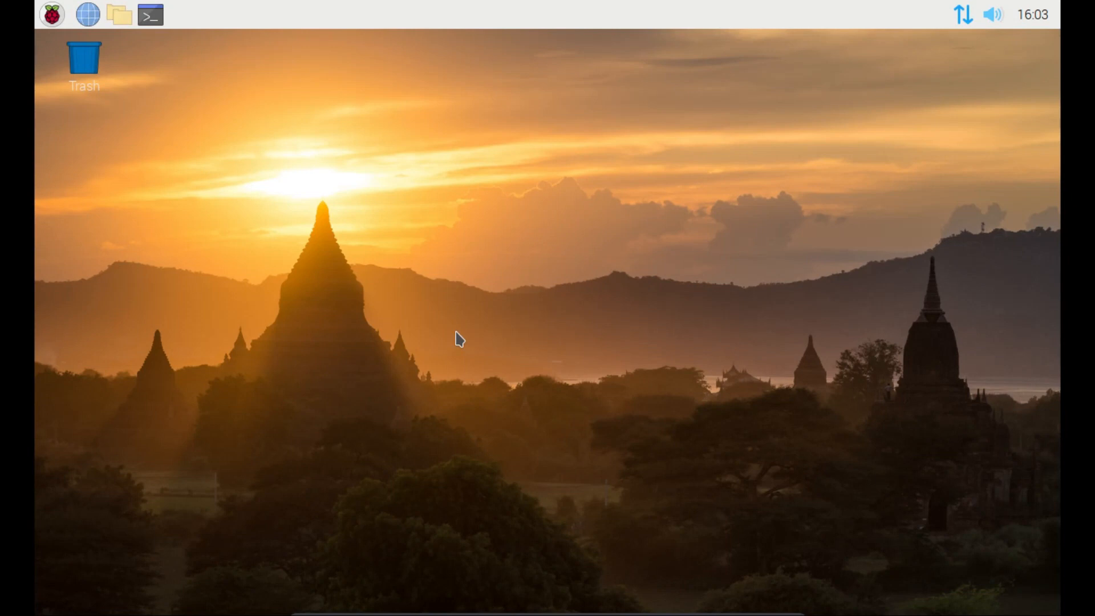
mouse_move(50, 14)
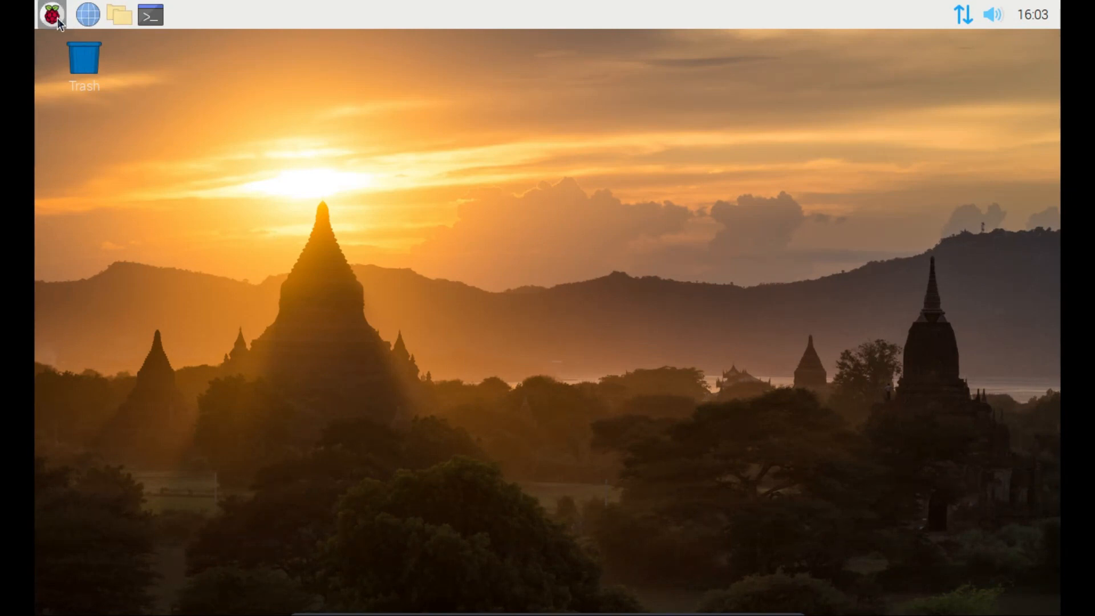
Open and dismiss the applications menu, then launch a new LXTerminal window
click(50, 14)
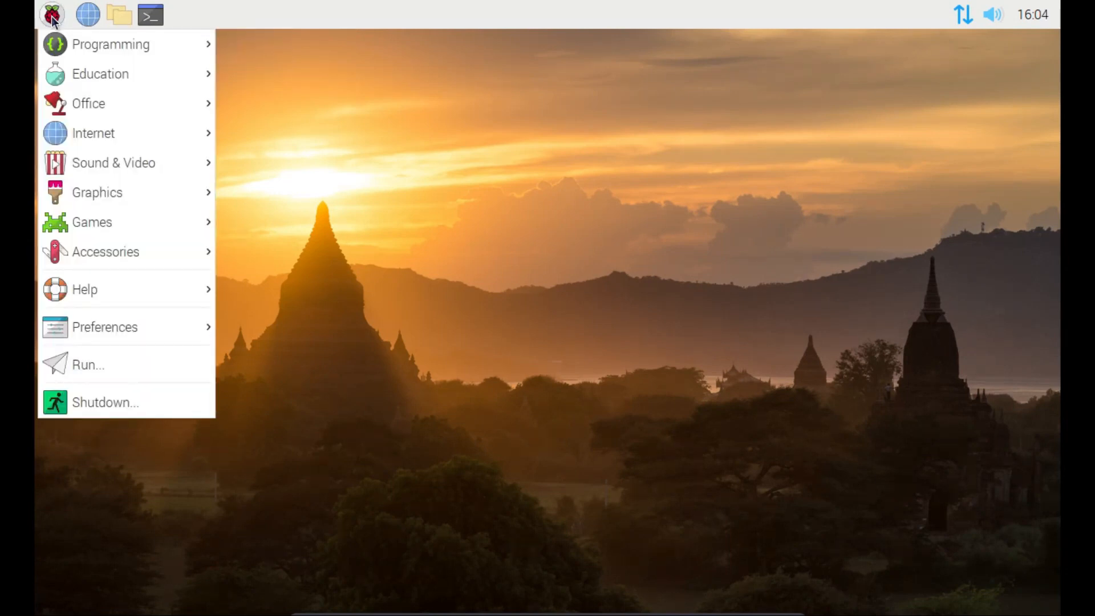
mouse_move(87, 103)
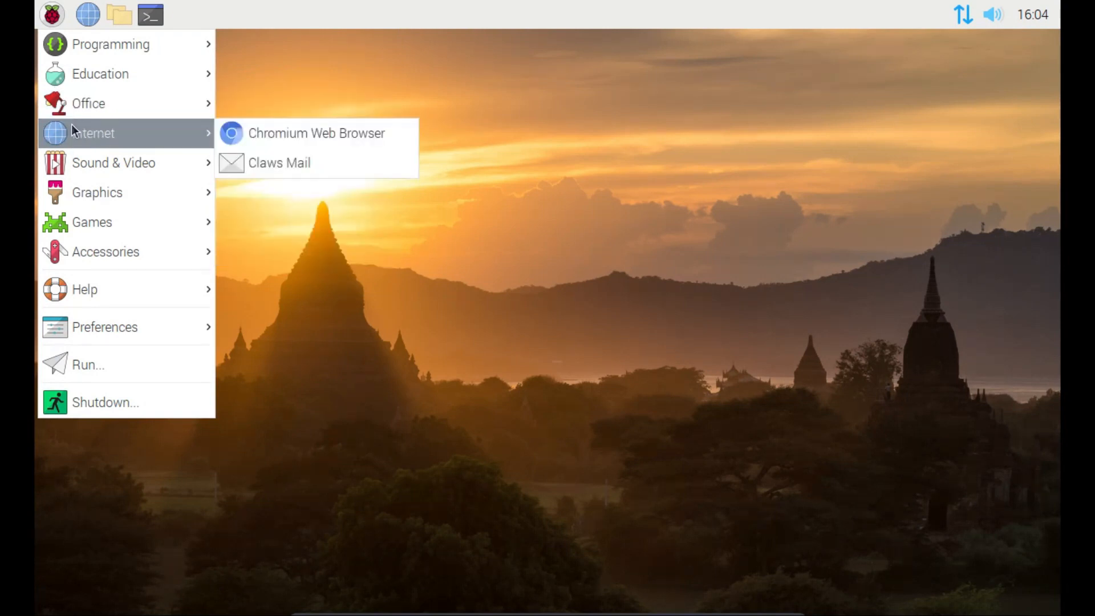
mouse_move(106, 252)
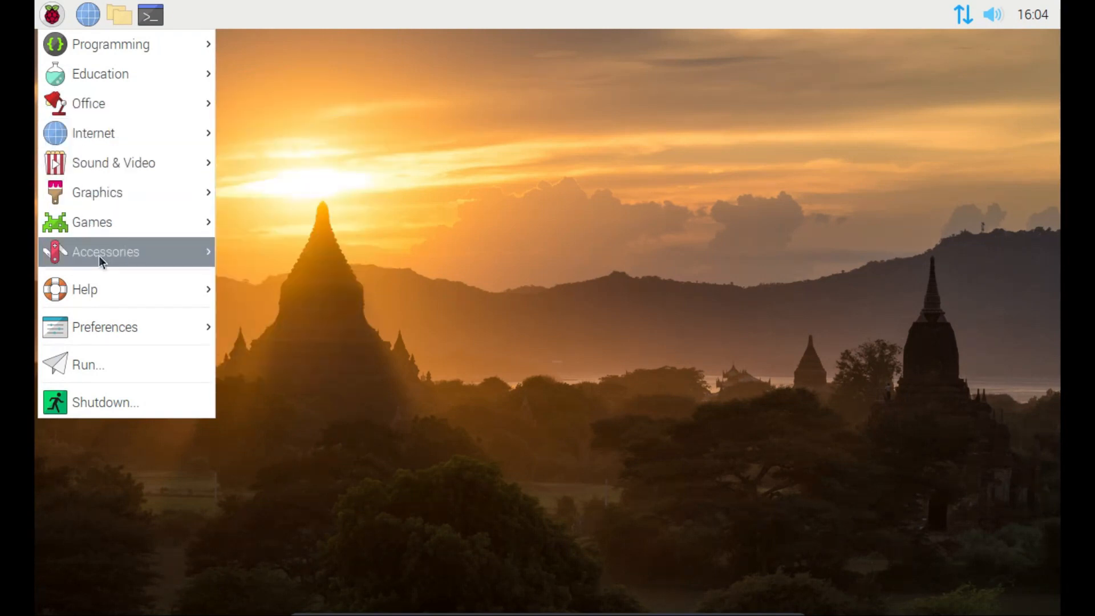
mouse_move(52, 25)
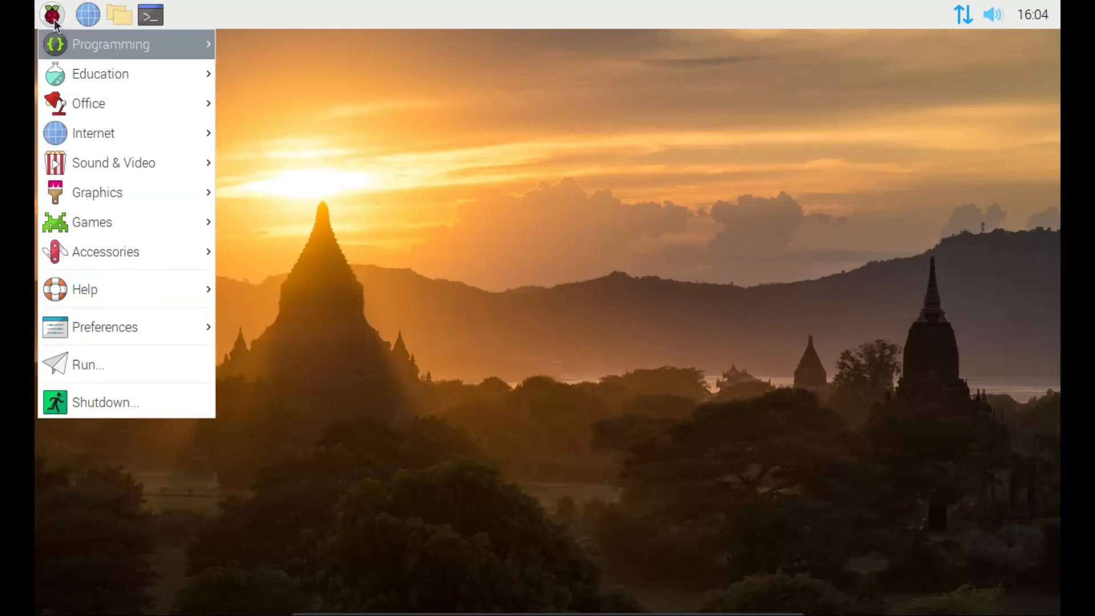
click(132, 146)
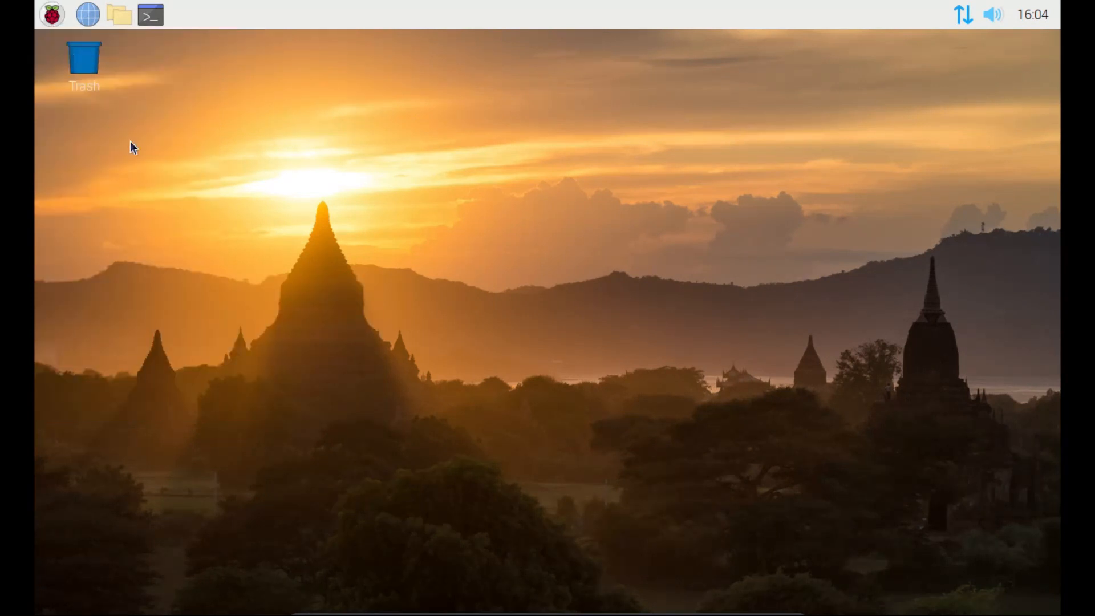
mouse_move(237, 206)
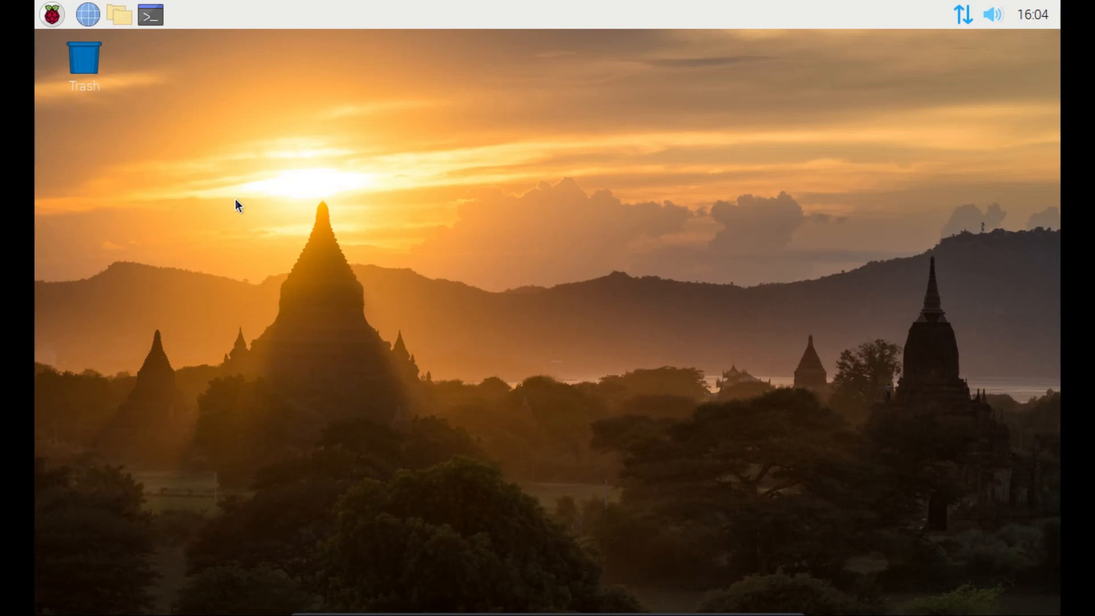
mouse_move(185, 57)
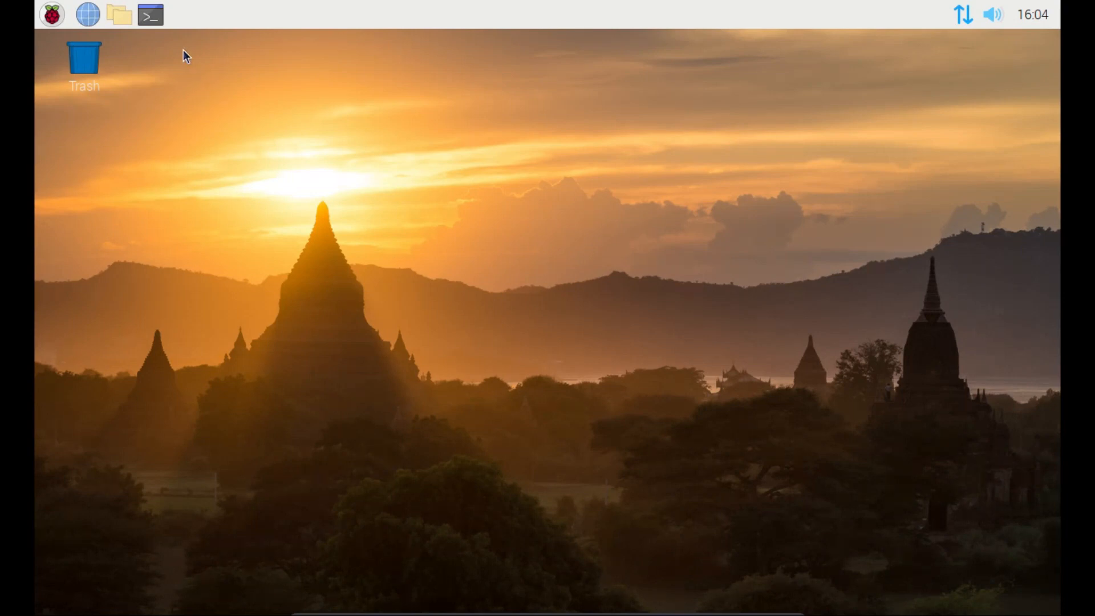
mouse_move(149, 15)
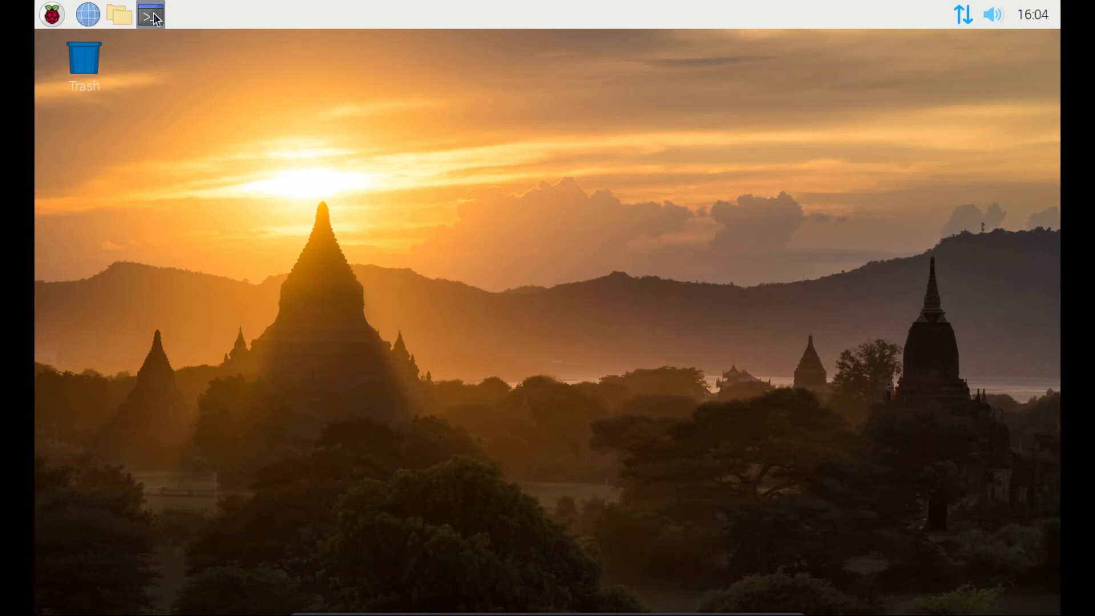
click(151, 15)
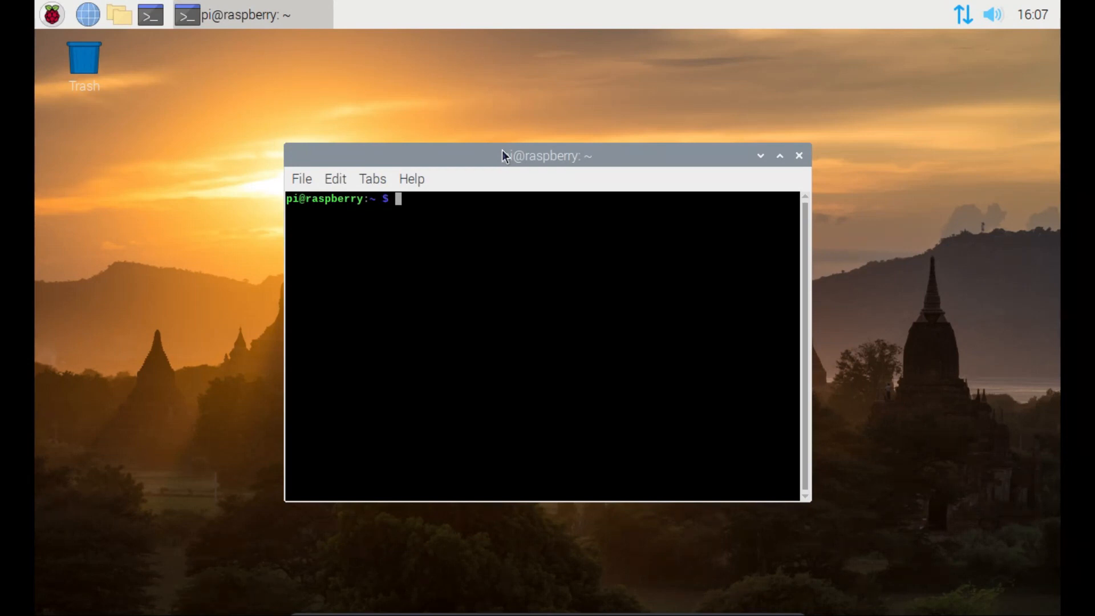
Run 'sudo apt update' to refresh the package lists
text(sudo)
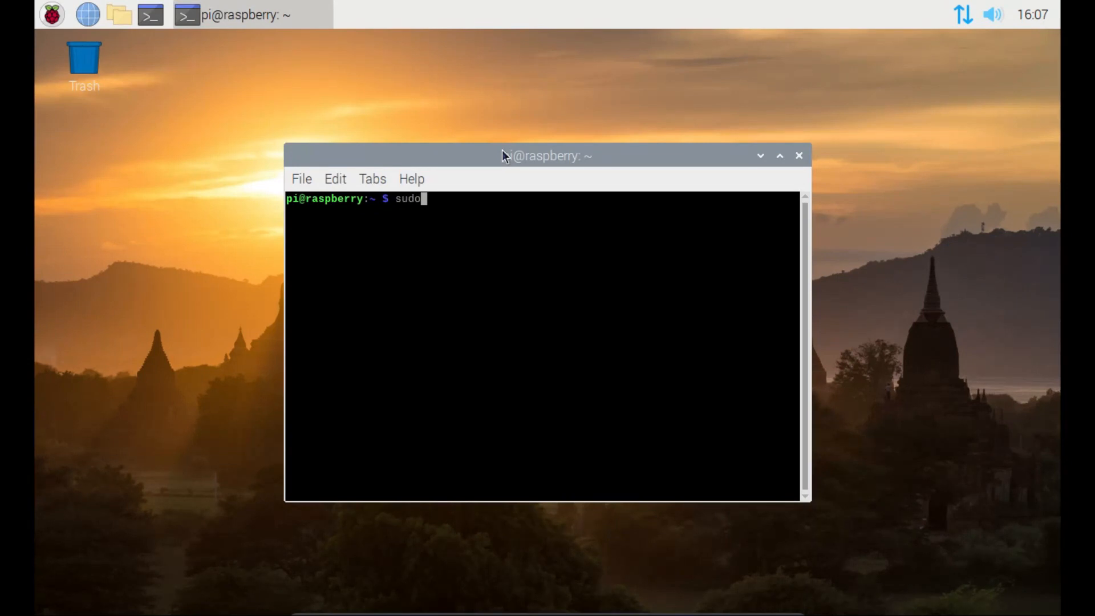
text(apt)
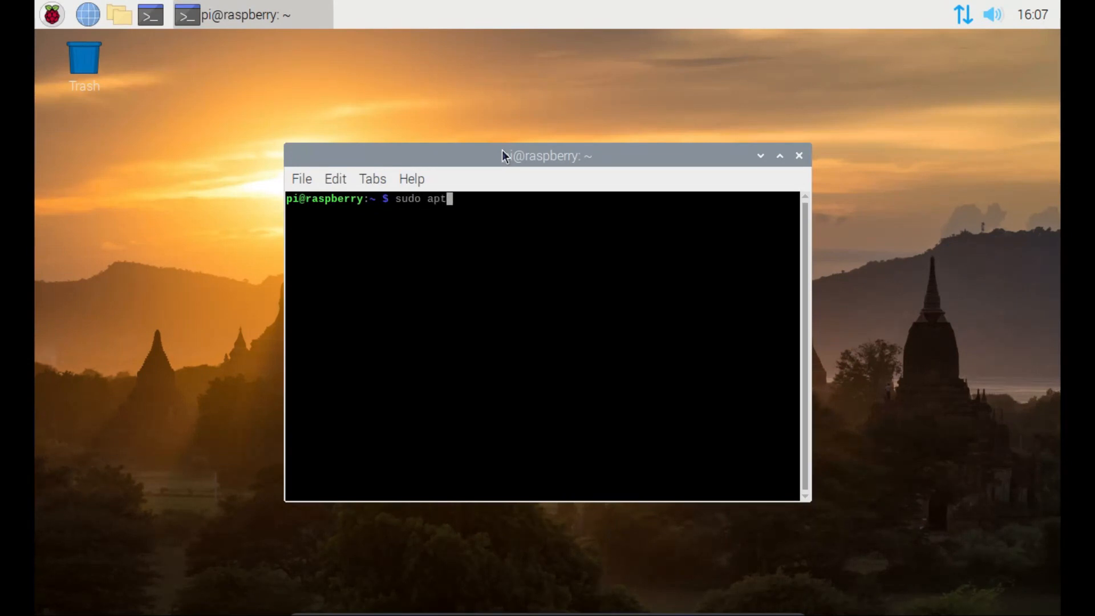
text(update)
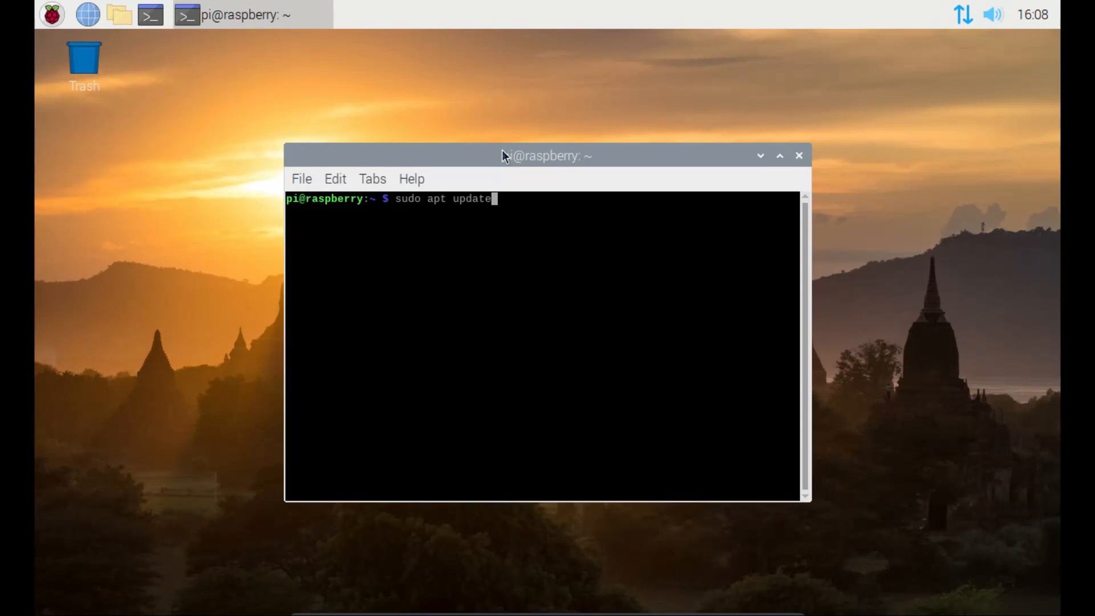
key(Return)
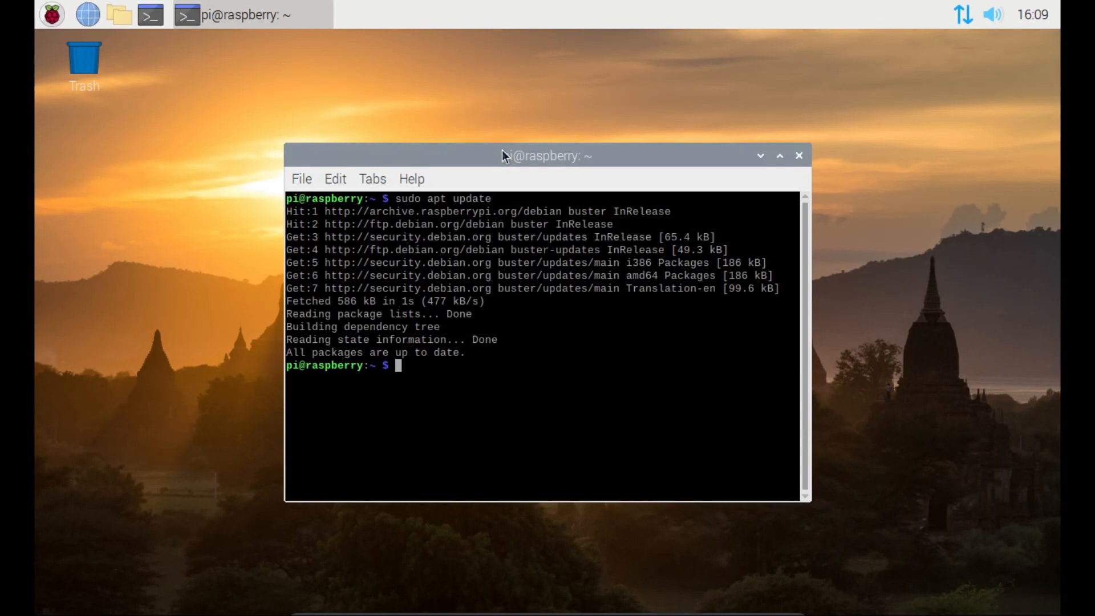
Search the package lists for qsstv with 'apt search qsstv'
text(ap)
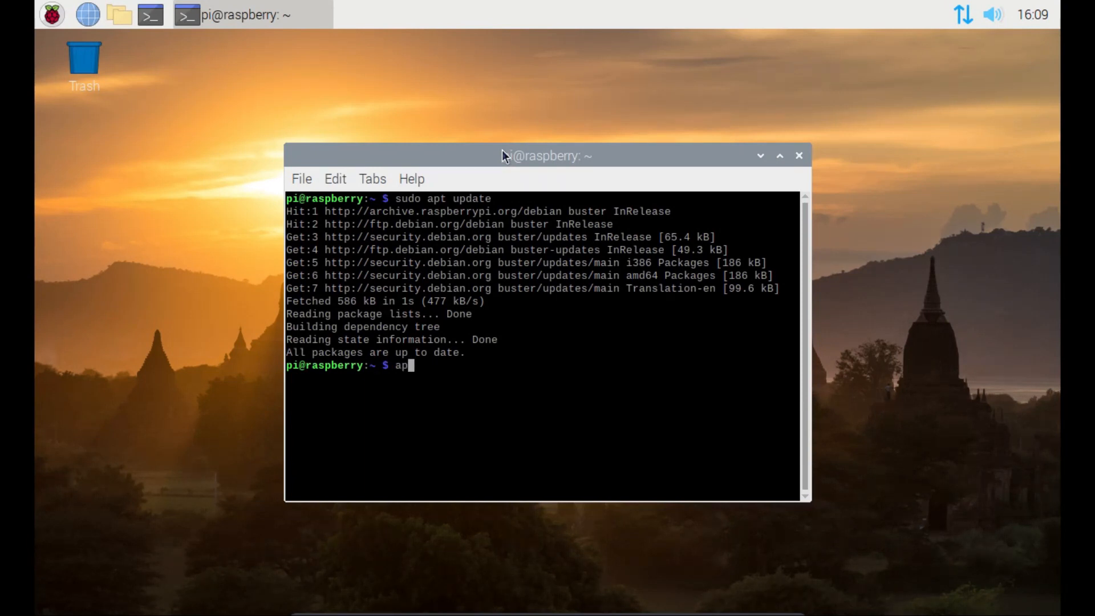
text(t)
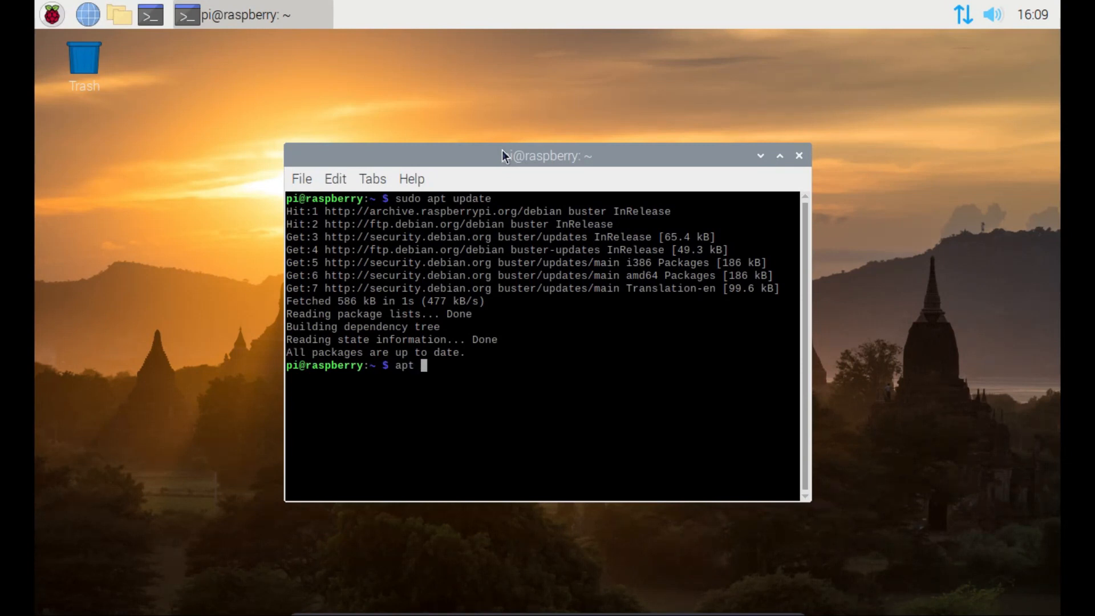
text(search)
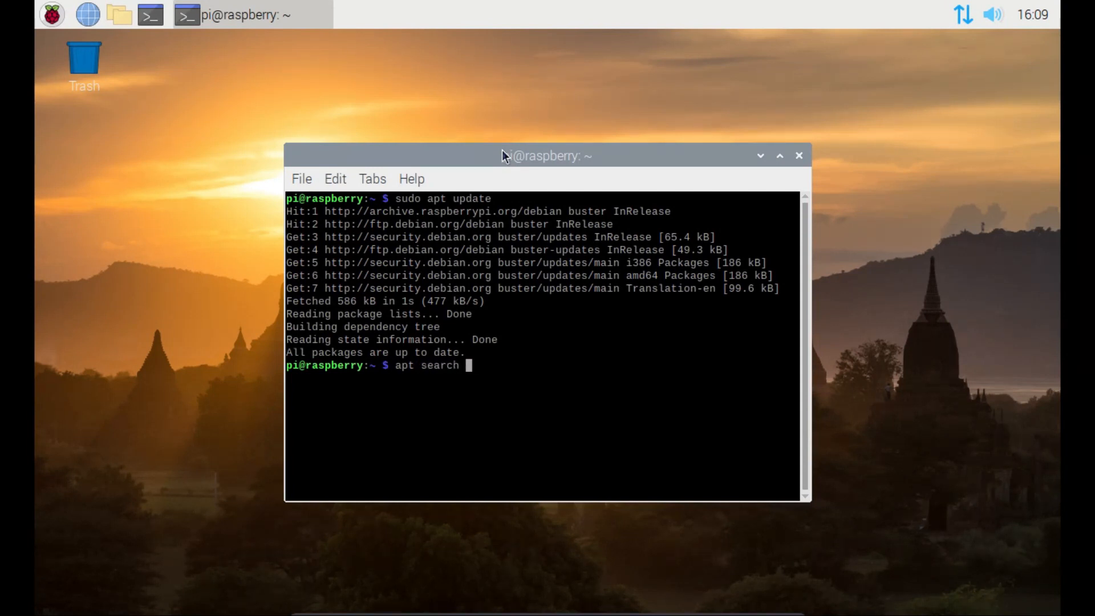
text(qsstv)
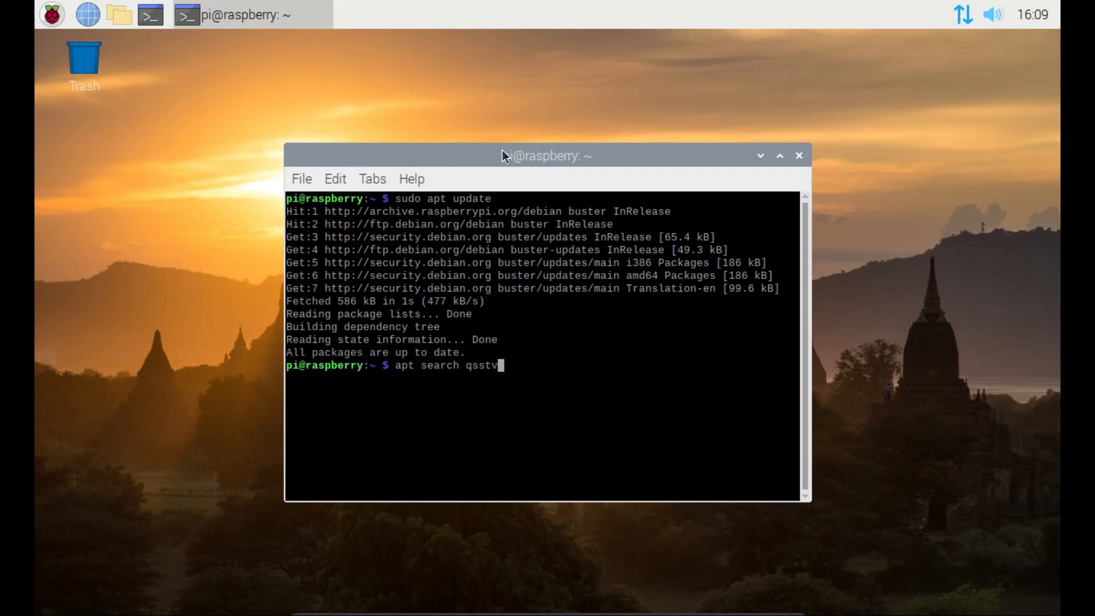
key(Return)
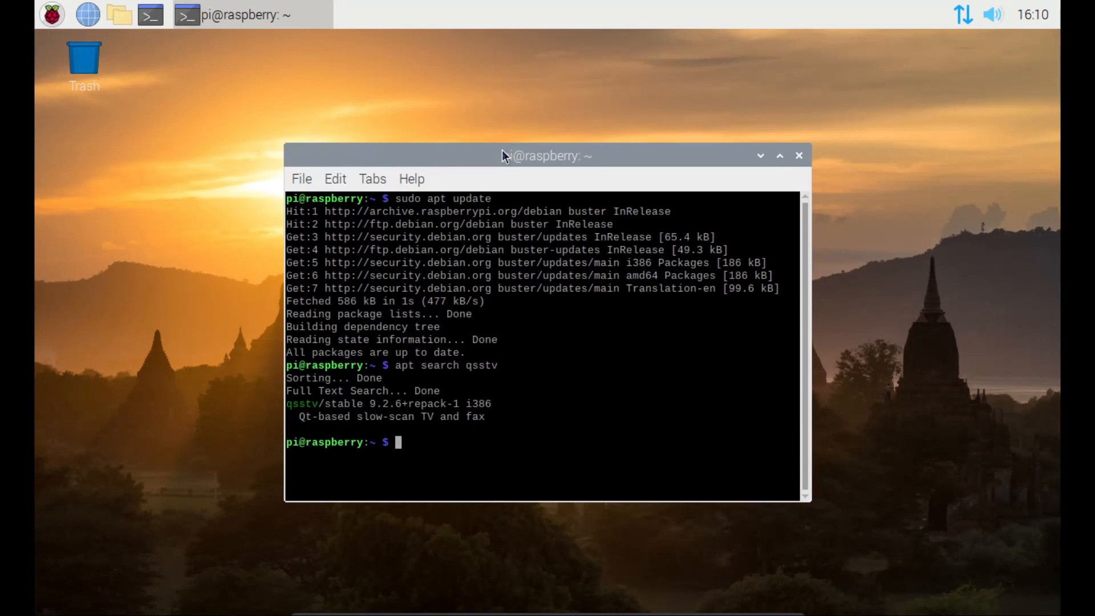
Try 'apt install qsstv' without sudo, hitting a dpkg lock permission error
text(apt install)
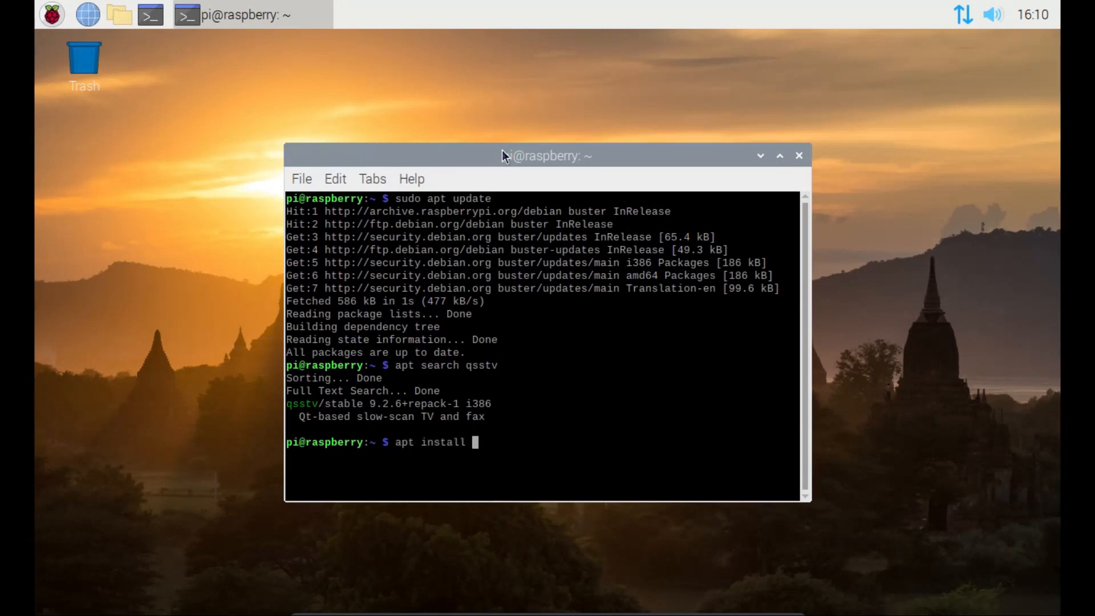
text(qsstv)
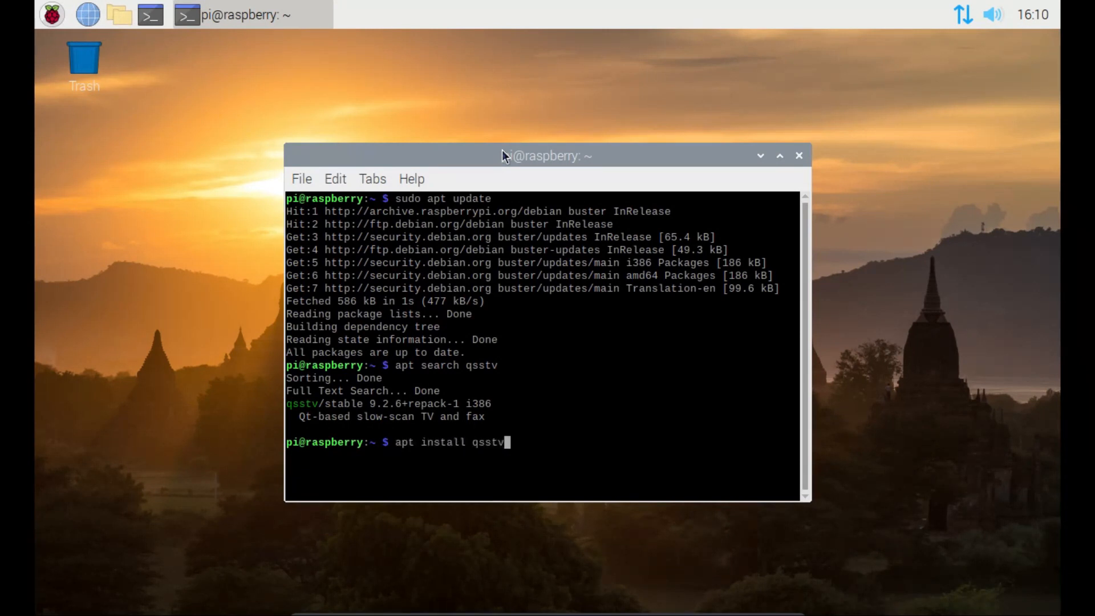
key(Return)
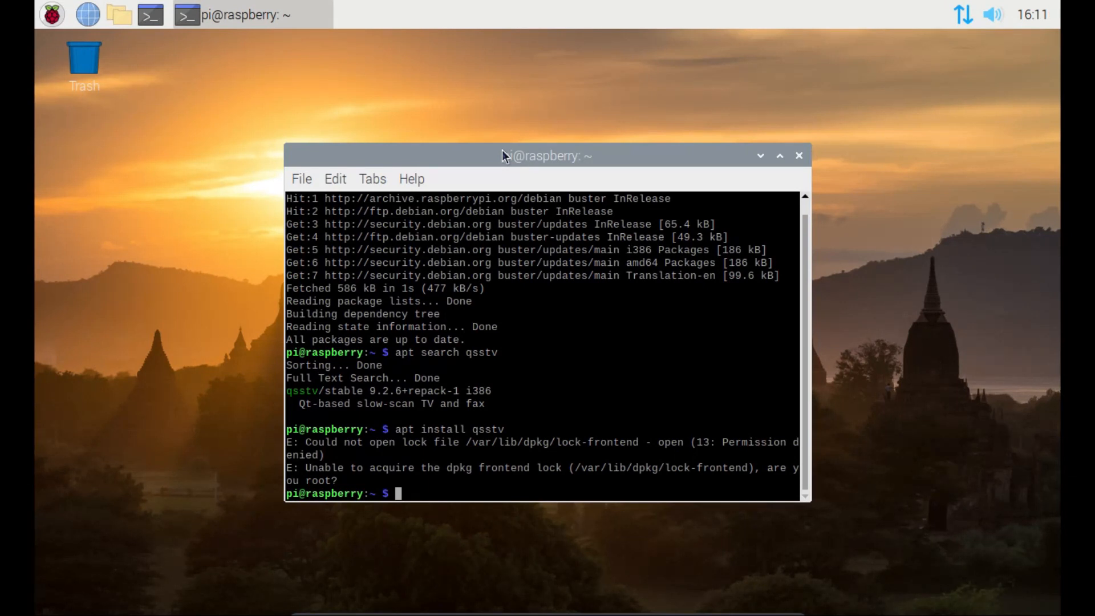
Install qsstv 9.2.6 and libhamlib2 by running 'sudo apt install qsstv'
text(sudo)
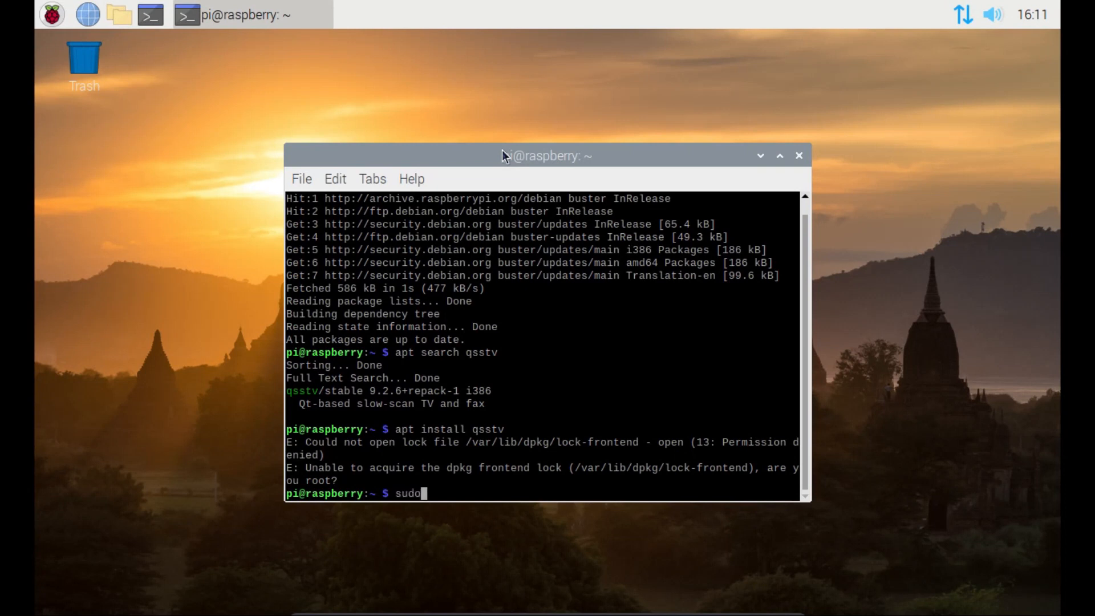
text(apt)
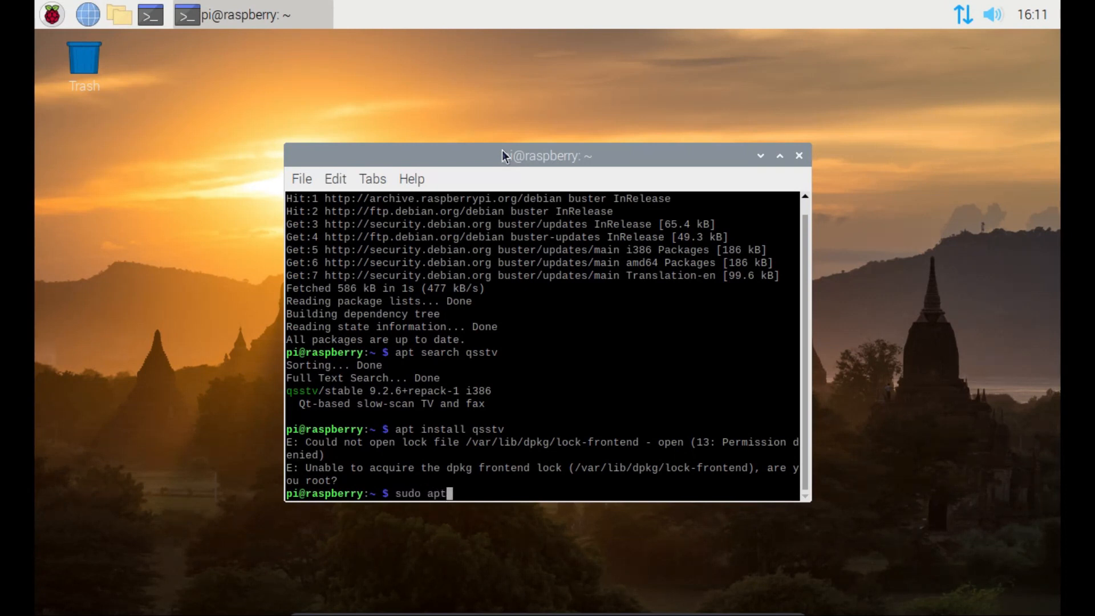
text(install qss)
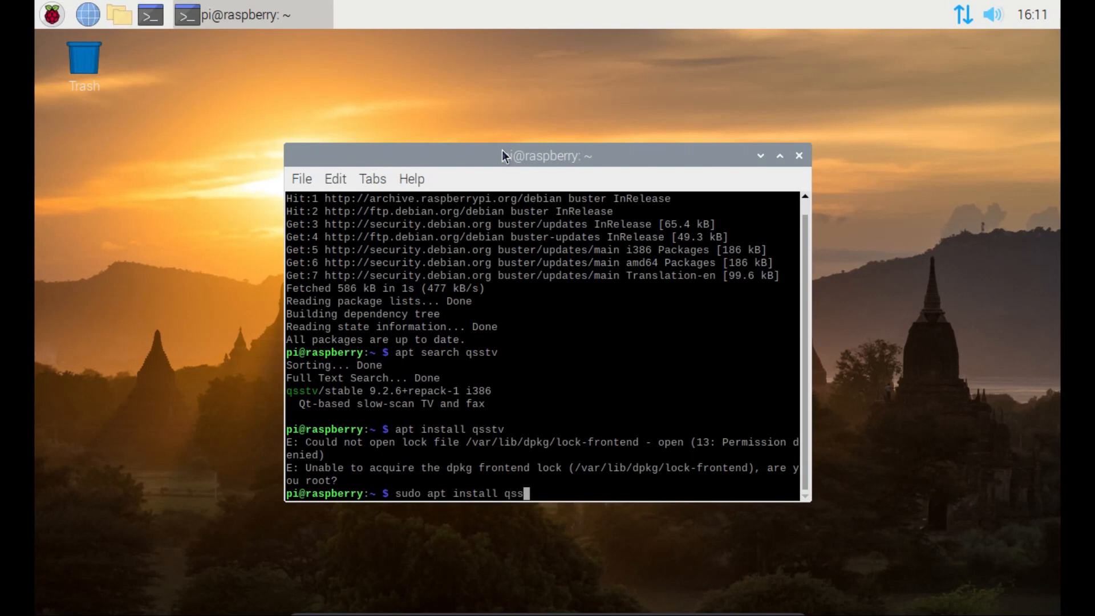
text(tv)
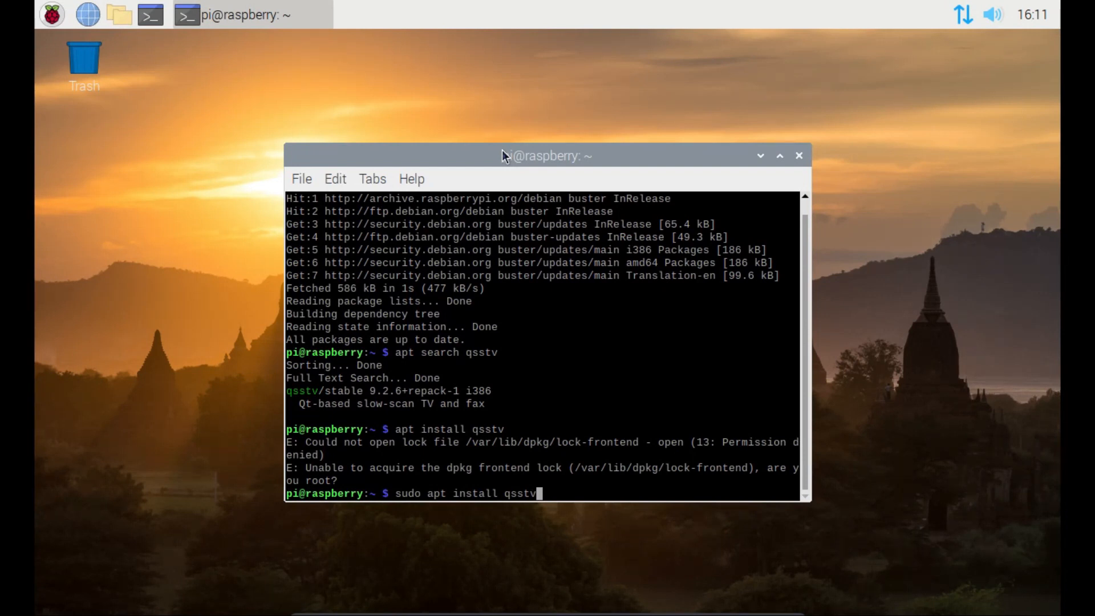
key(Return)
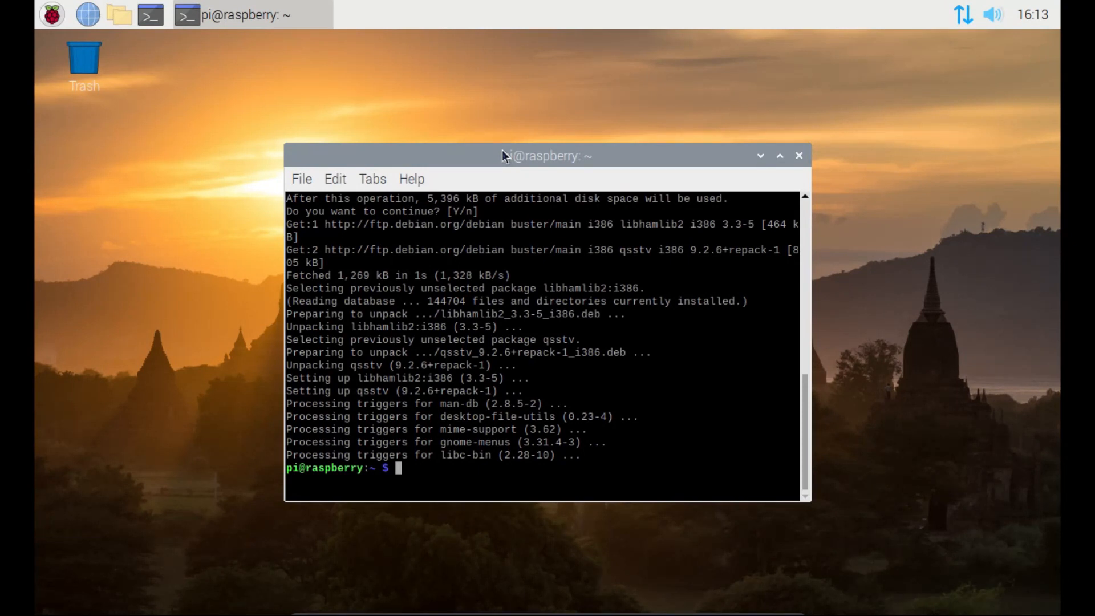
mouse_move(337, 99)
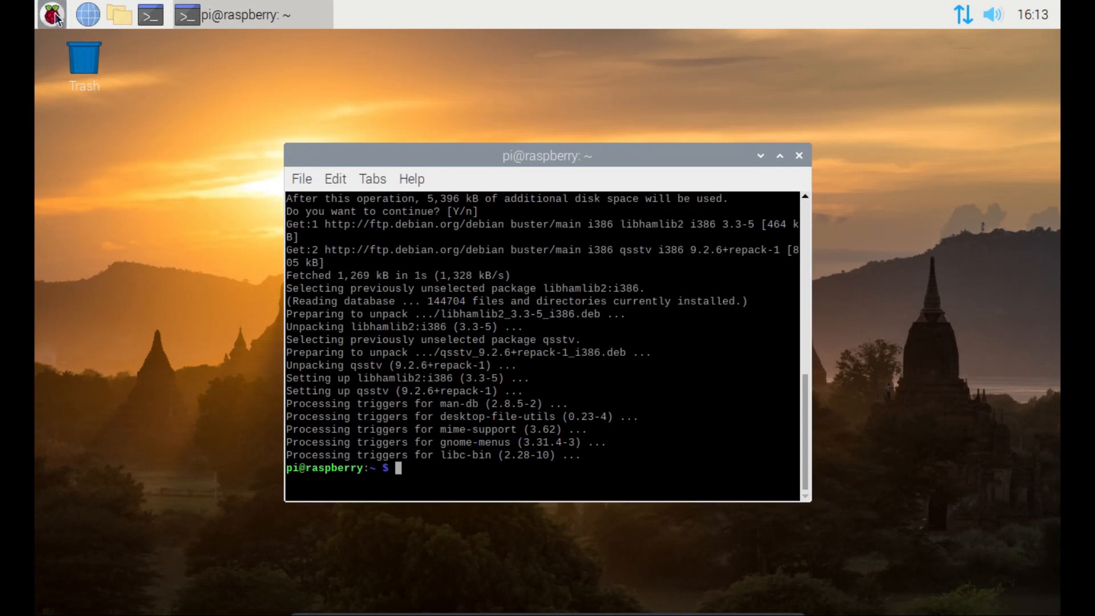
Open the Raspberry Pi applications menu to reach QSSTV
click(50, 16)
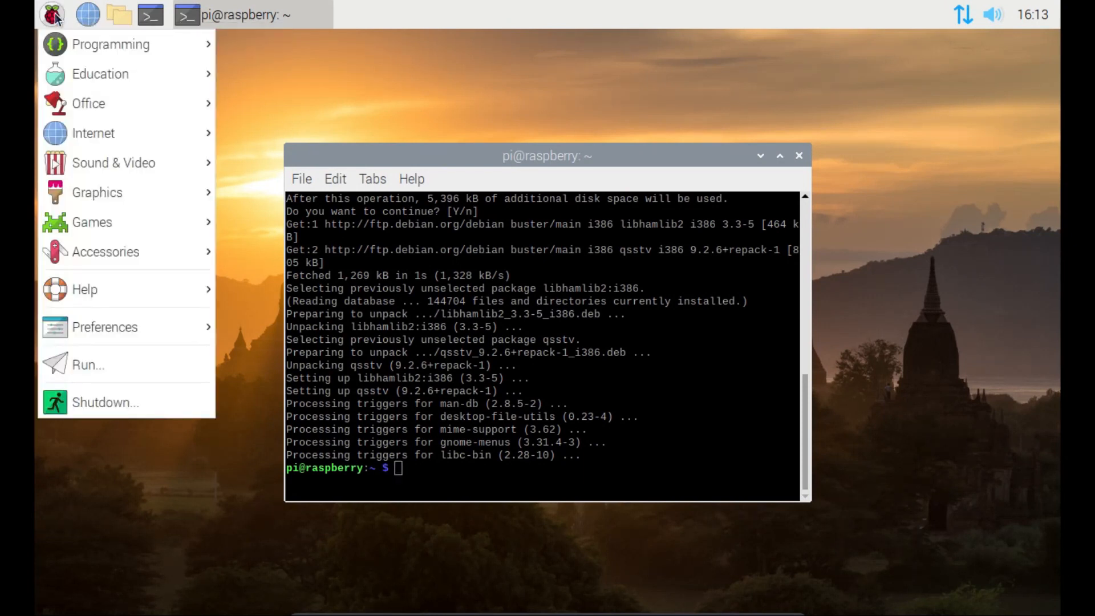
mouse_move(115, 140)
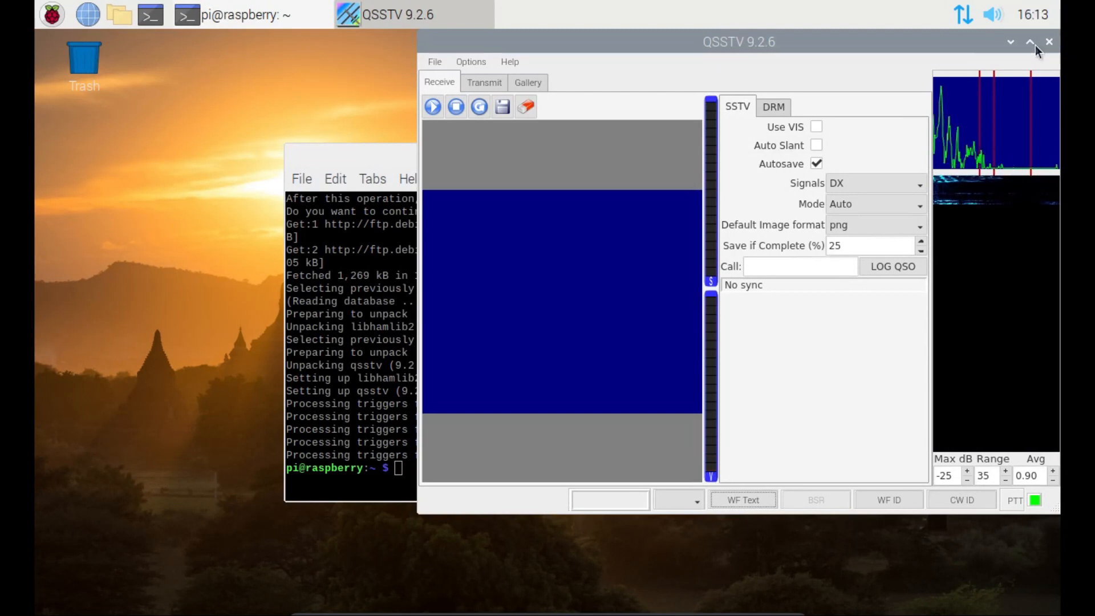
Maximize the QSSTV 9.2.6 window showing the Receive tab
click(1030, 42)
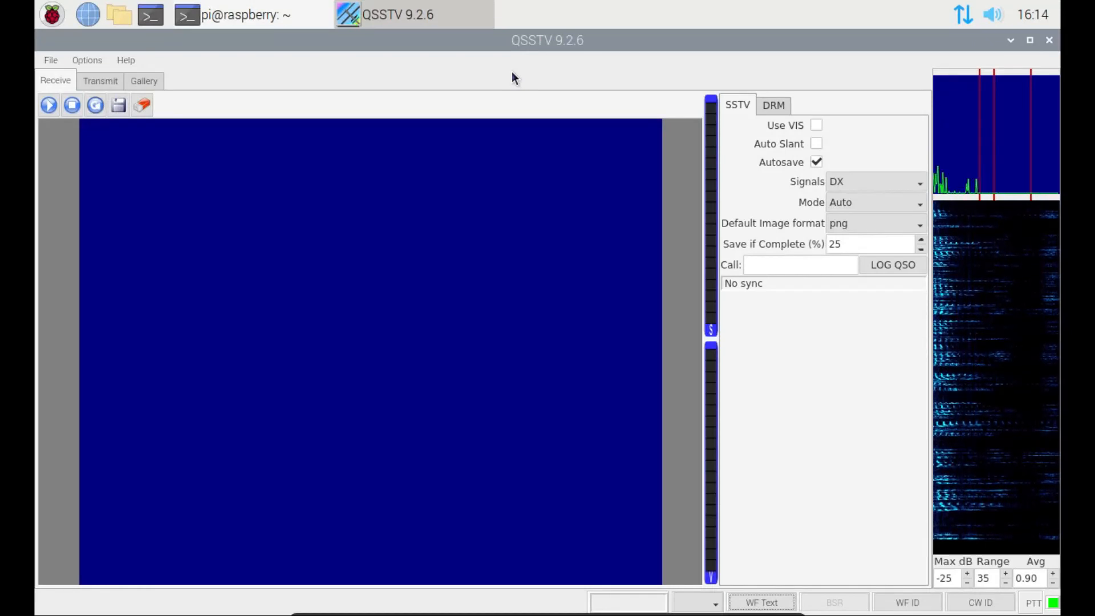
mouse_move(460, 97)
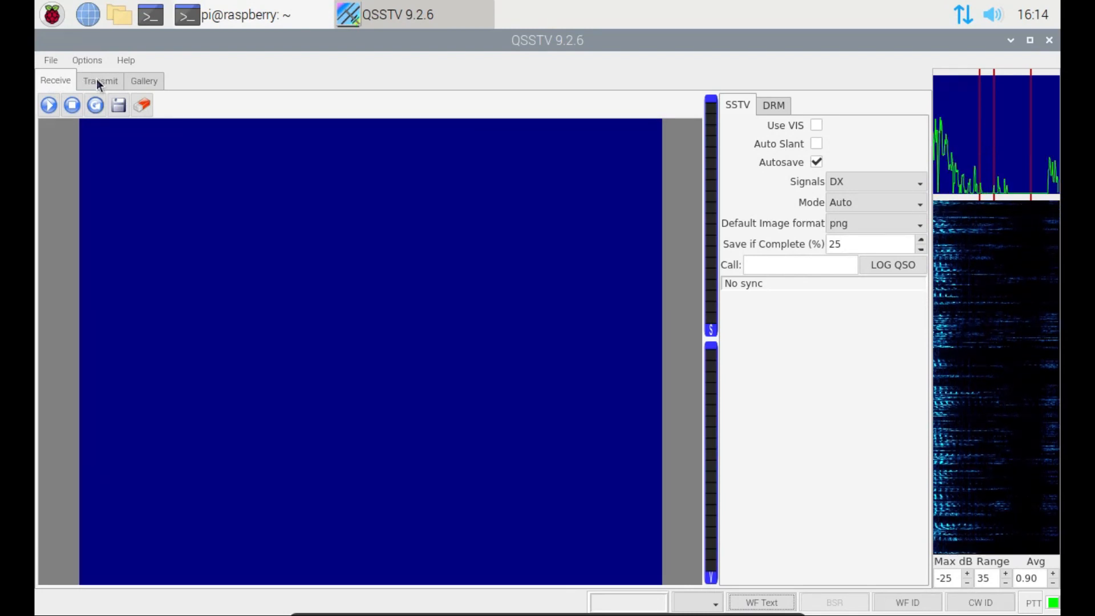
mouse_move(155, 82)
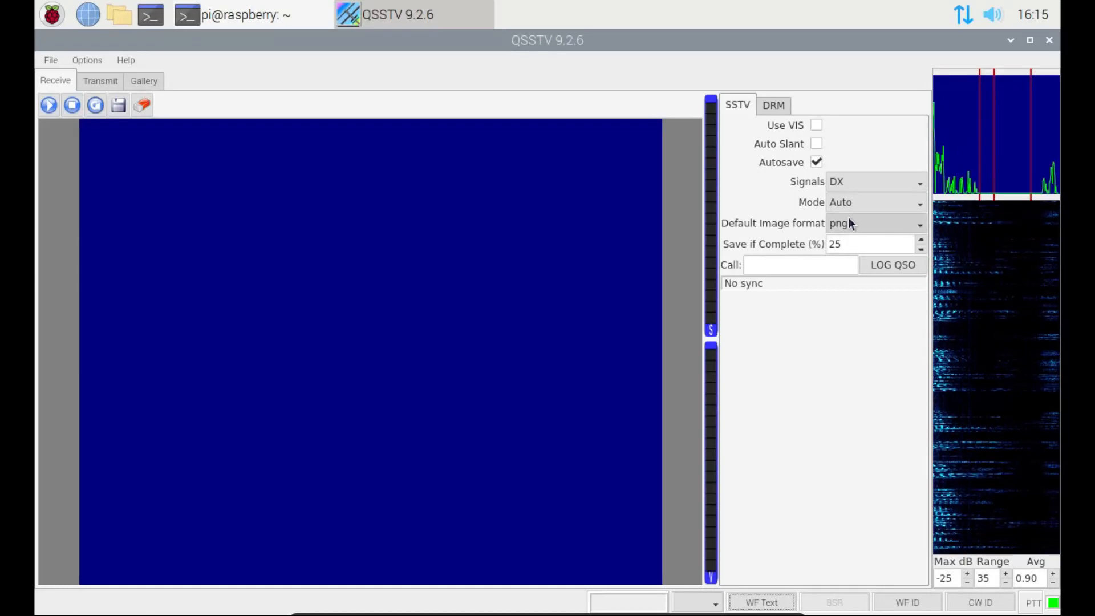
mouse_move(891, 207)
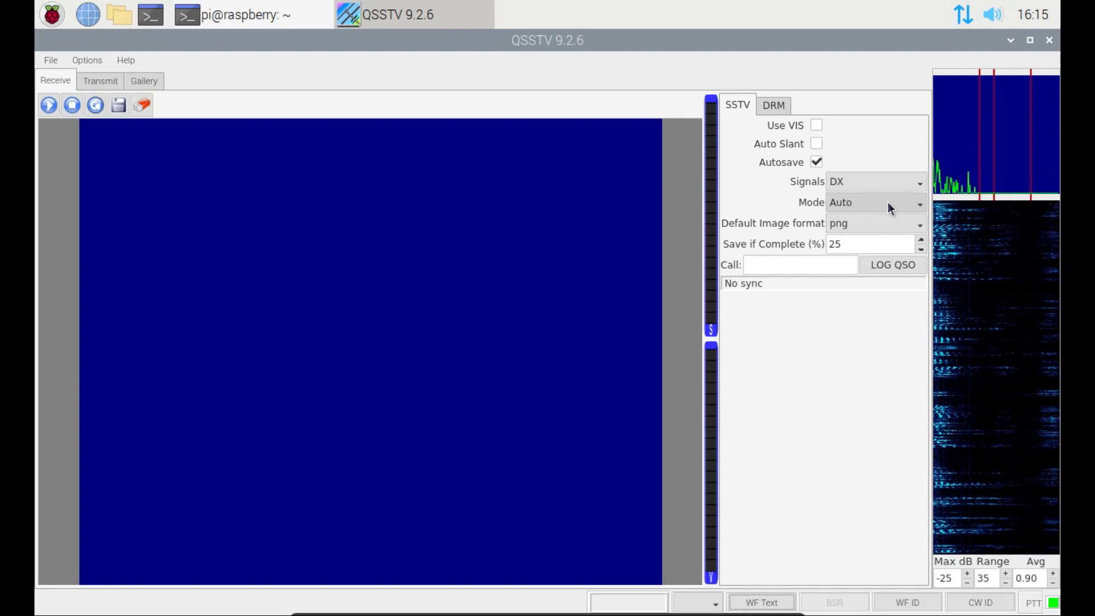
mouse_move(184, 153)
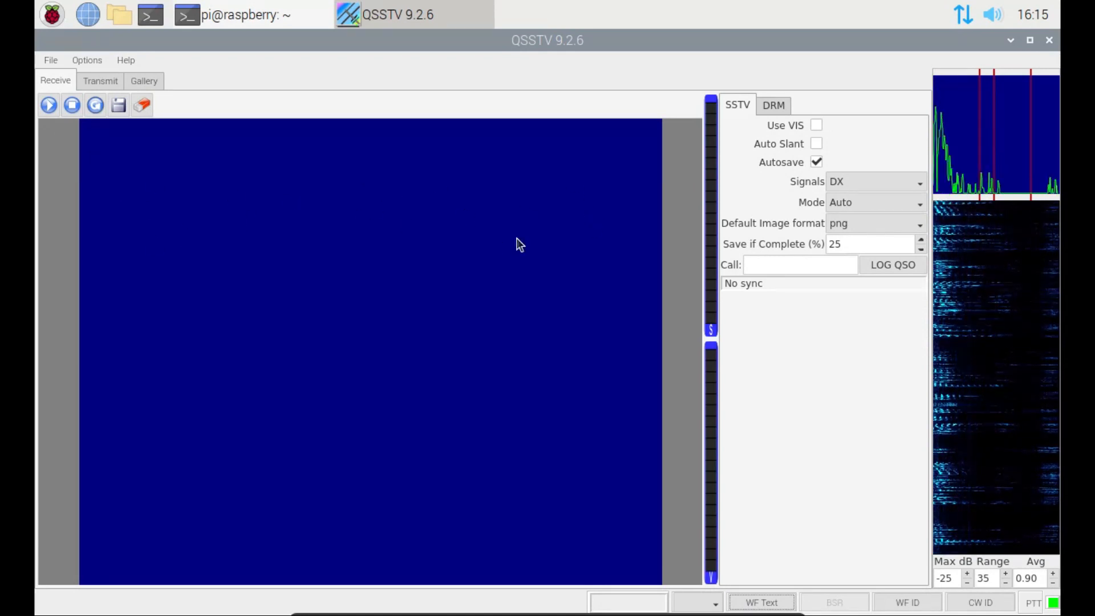
mouse_move(423, 447)
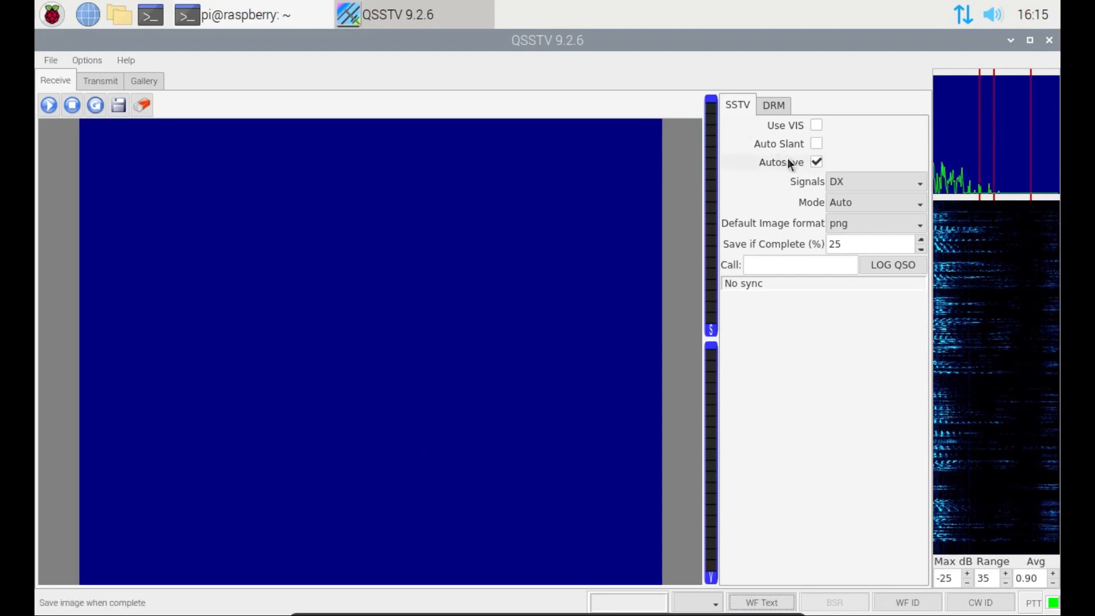
mouse_move(782, 165)
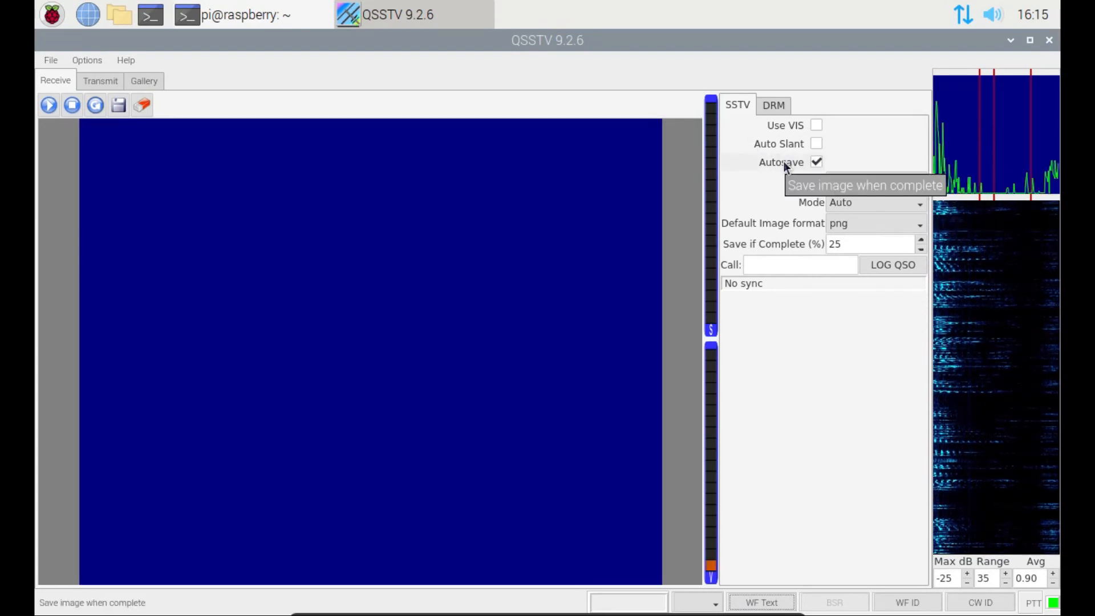
mouse_move(806, 147)
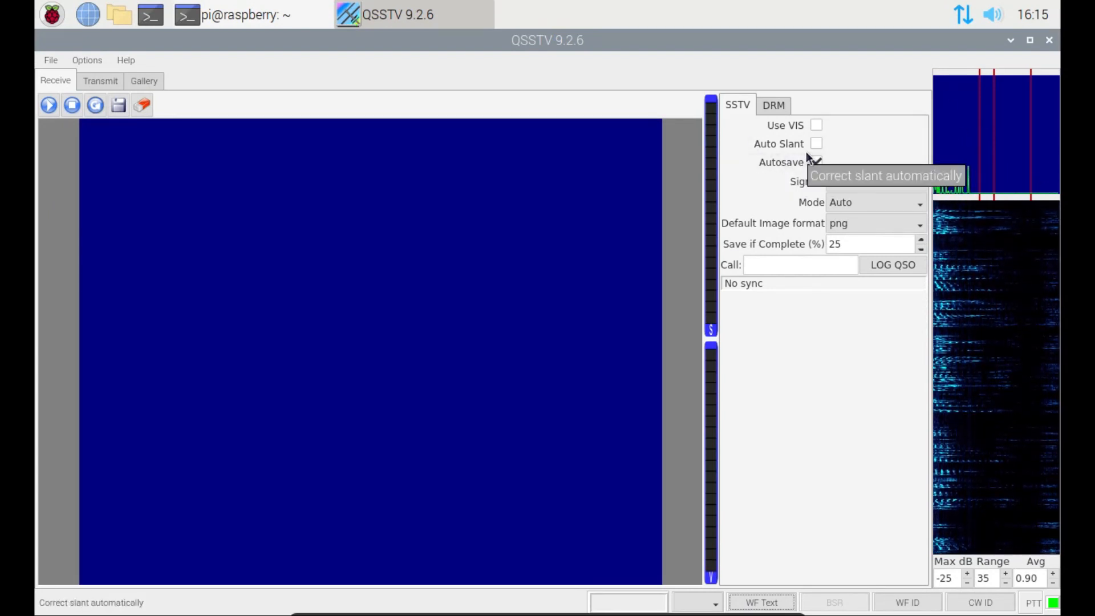
Tick Auto Slant in the Receive tab's SSTV panel
click(816, 144)
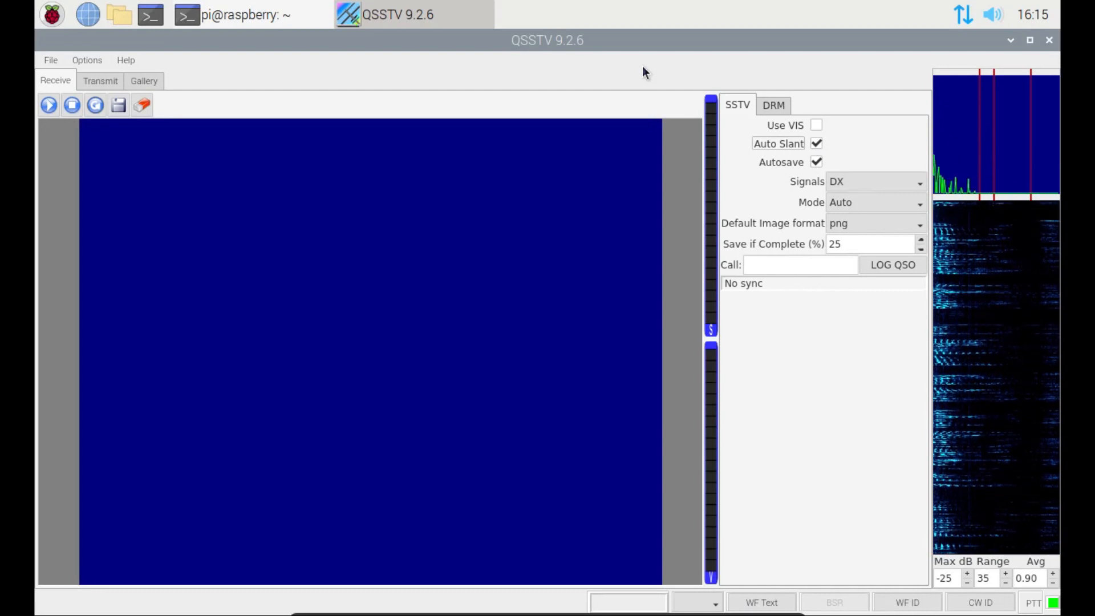
click(48, 104)
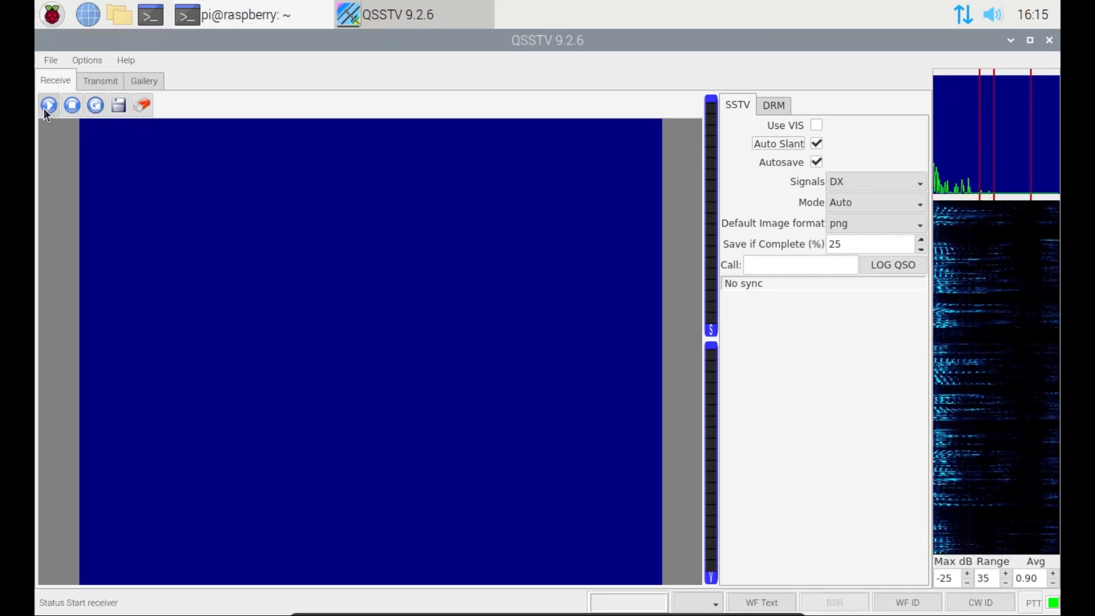
mouse_move(47, 105)
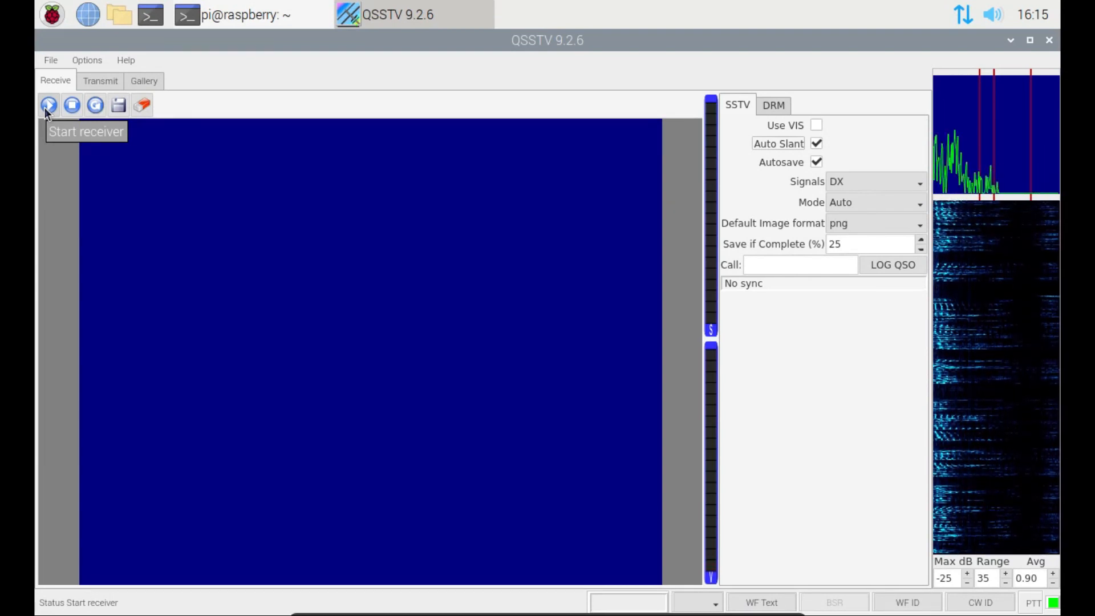
click(48, 105)
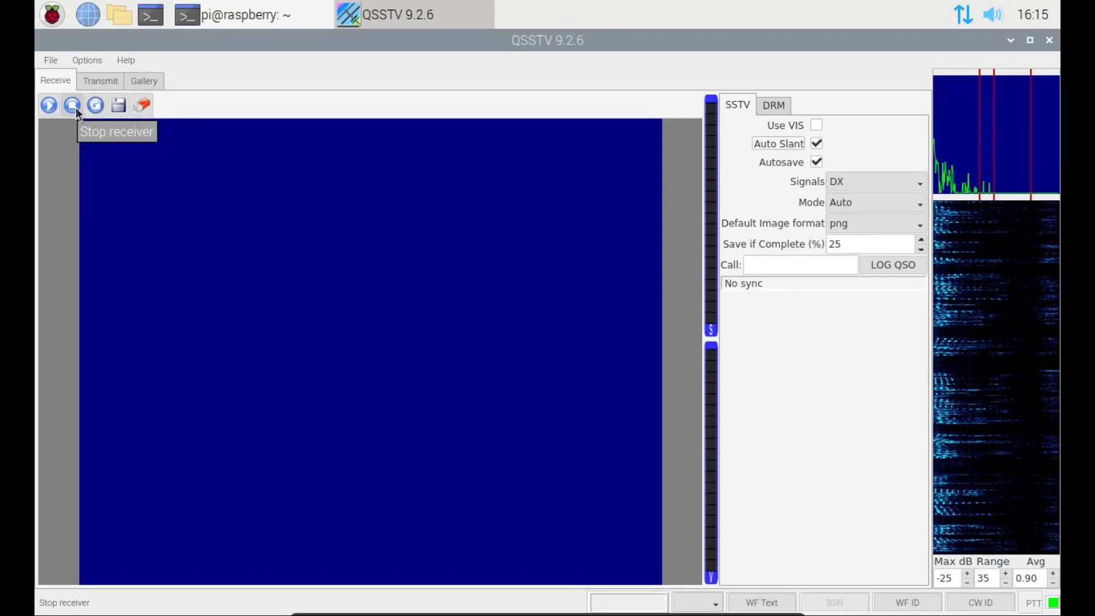
mouse_move(96, 105)
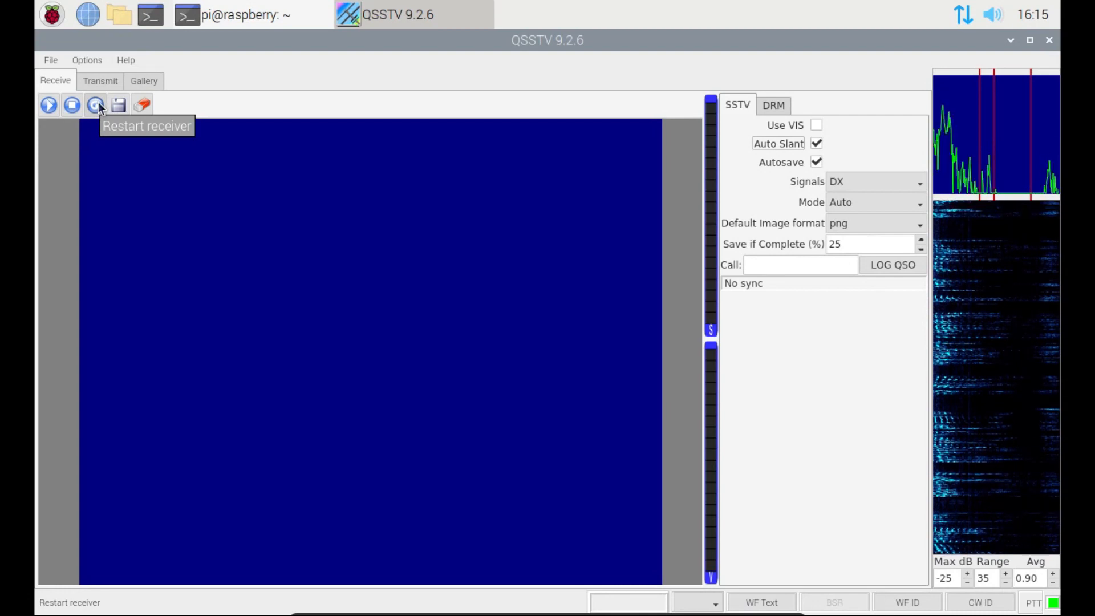
mouse_move(118, 105)
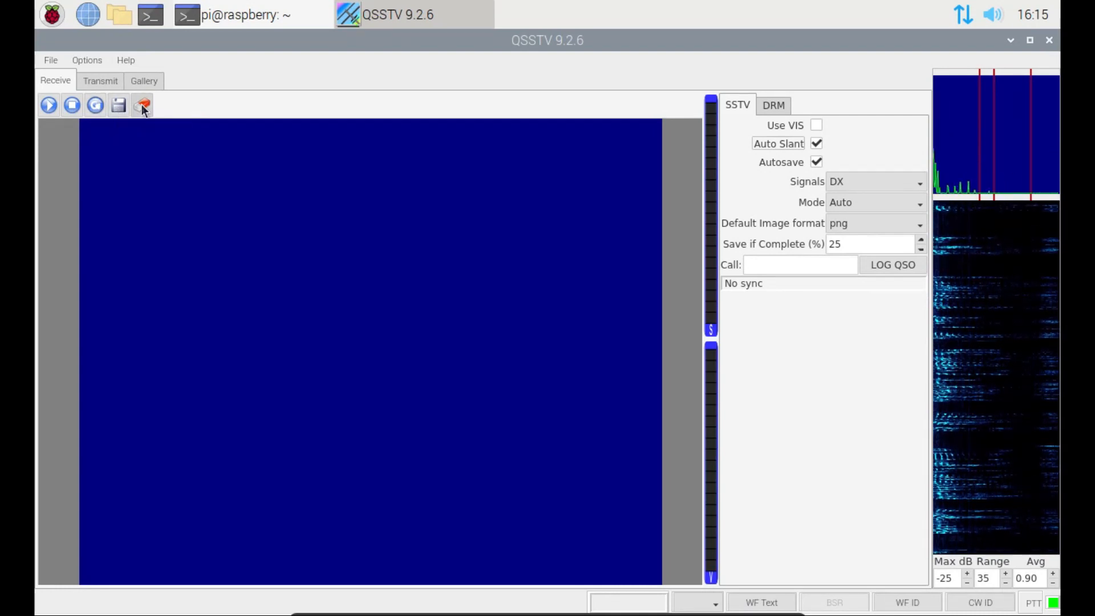
click(71, 105)
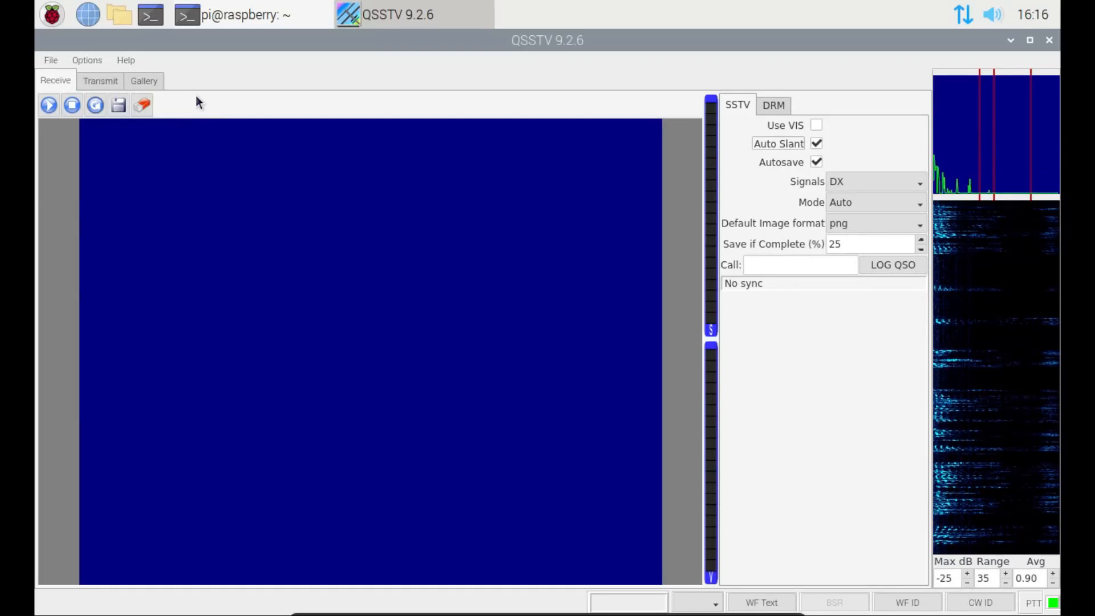
Show the Transmit tab with Martin 1 mode and 0% progress
click(100, 80)
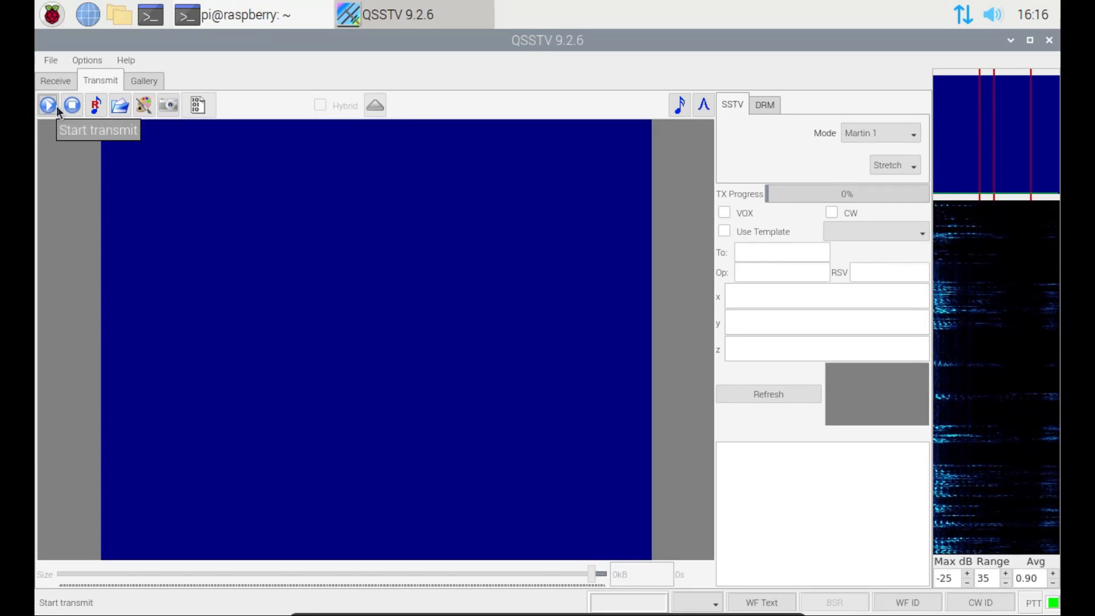
mouse_move(95, 105)
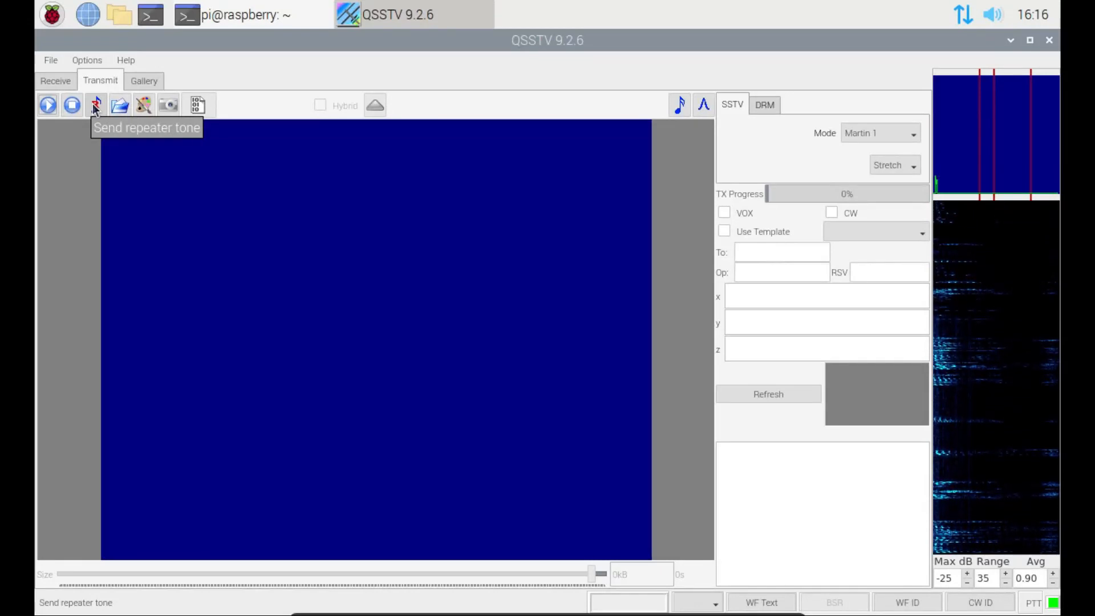
mouse_move(119, 105)
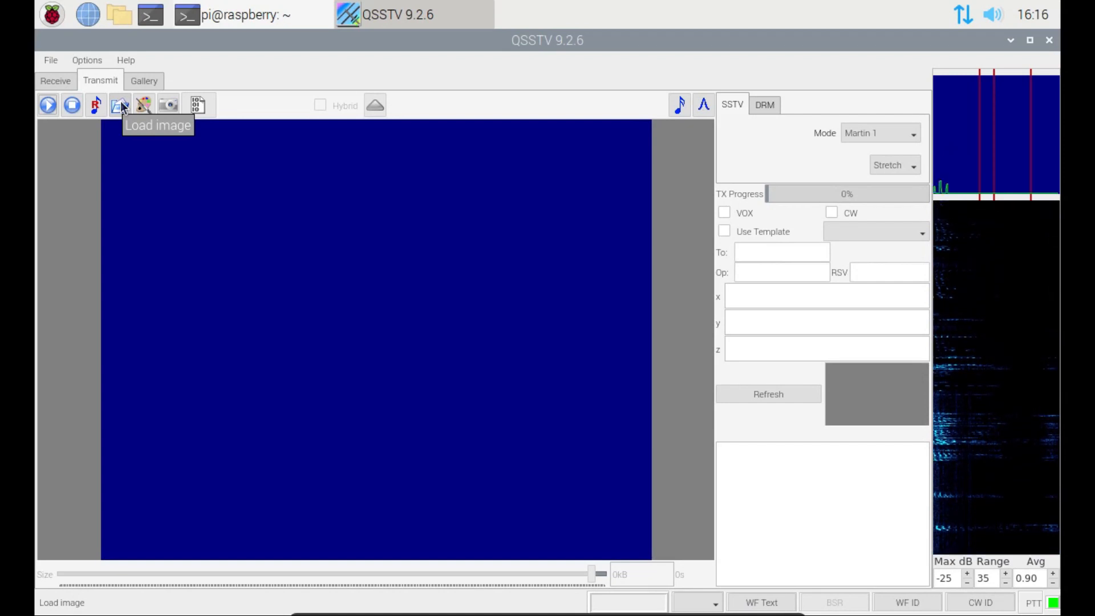
mouse_move(144, 105)
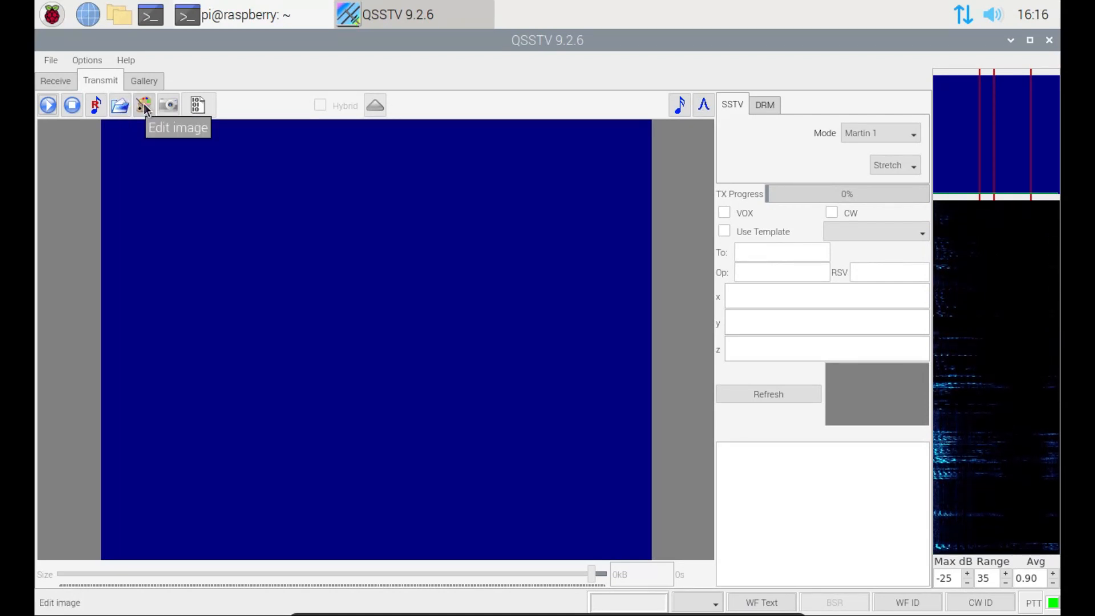
mouse_move(168, 104)
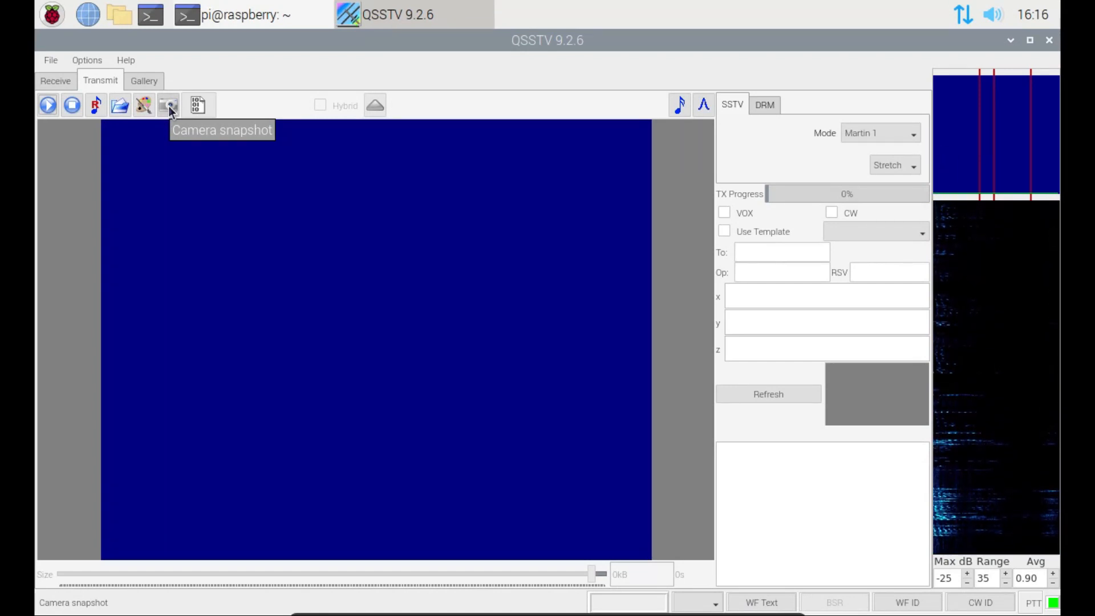
mouse_move(170, 109)
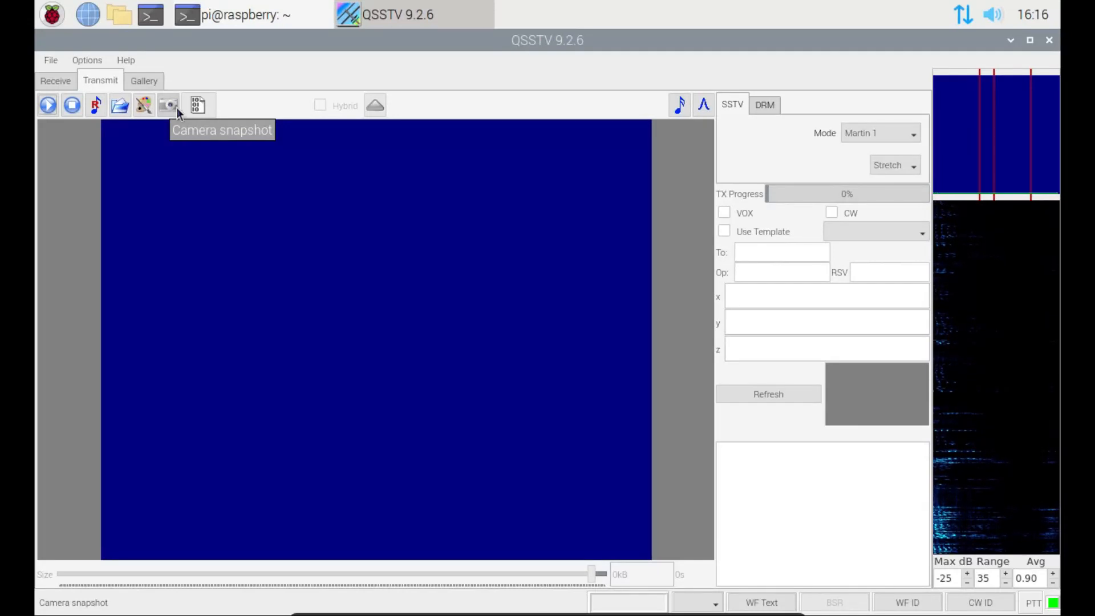
mouse_move(260, 125)
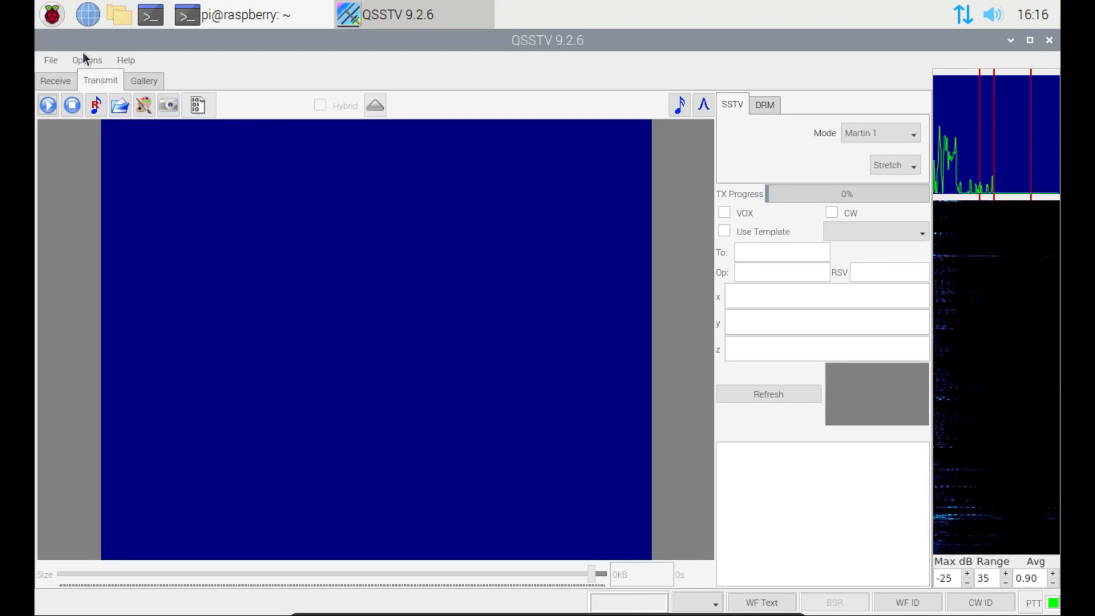
Open File > Options > Configuration to show the Operator page
click(50, 60)
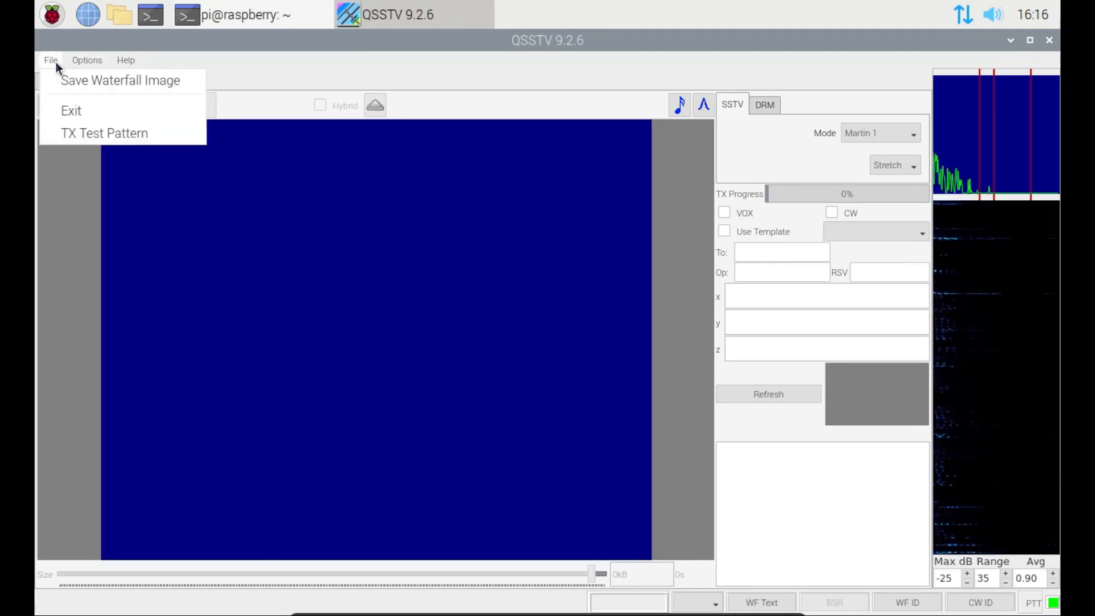
click(86, 60)
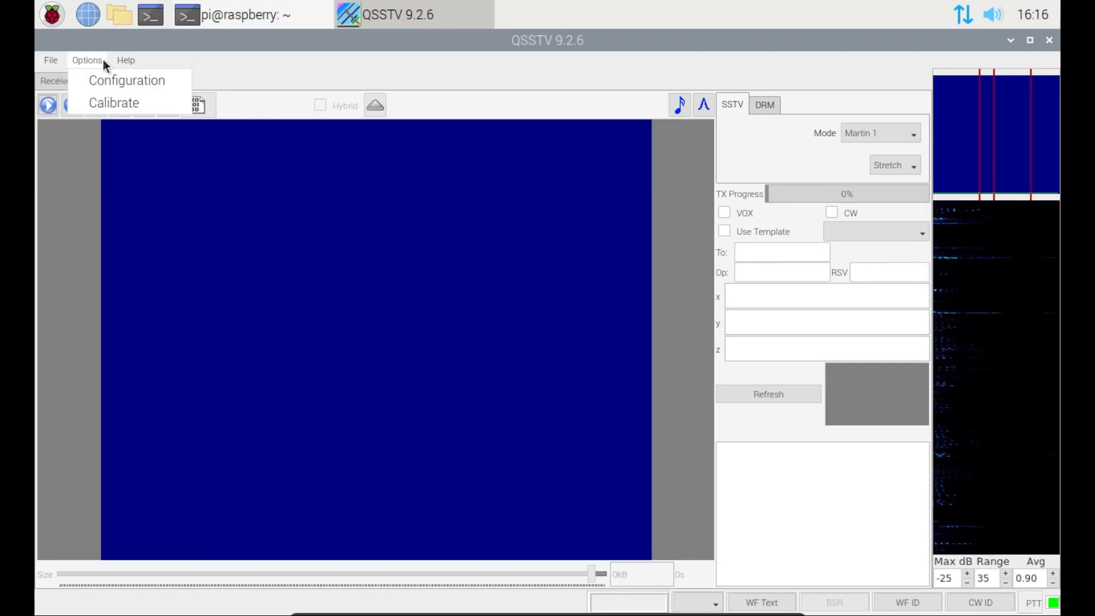
mouse_move(126, 80)
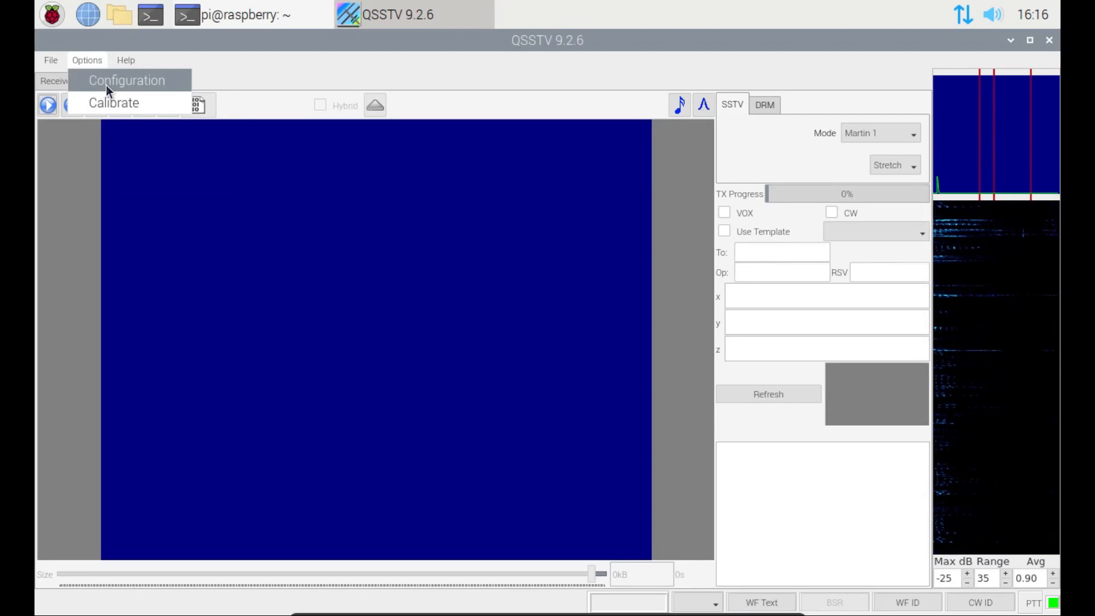
click(126, 80)
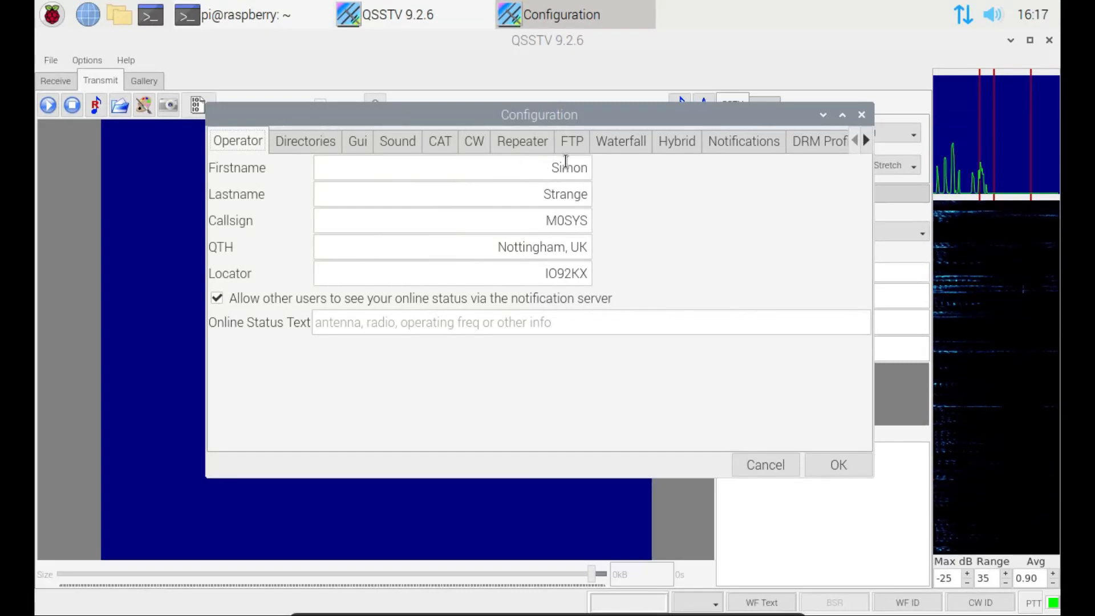
mouse_move(620, 252)
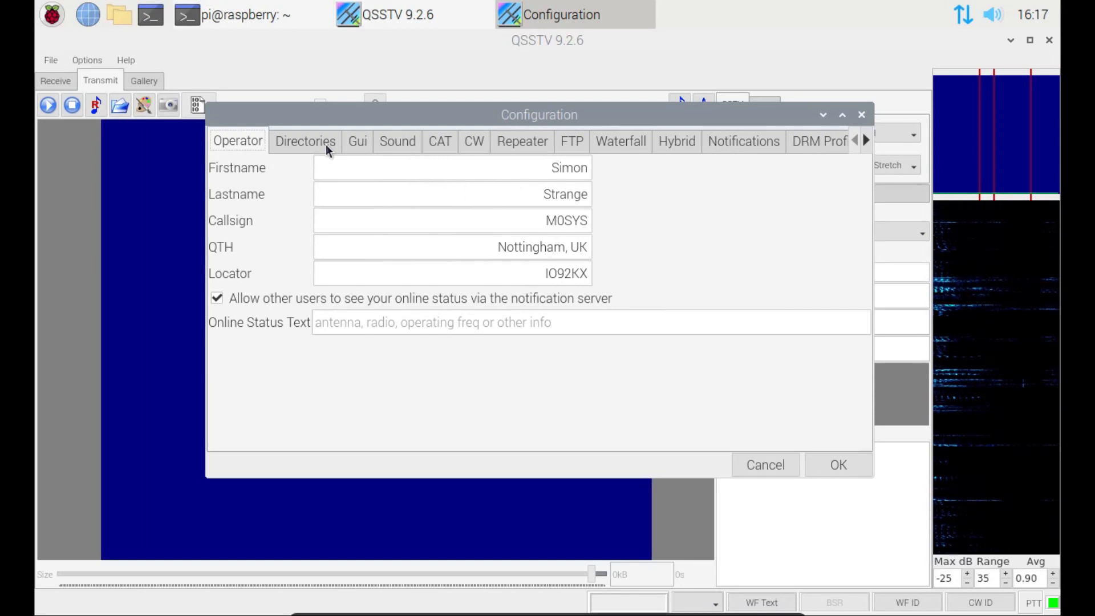
Browse Directories and Gui, then view Sound: PulseAudio at 48000 clock frequencies
click(304, 141)
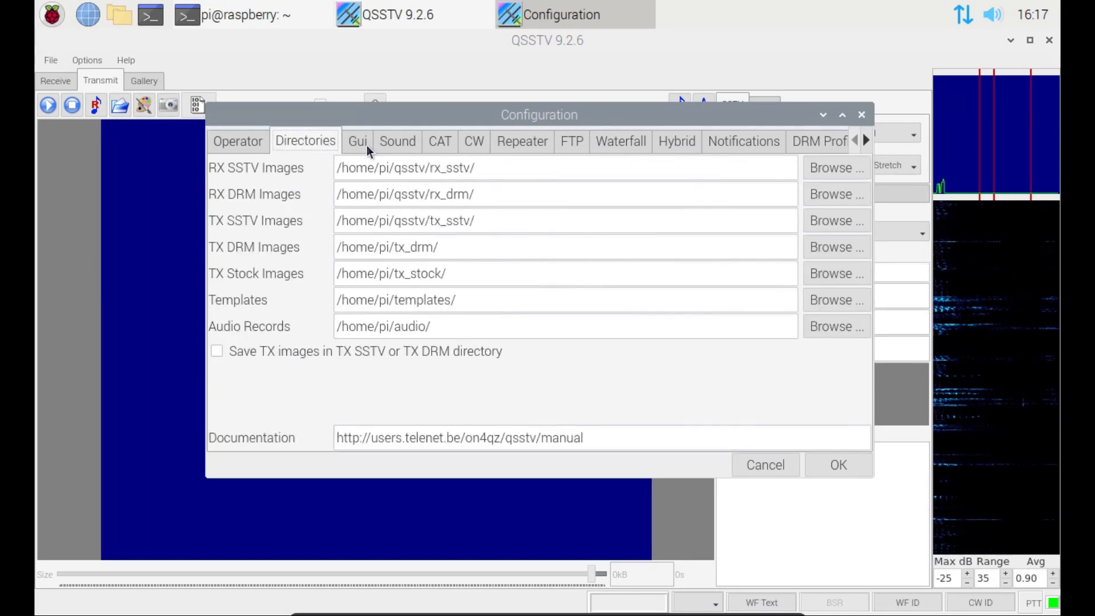
click(357, 141)
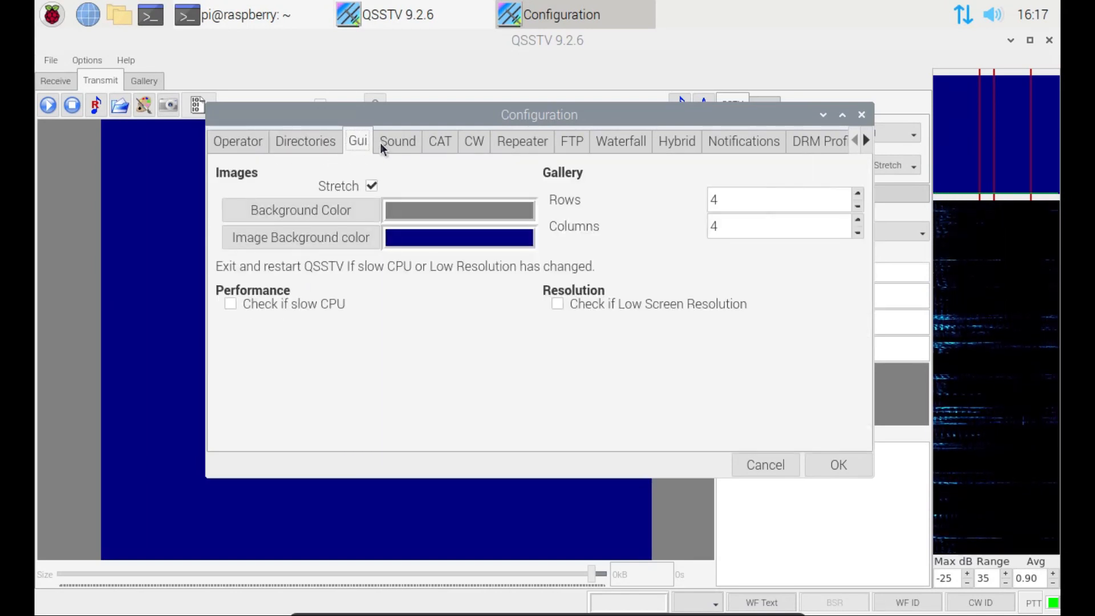
click(398, 141)
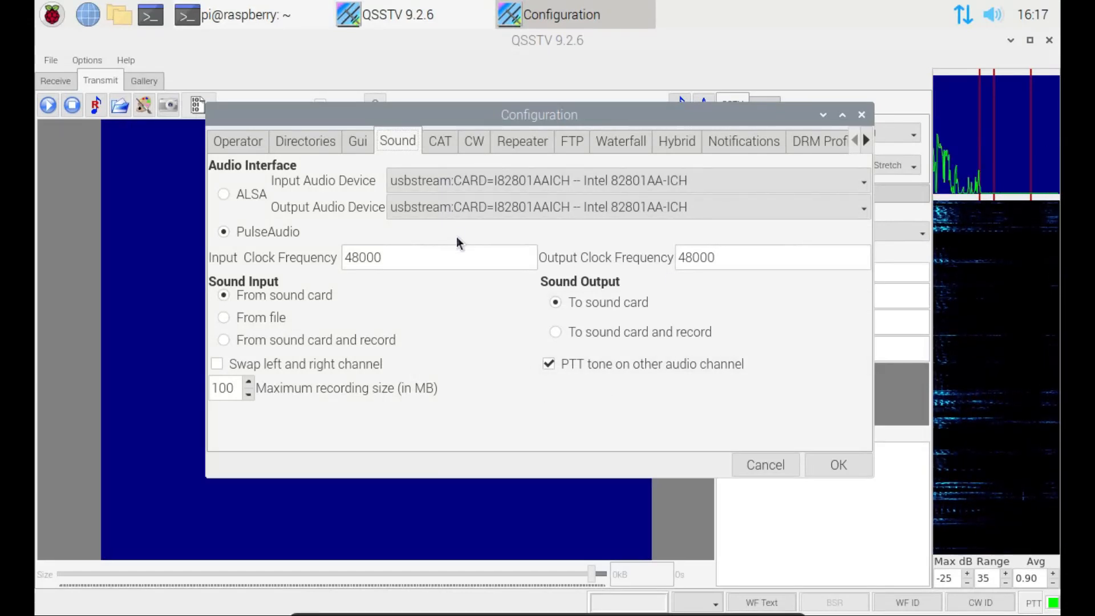
mouse_move(476, 293)
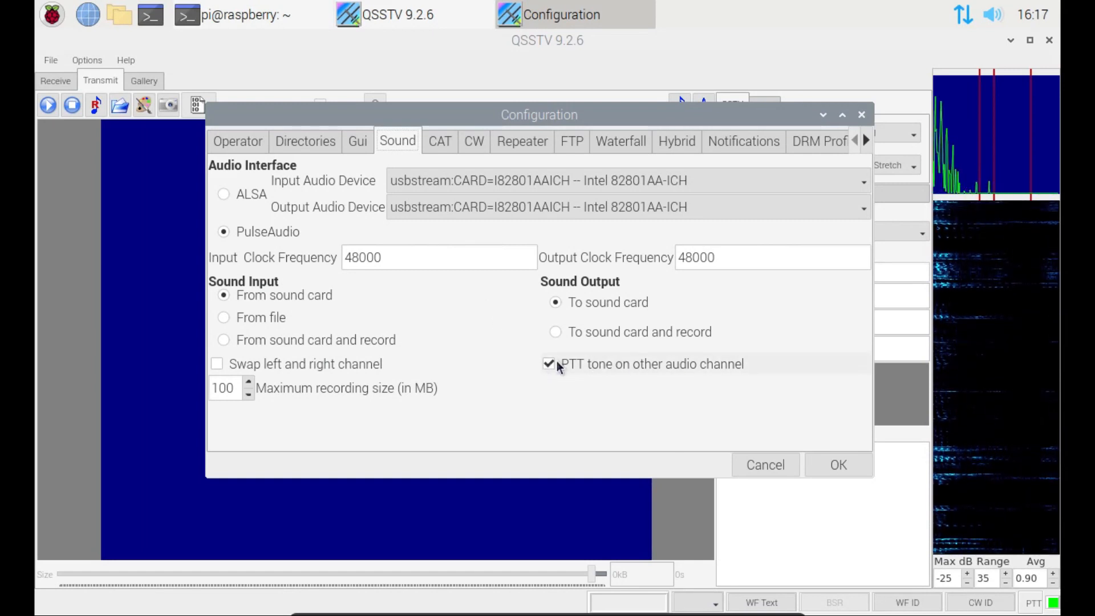
click(549, 364)
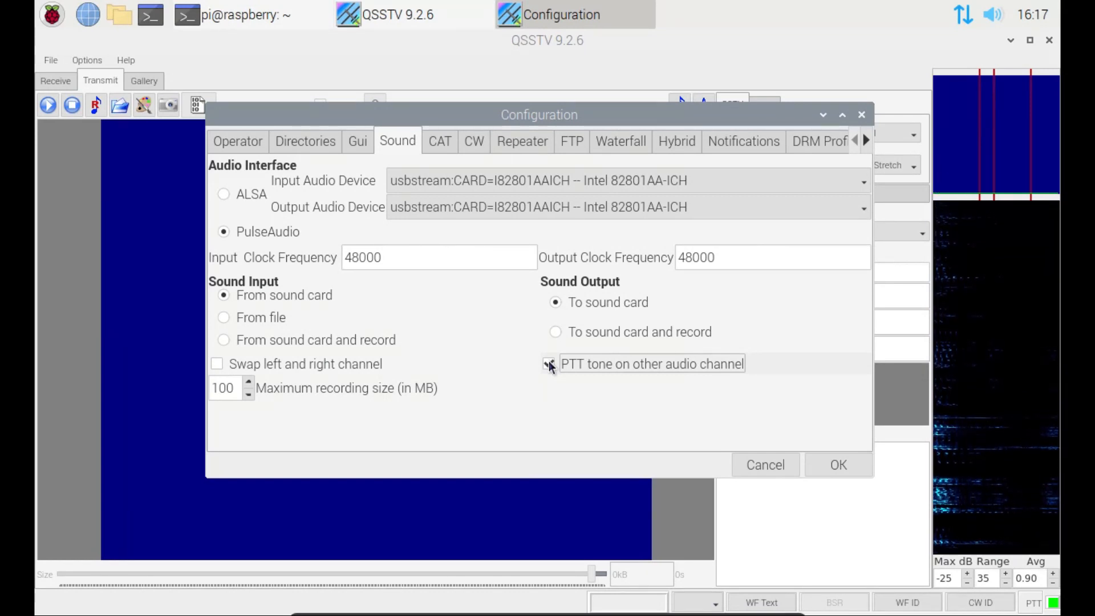
click(549, 363)
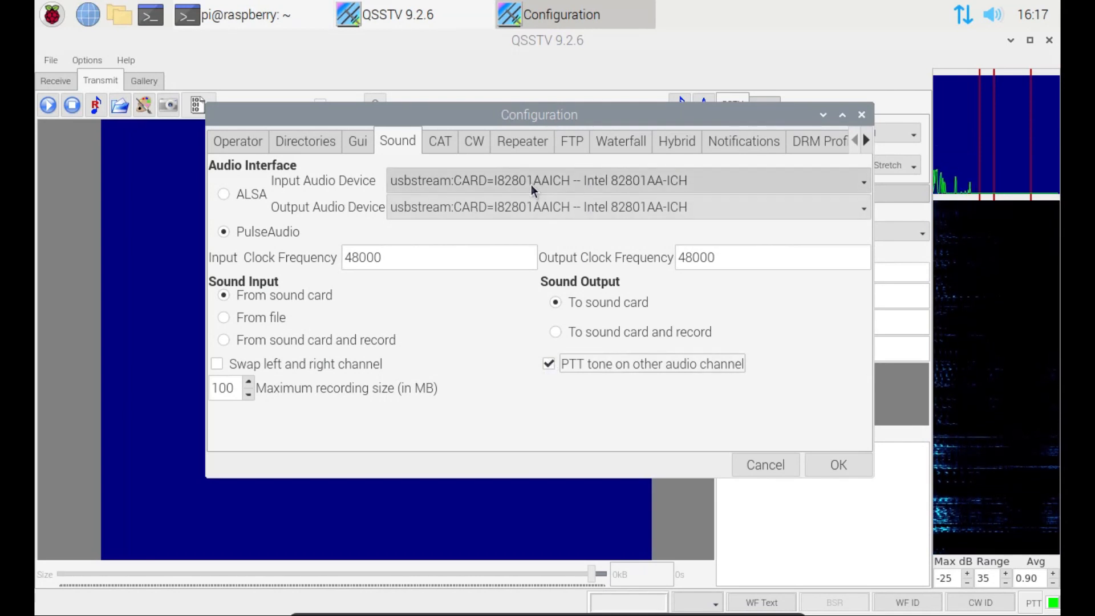
click(863, 181)
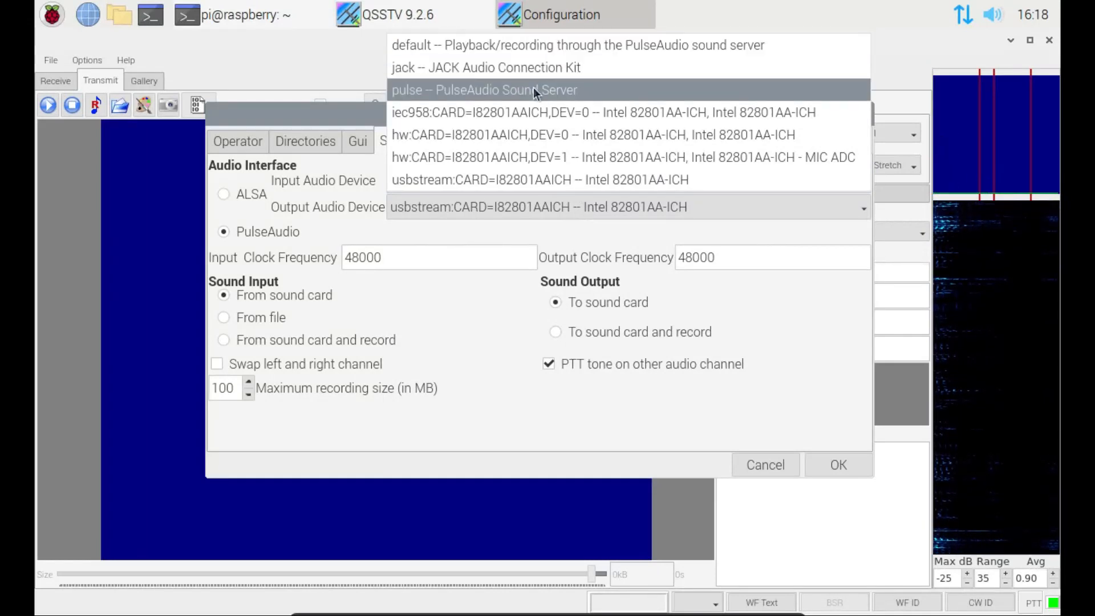
mouse_move(533, 68)
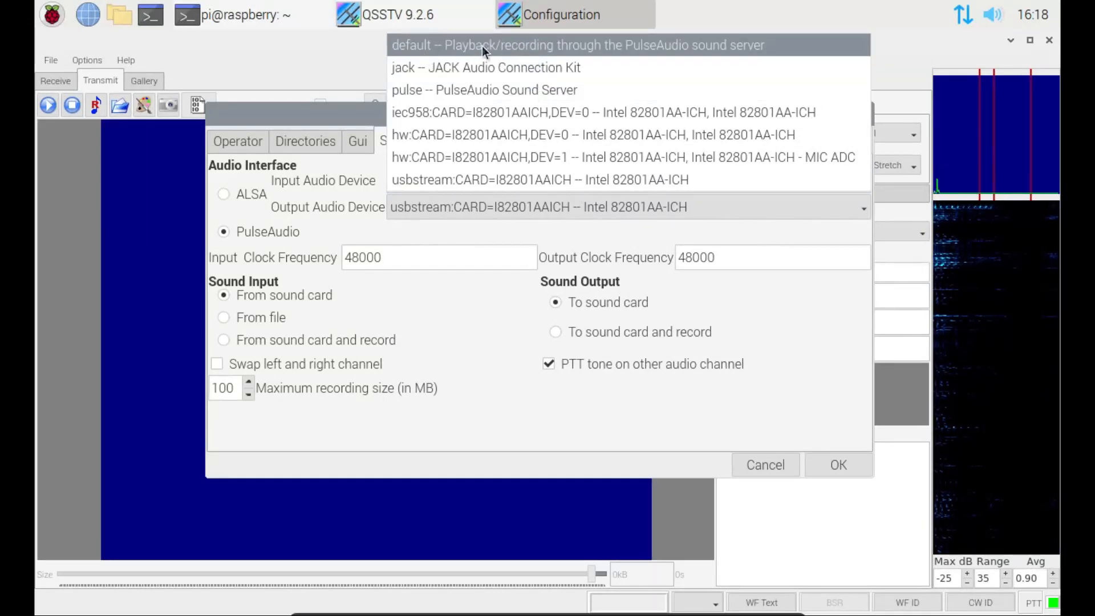
click(538, 179)
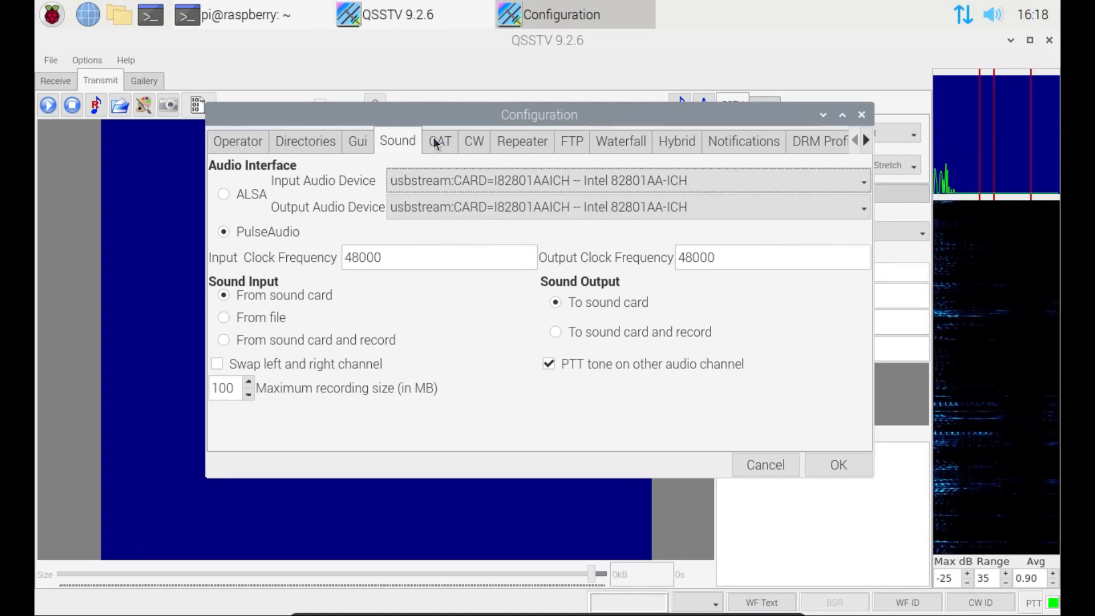
Review the CAT and Sound configuration pages, then accept and close Configuration
click(440, 141)
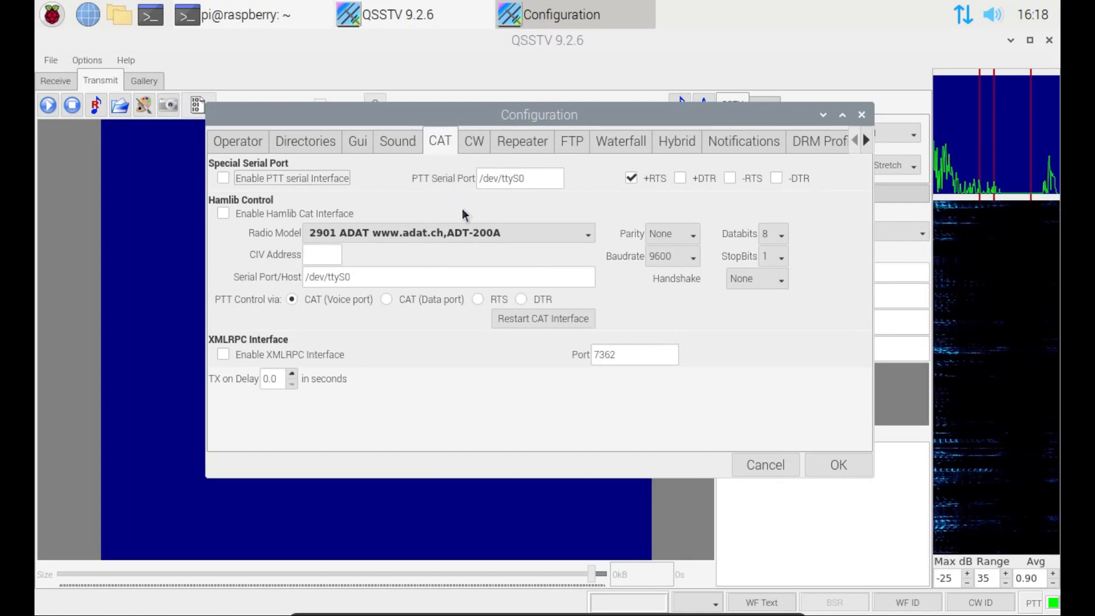
mouse_move(298, 183)
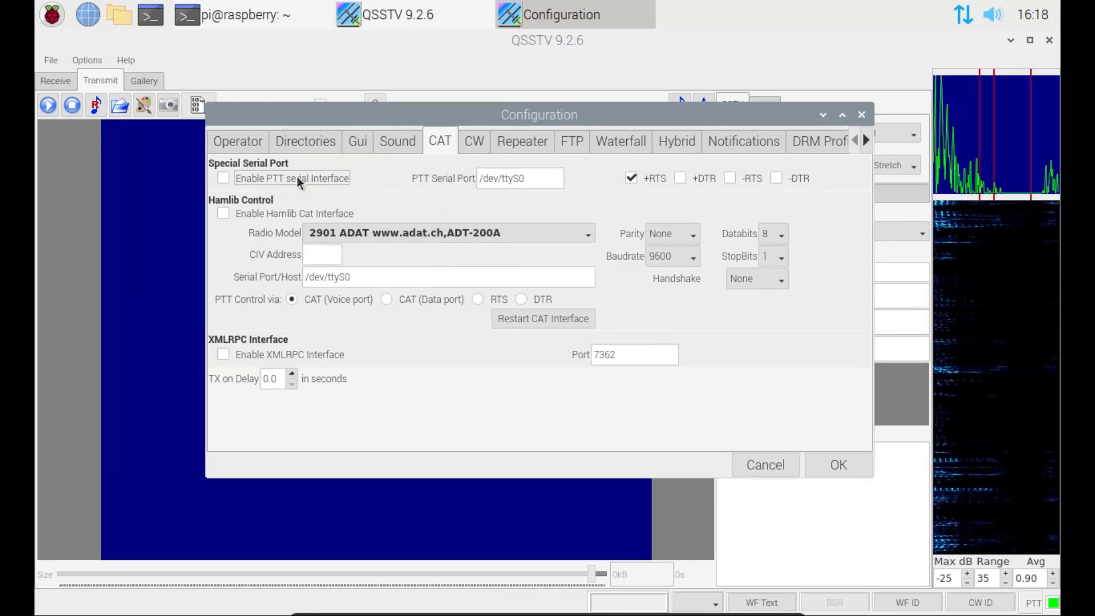
mouse_move(371, 194)
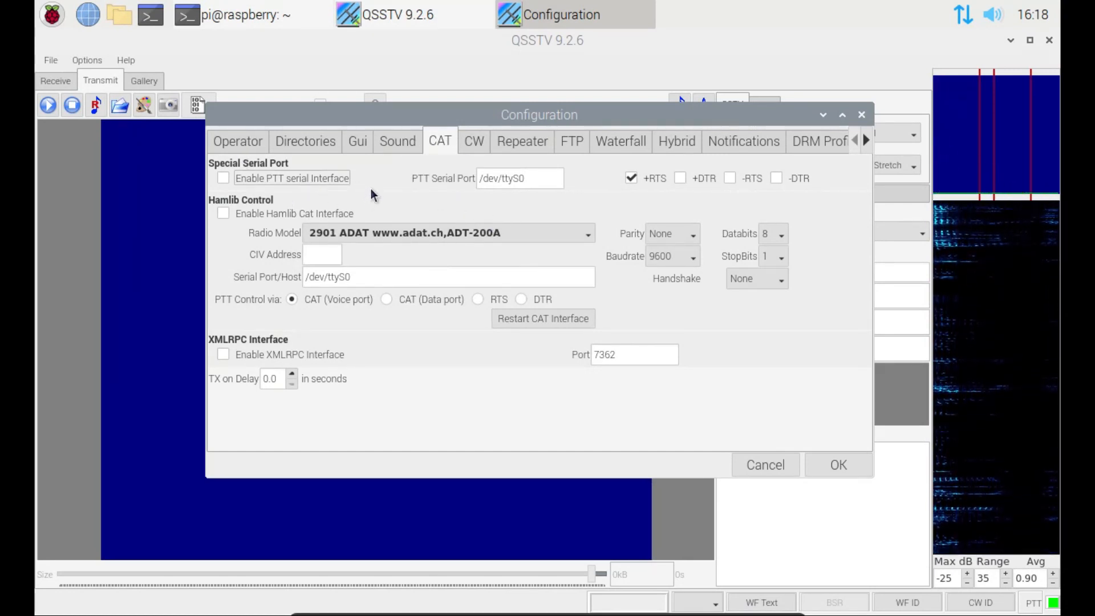
click(397, 141)
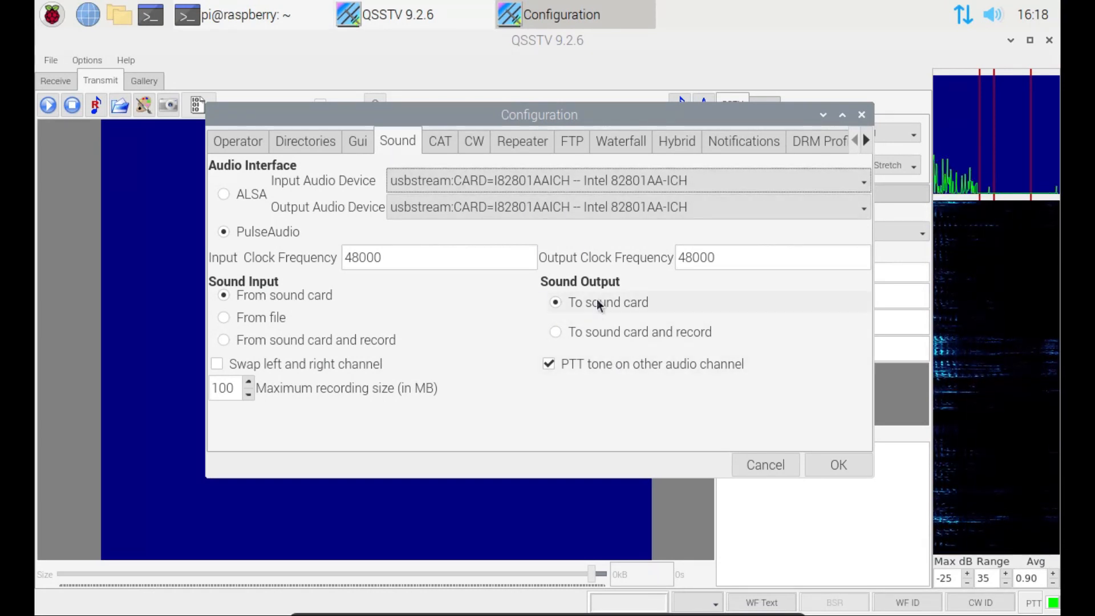
click(439, 140)
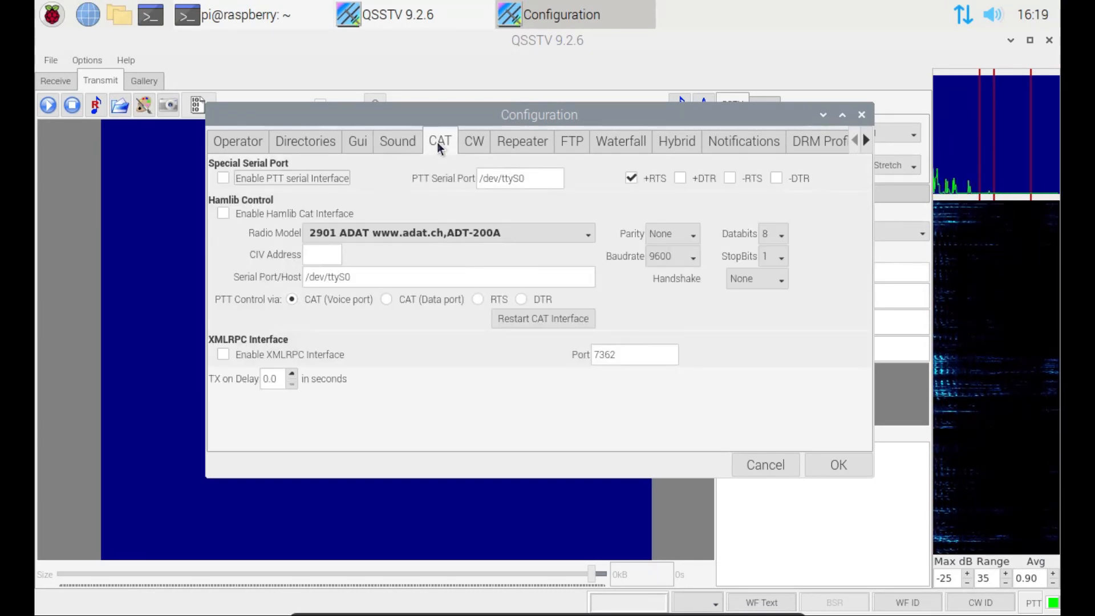
click(397, 140)
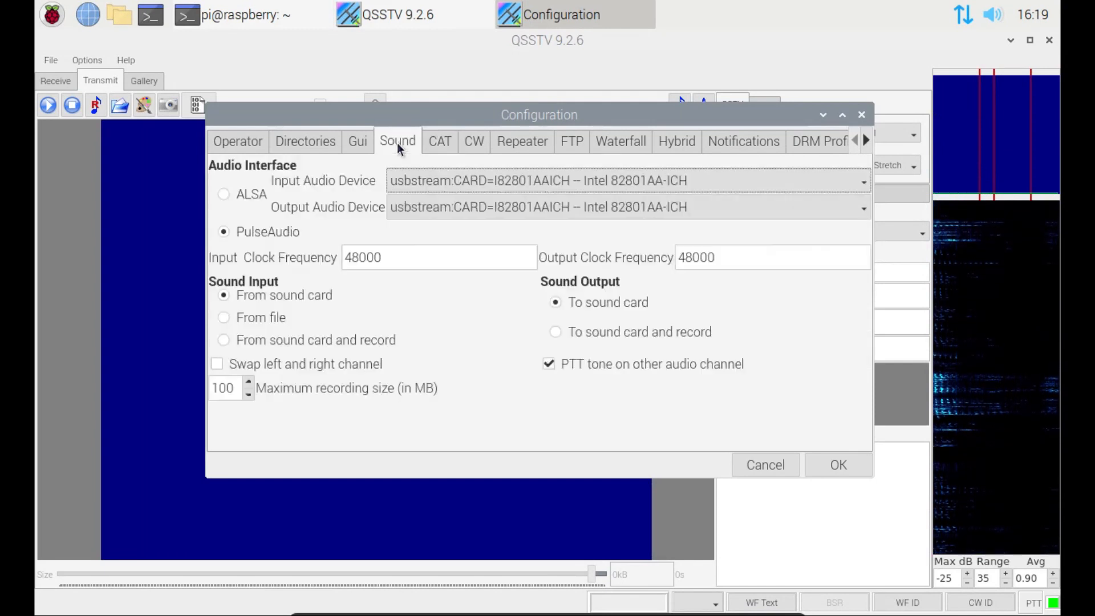
mouse_move(467, 357)
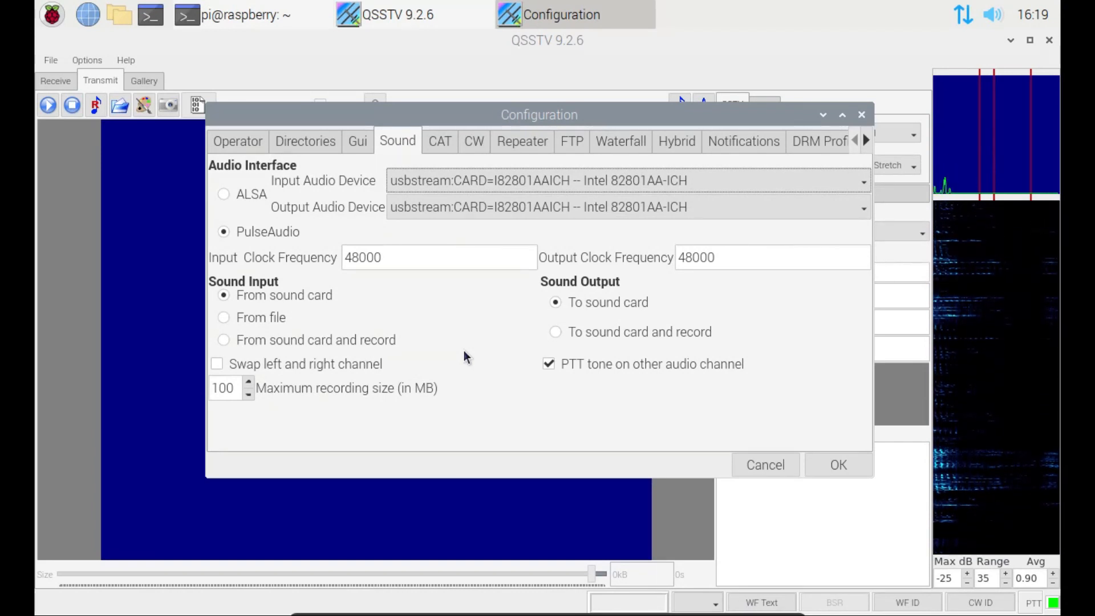
mouse_move(628, 407)
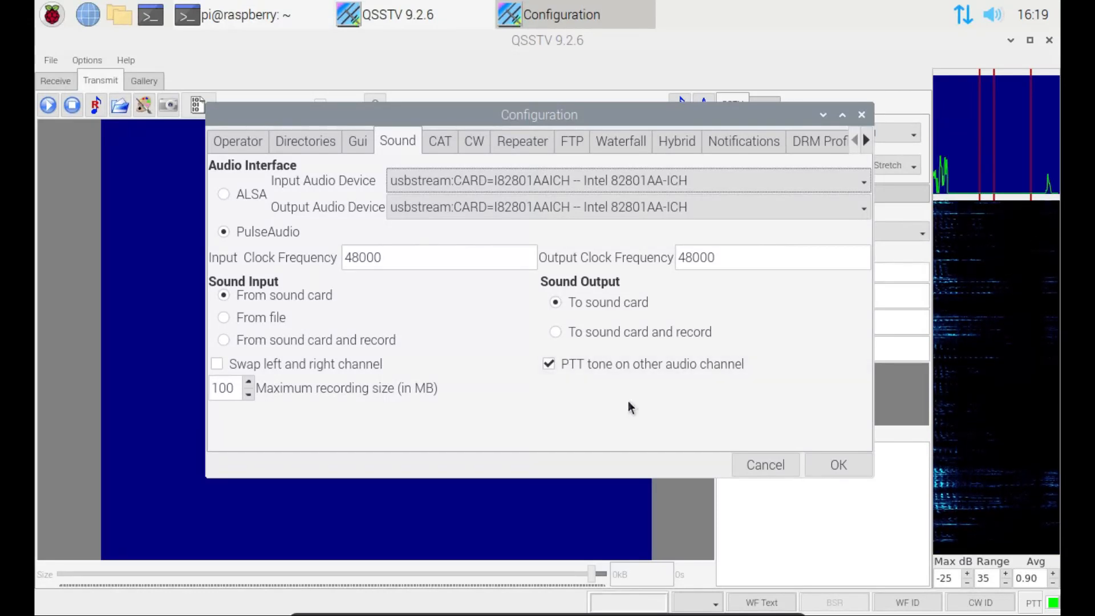
click(837, 464)
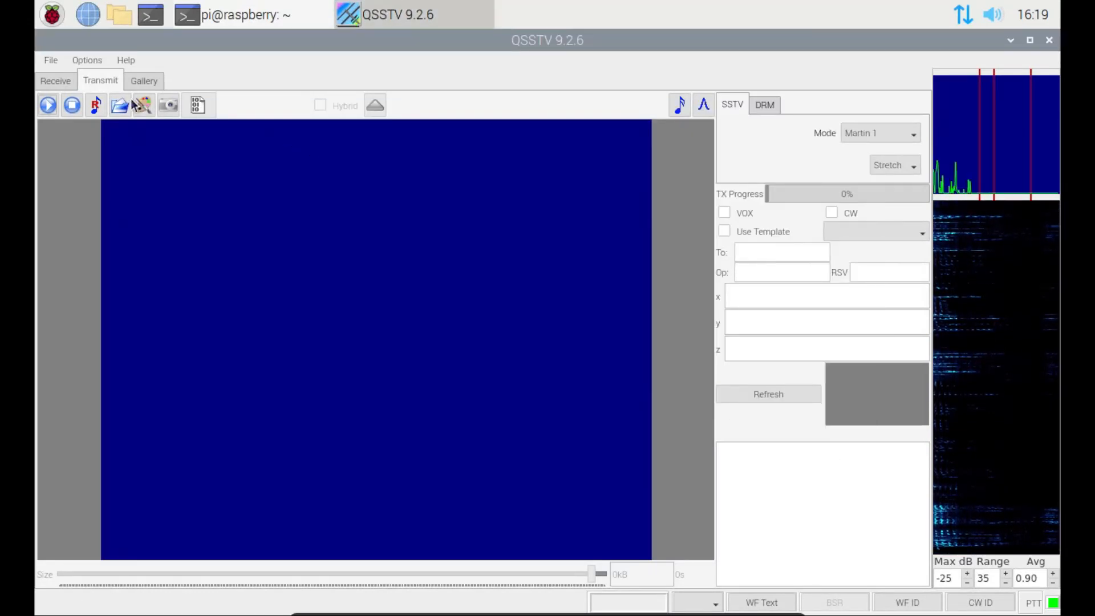
mouse_move(142, 105)
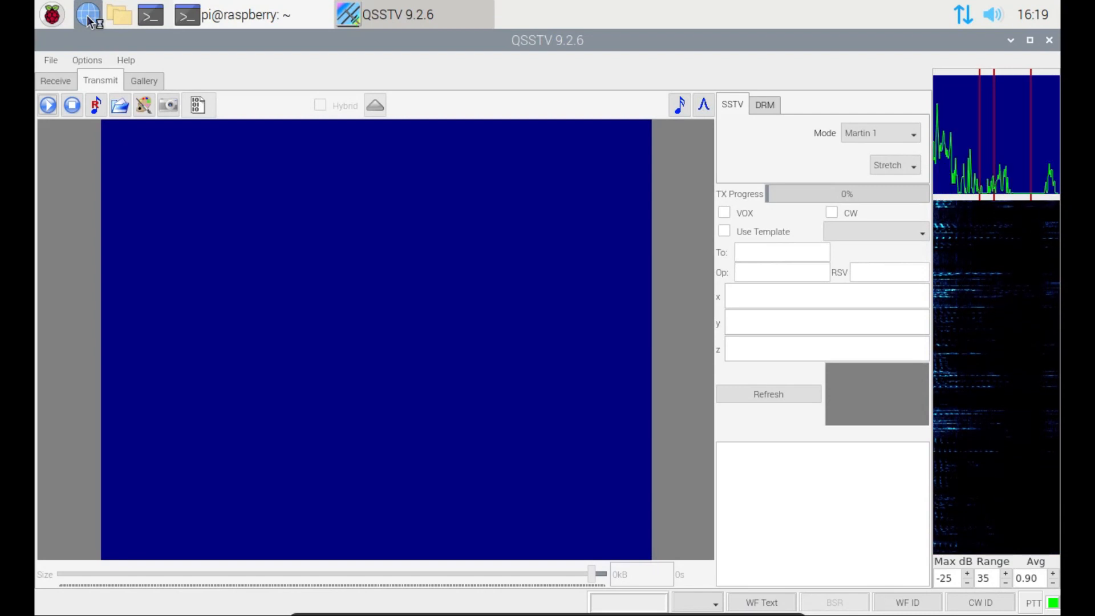
Search images for 'ham radio' in Chromium and open the Icom radio photo
click(87, 15)
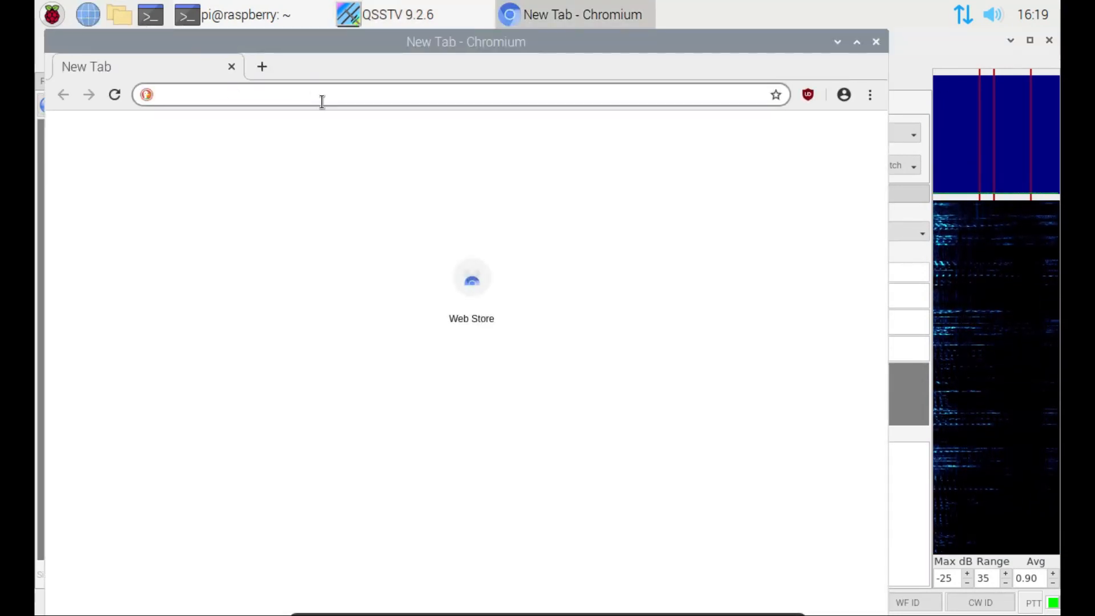
text(ham a)
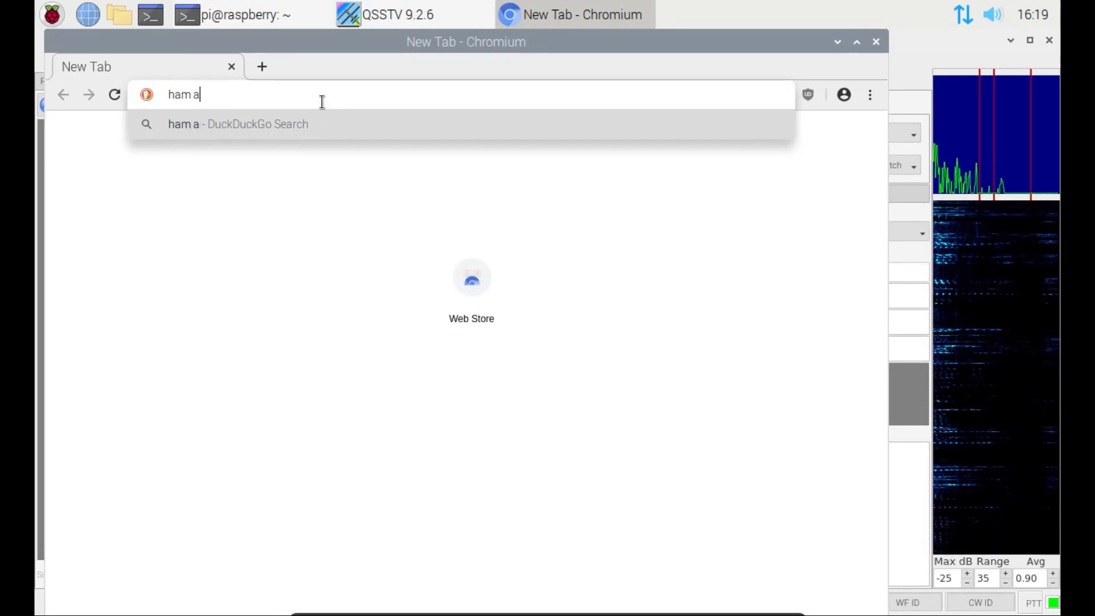
key(Return)
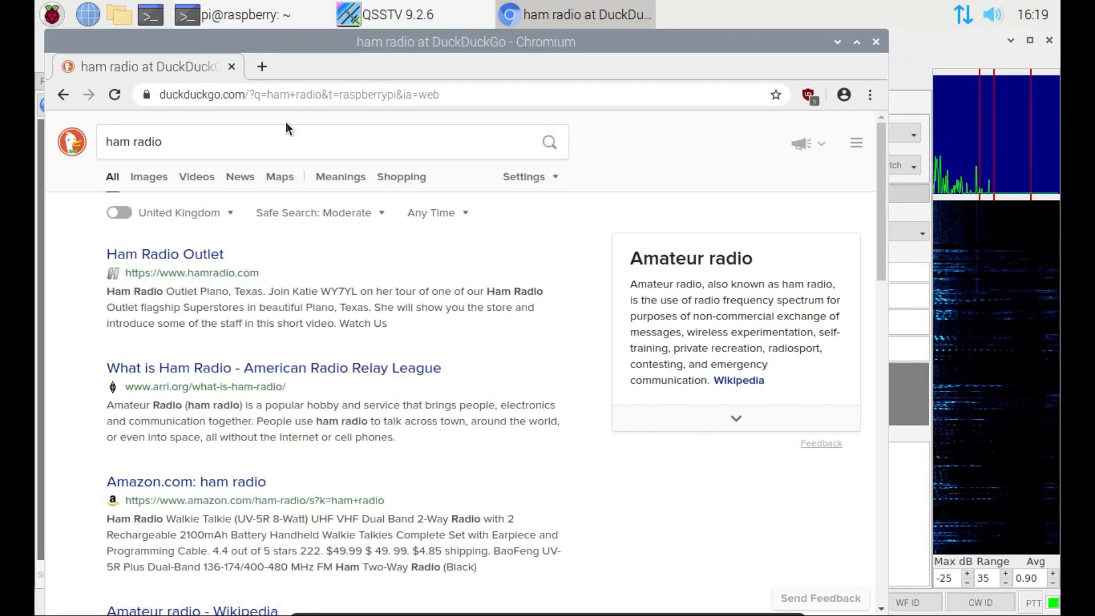
click(148, 176)
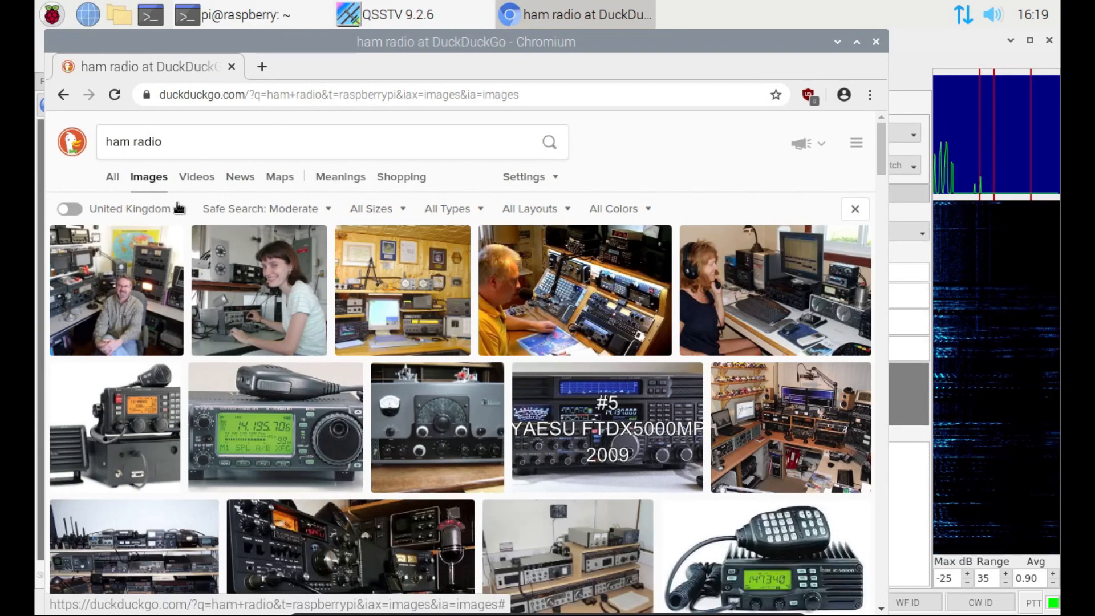
click(275, 427)
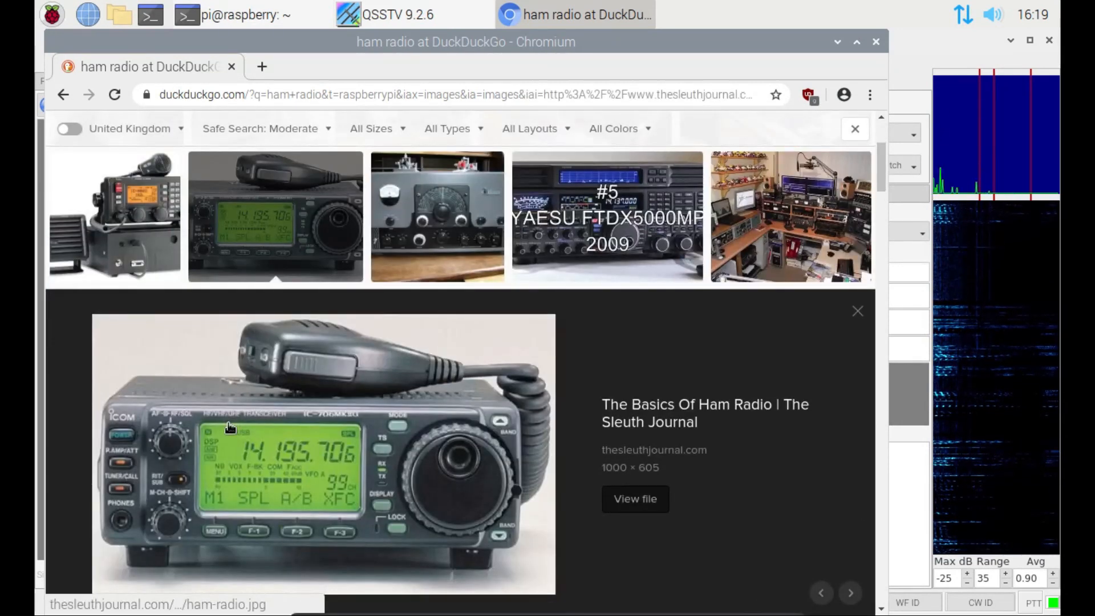
Save the Icom photo as icom.jpeg in Pictures and close the browser
right_click(231, 427)
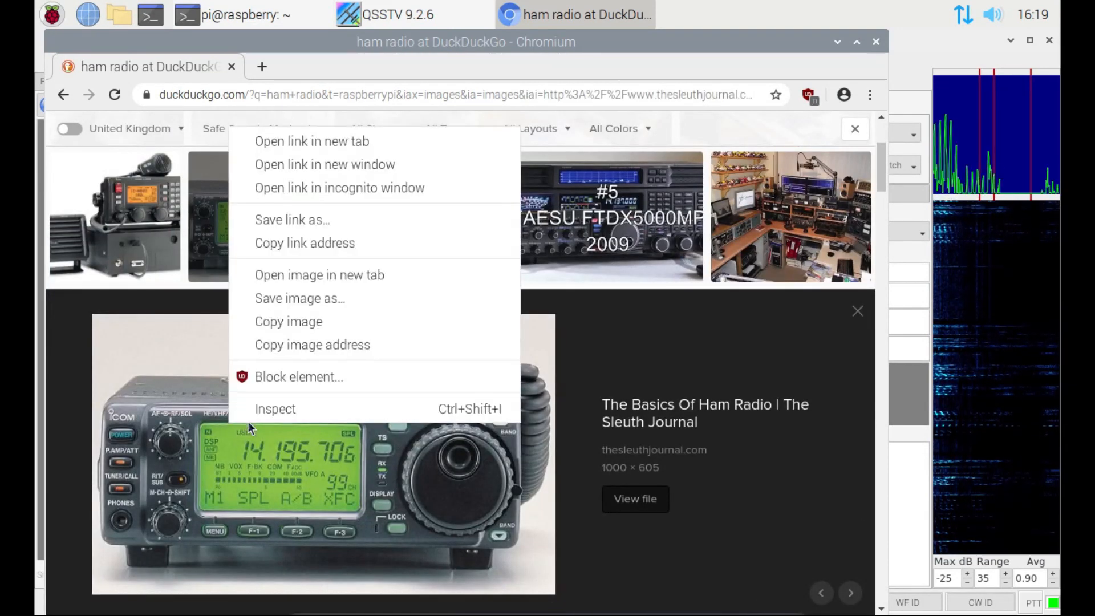
click(299, 298)
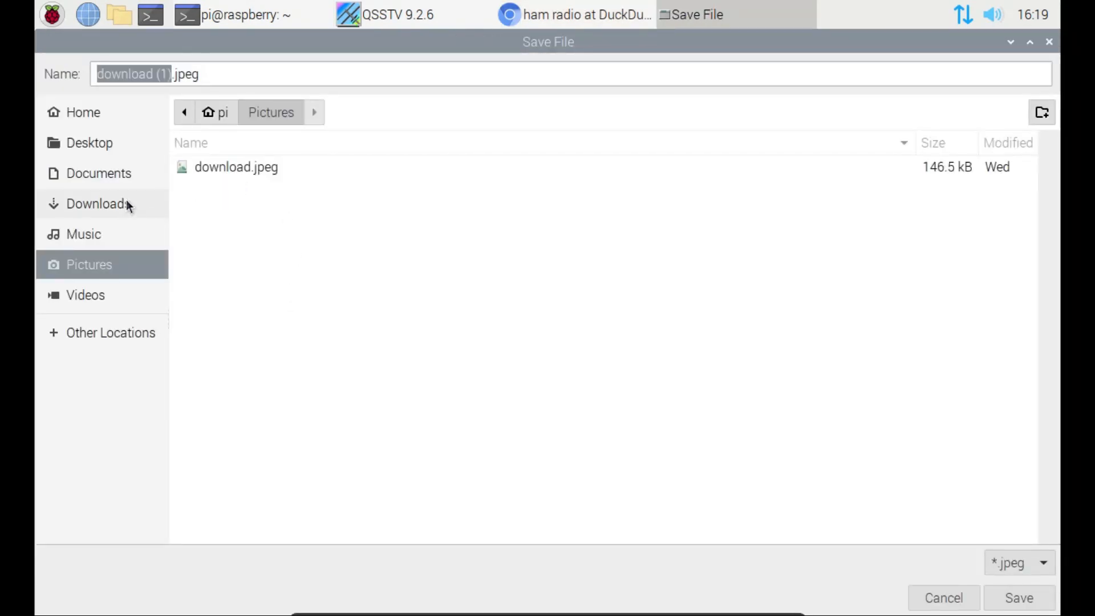
mouse_move(174, 96)
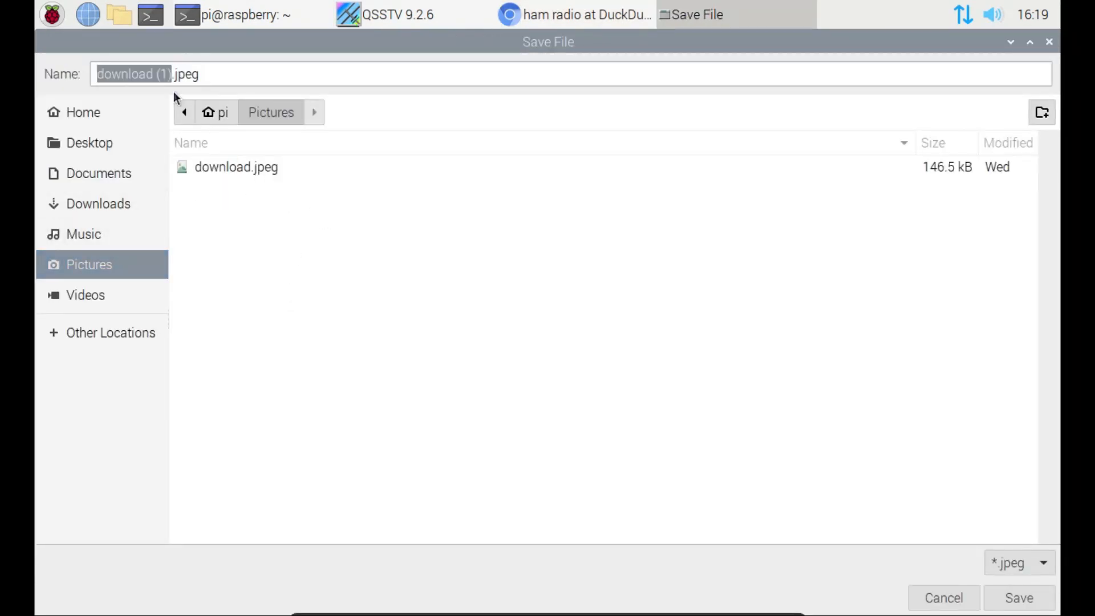
click(167, 74)
text(icom)
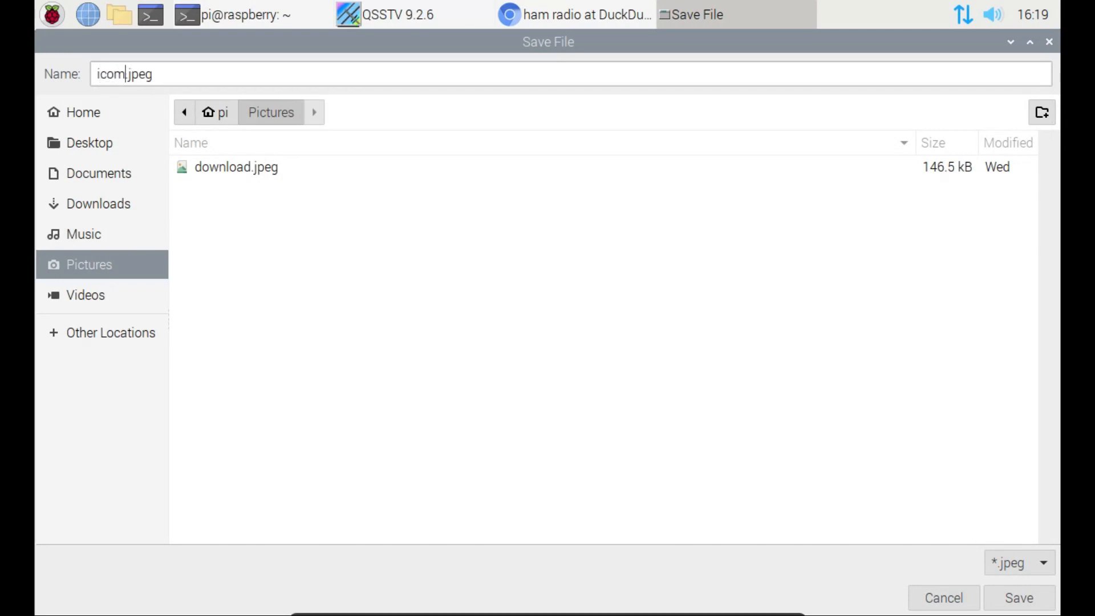
click(1019, 598)
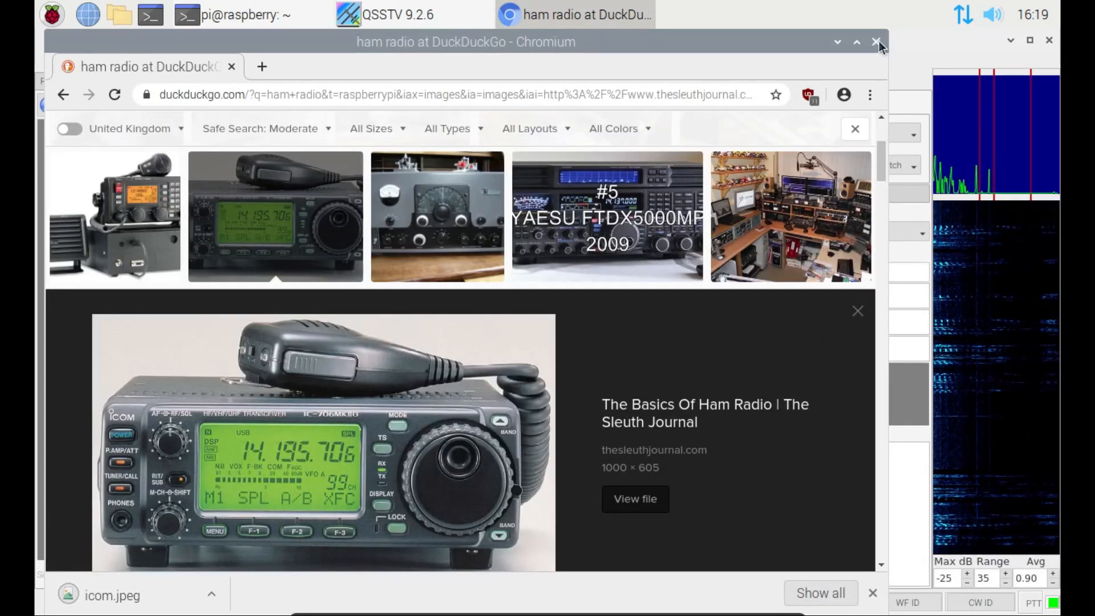
click(878, 41)
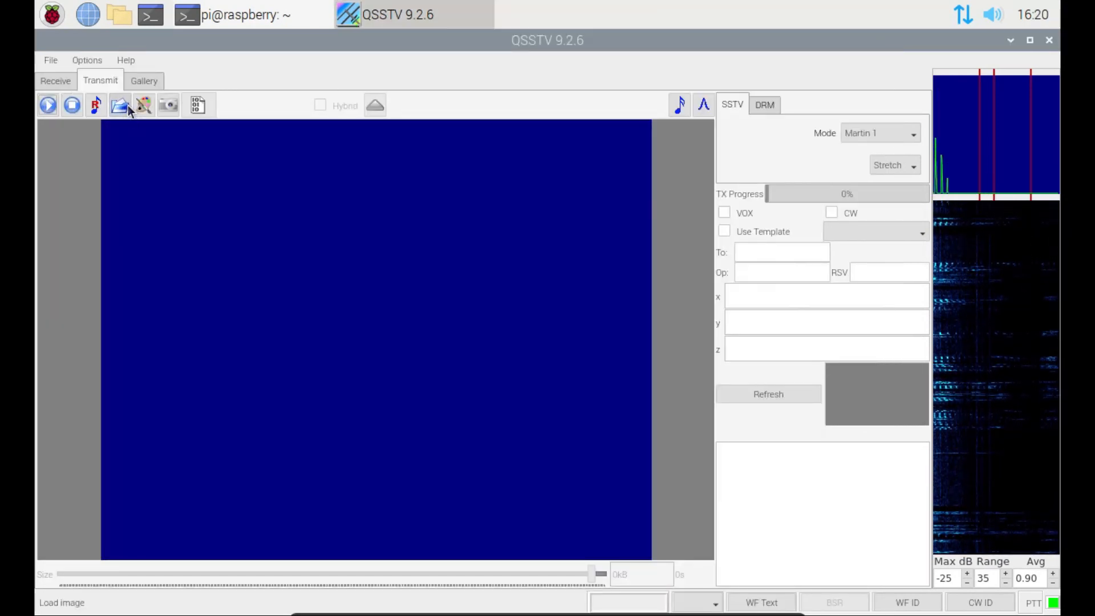
Load icom.jpeg from /home/pi/Pictures as the image to transmit
click(119, 104)
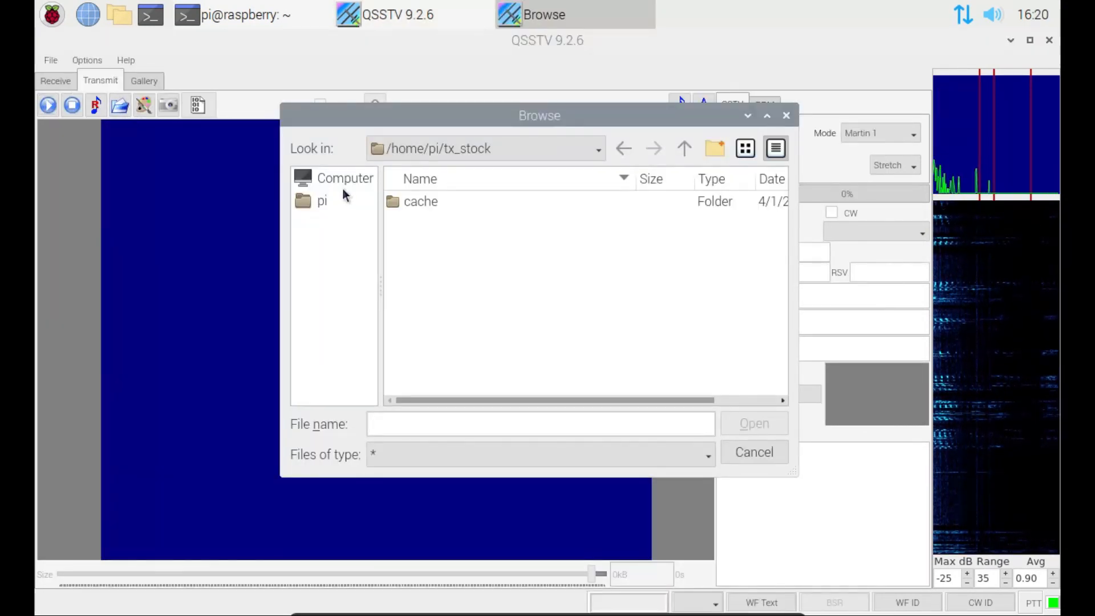
click(344, 178)
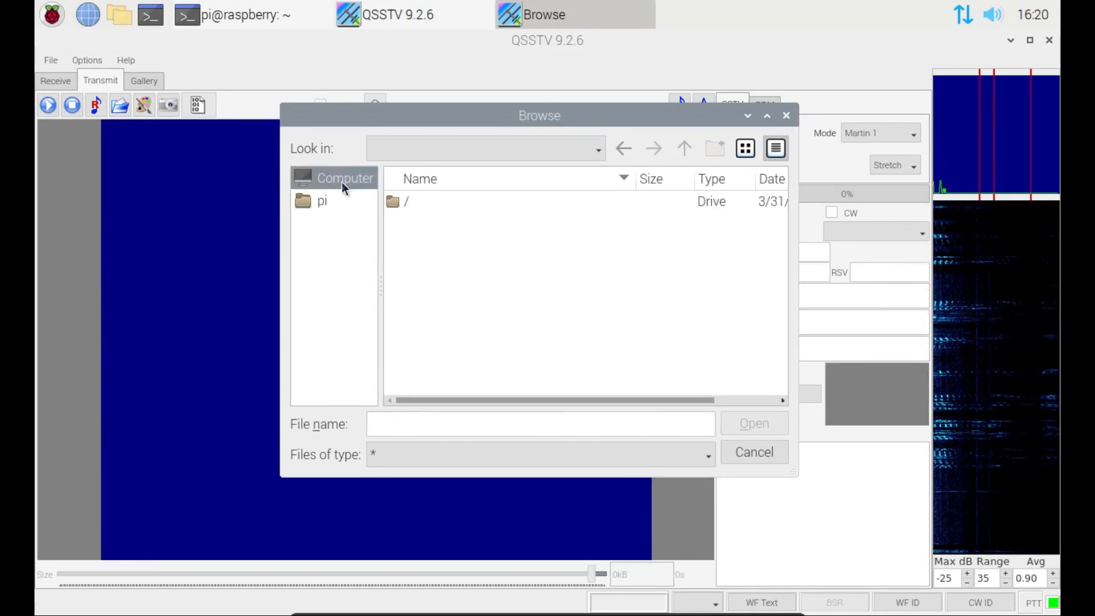
click(322, 201)
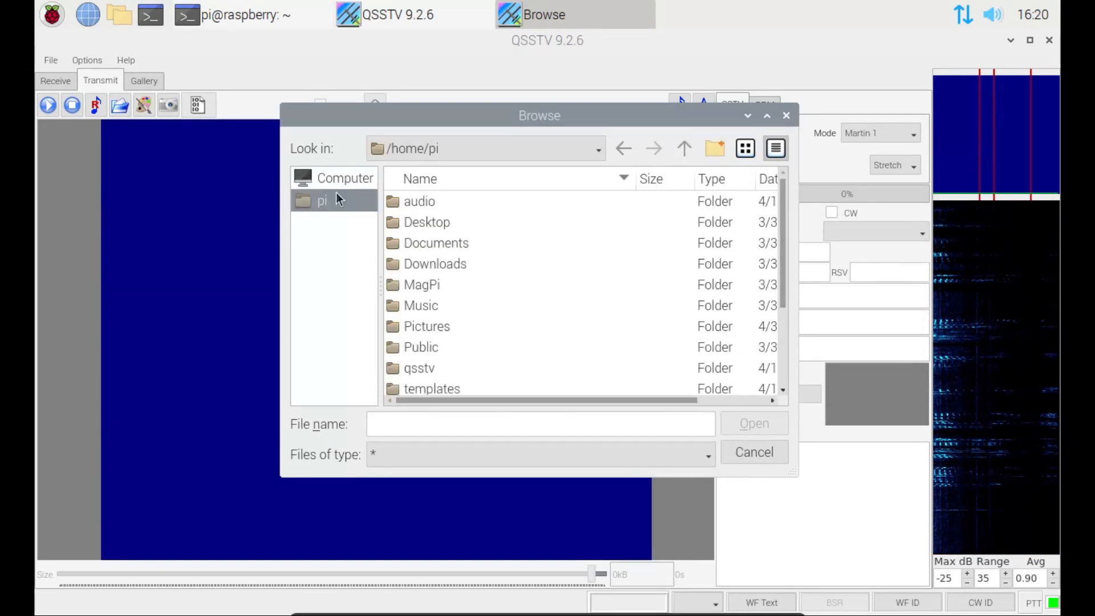
click(426, 327)
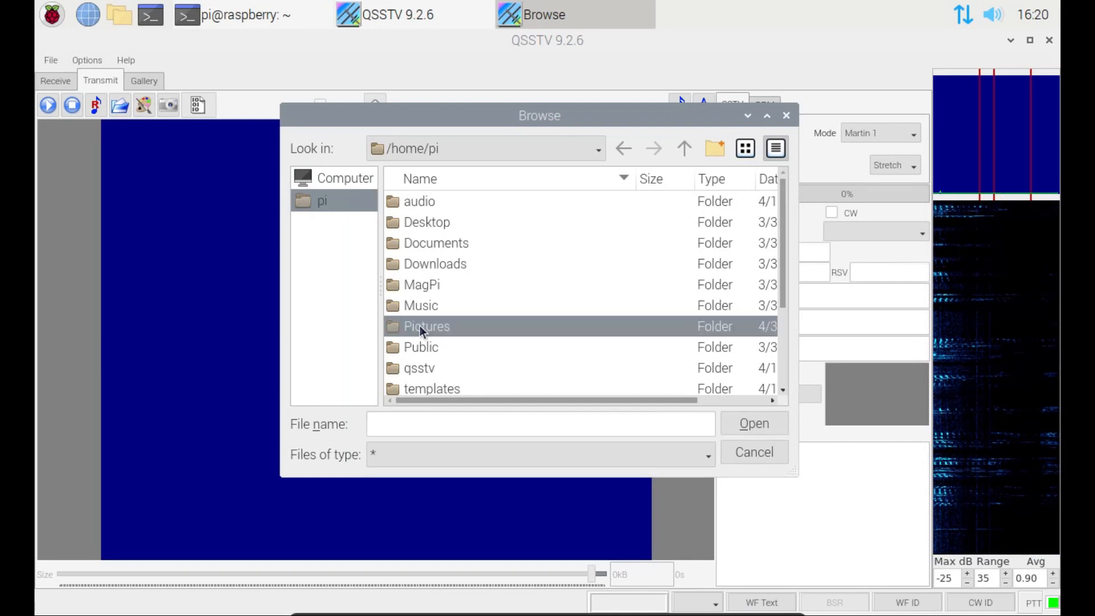
double_click(426, 326)
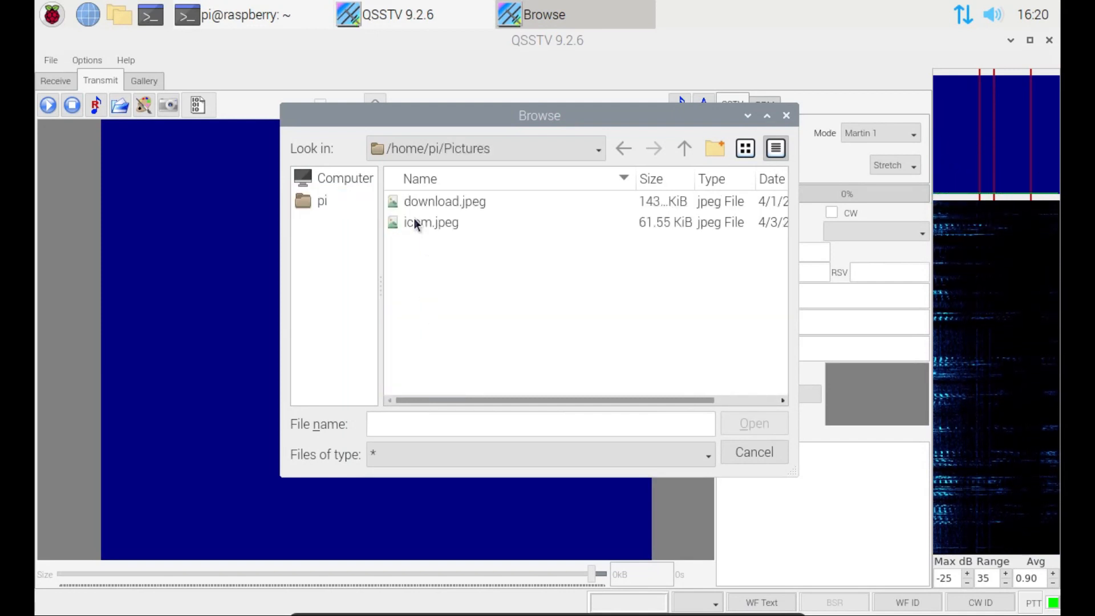
double_click(431, 222)
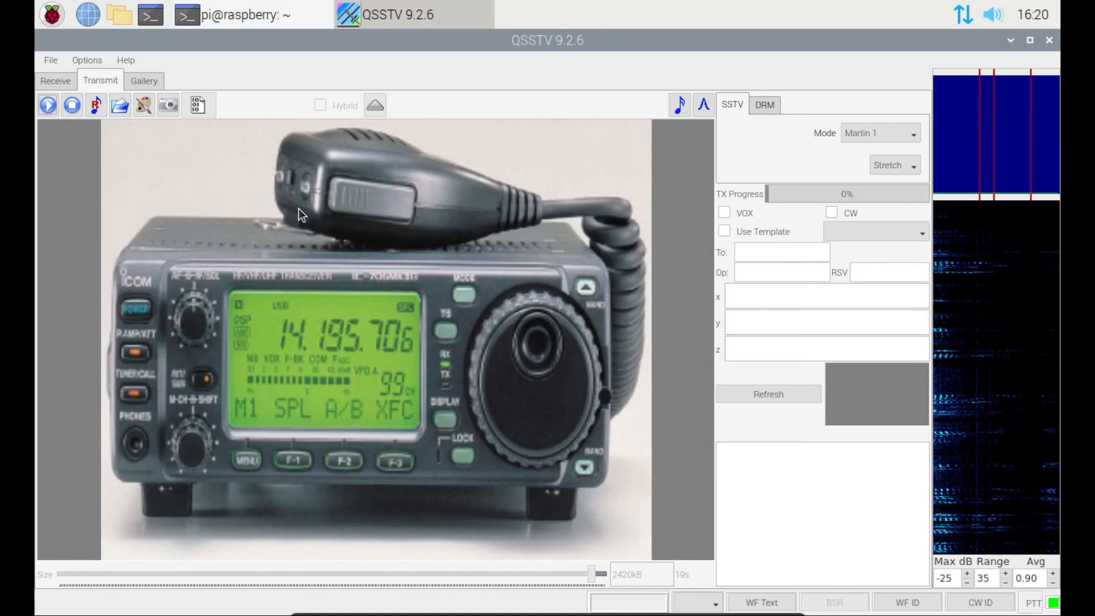
mouse_move(145, 105)
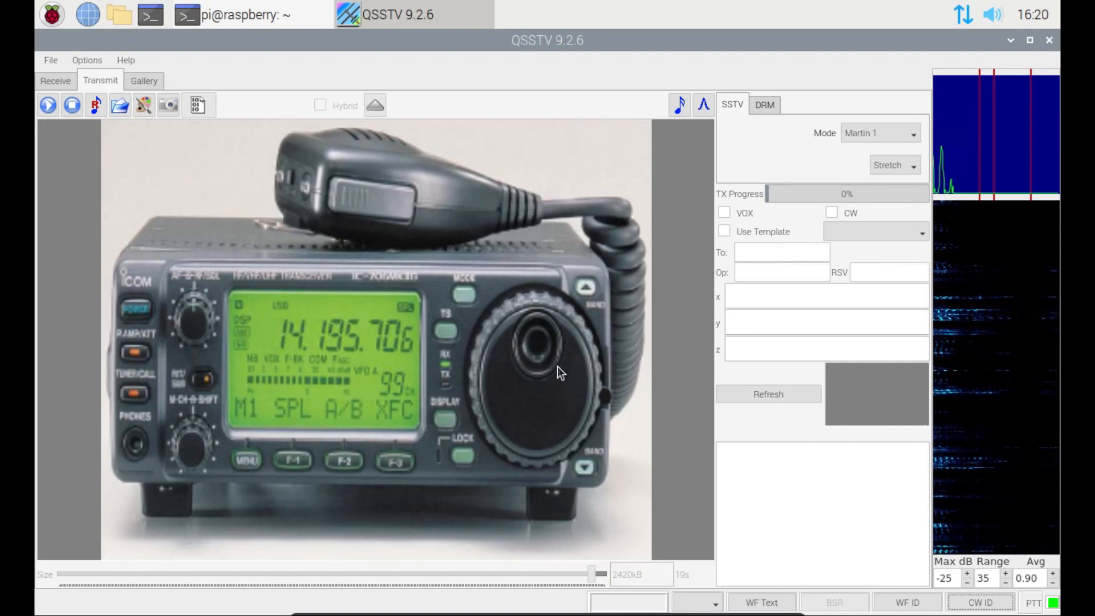
mouse_move(408, 178)
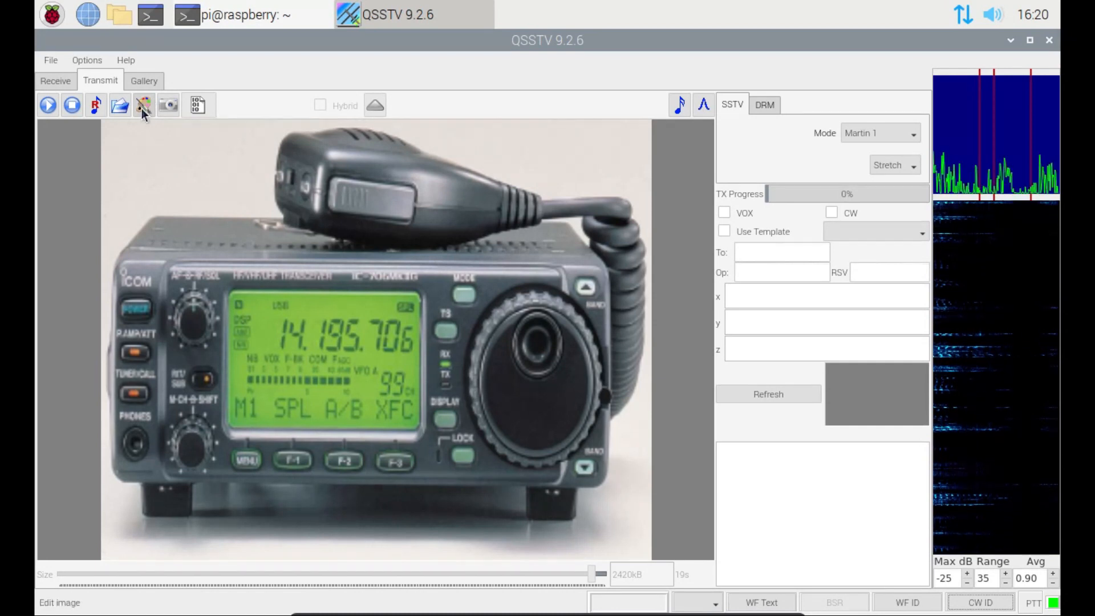
In the image editor, add a text block: 'M0SYS, S', '595' and 'IO92KX' lines
click(143, 105)
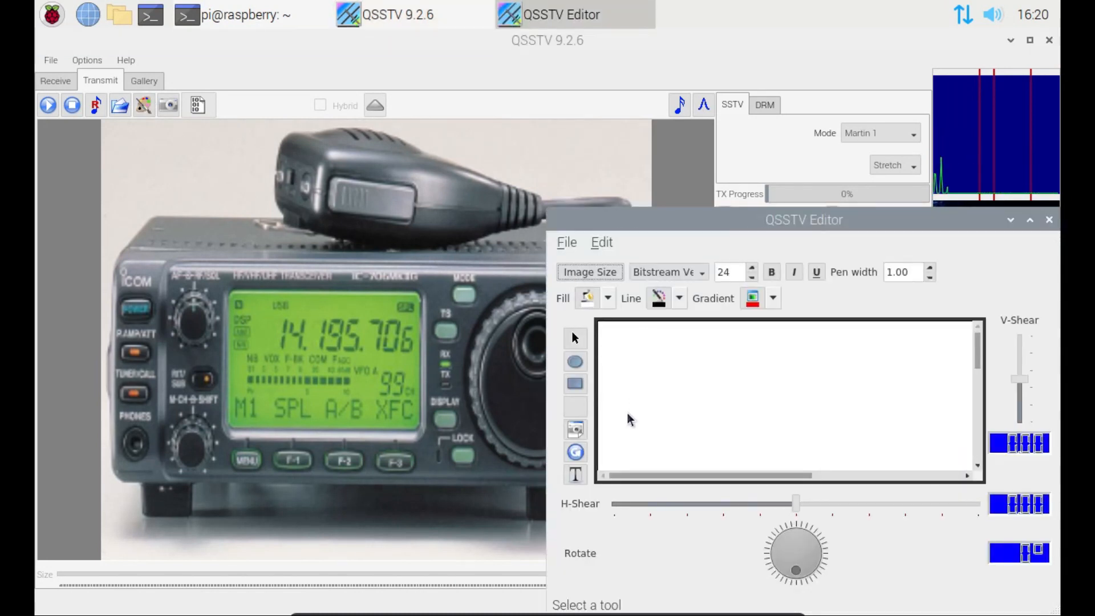
click(575, 475)
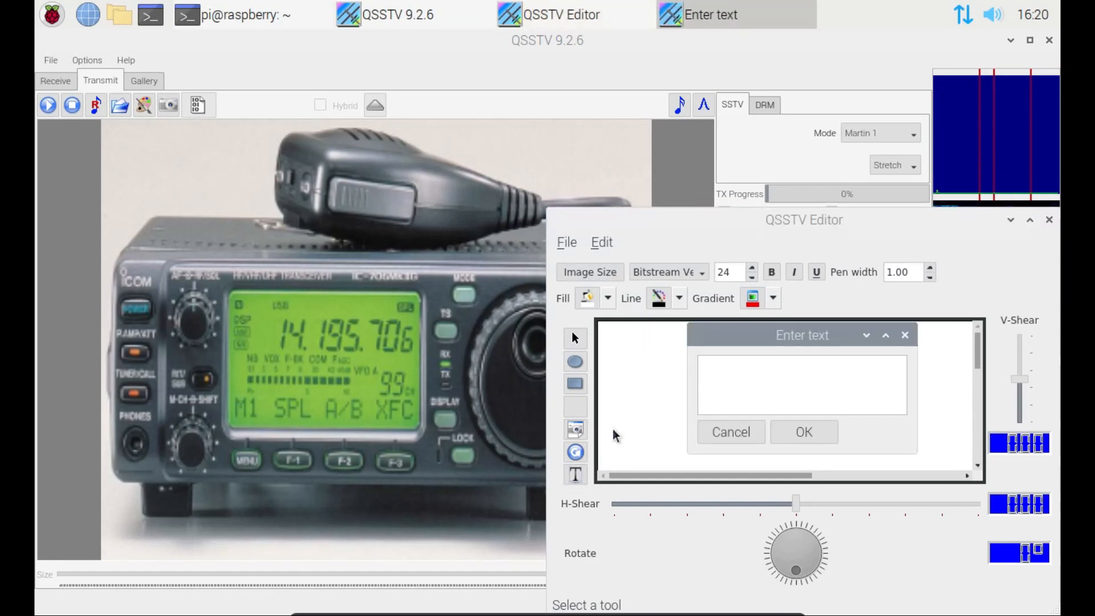
text(M0)
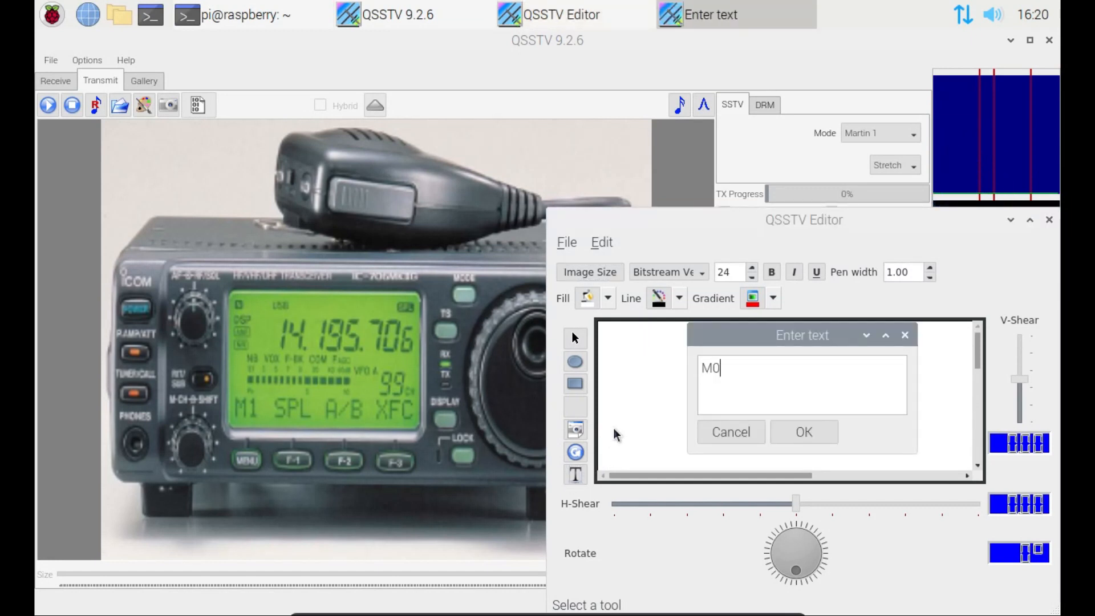
text(SYS, Simon)
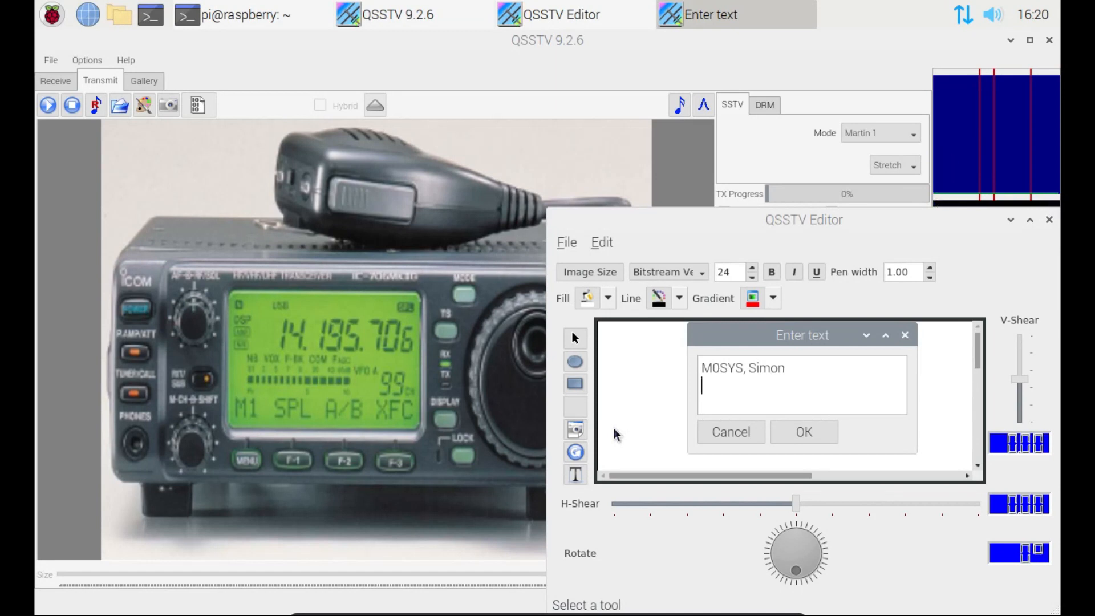
text(595)
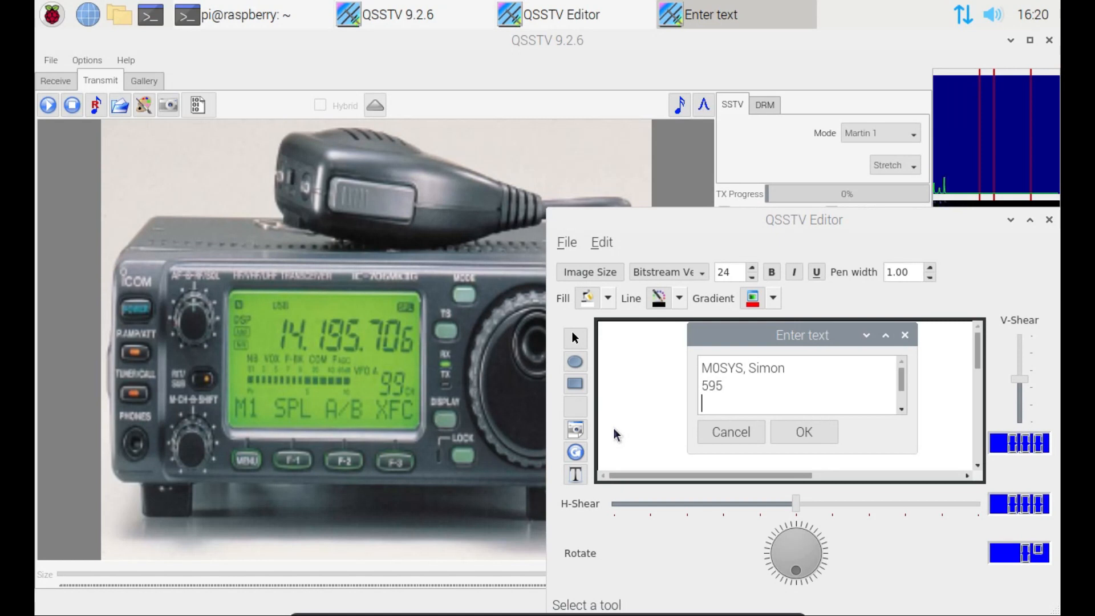
text(IO92)
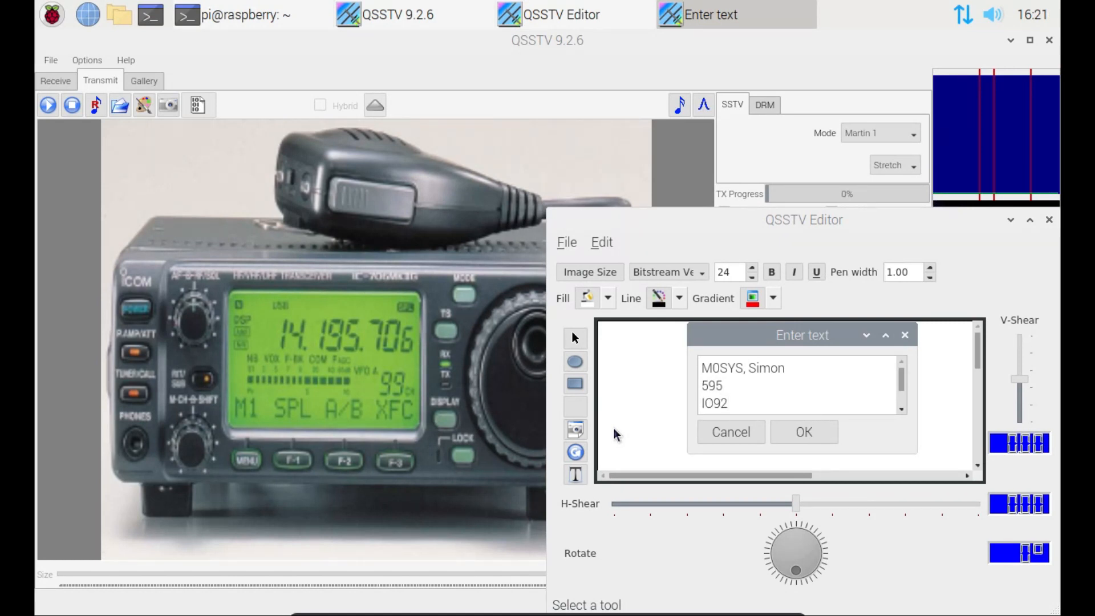
text(KX)
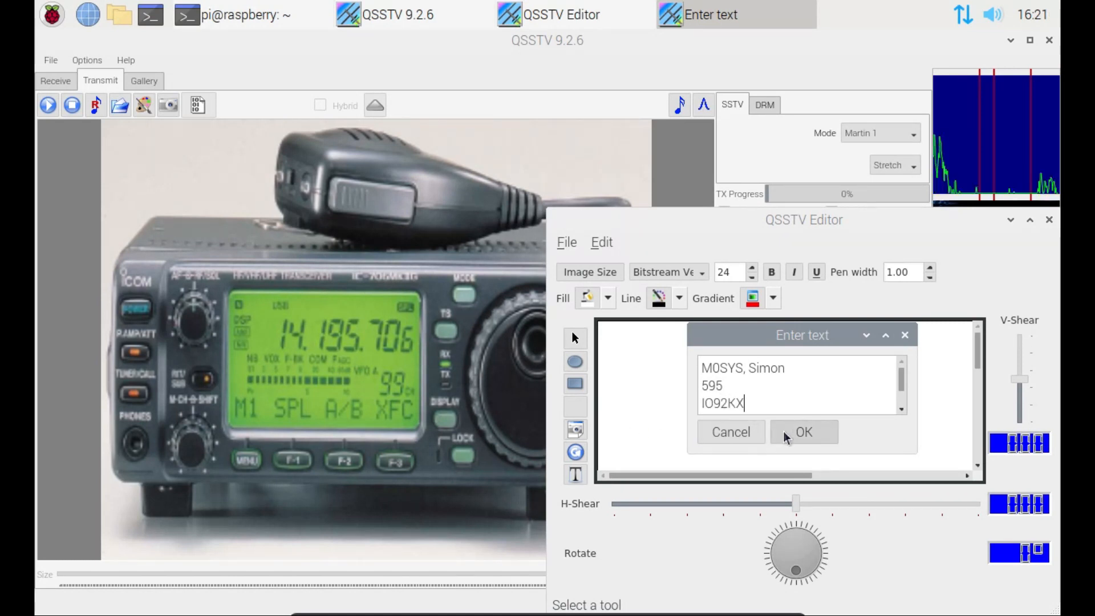
click(803, 432)
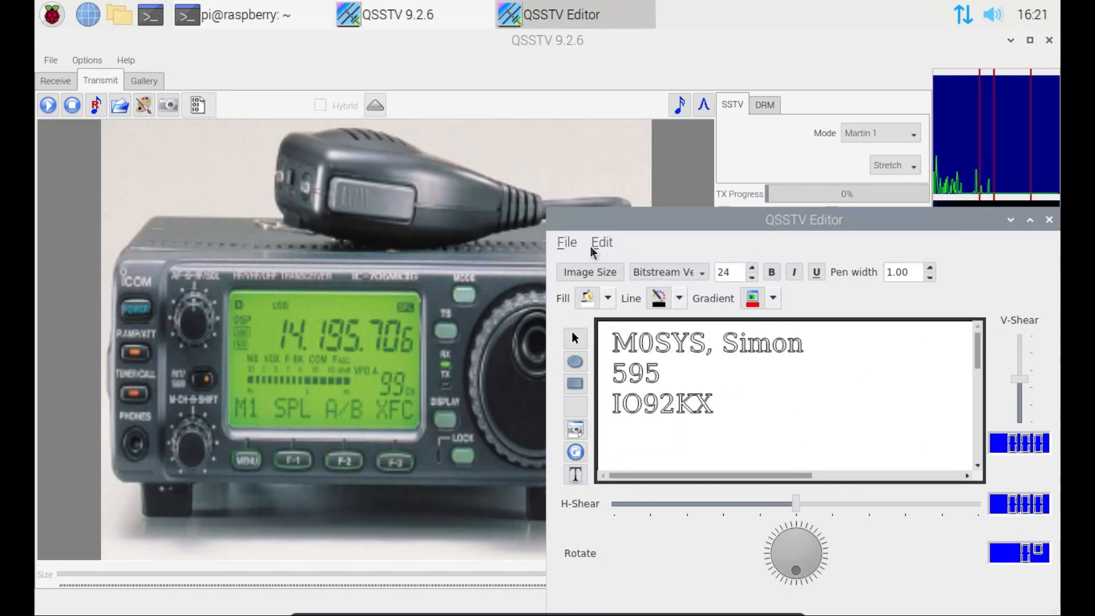
Cancel saving as an image file and choose Save Template from the editor's File menu
click(566, 242)
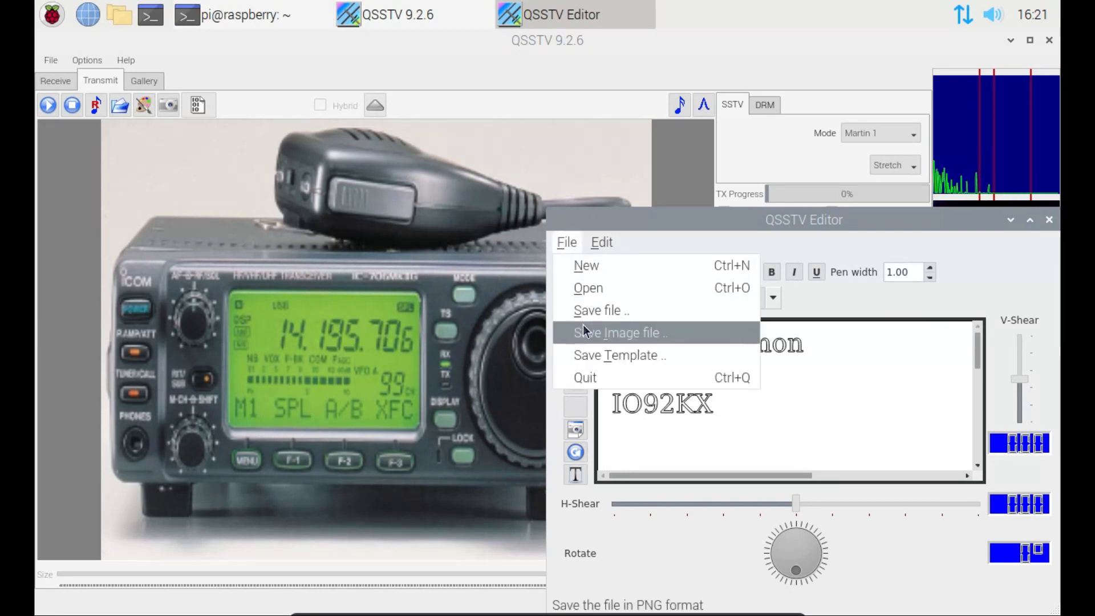
click(620, 333)
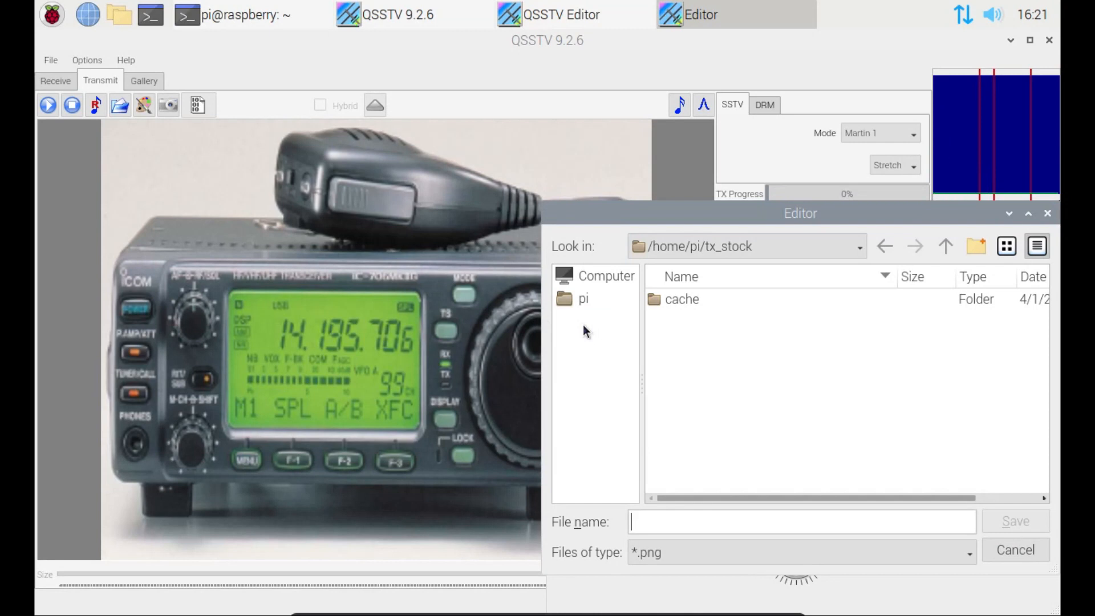
click(1015, 550)
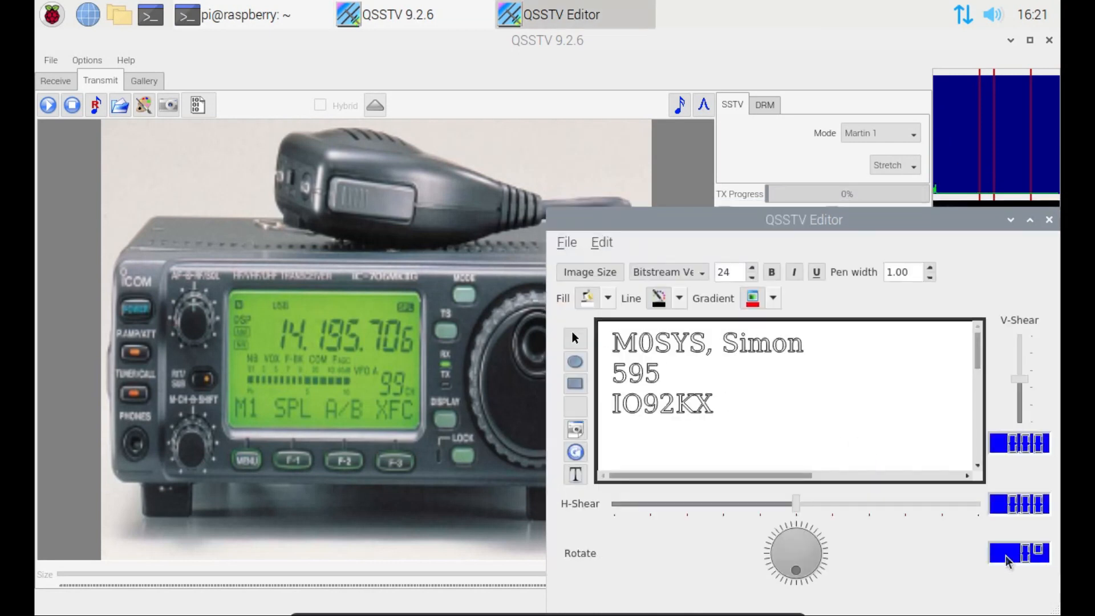
click(566, 242)
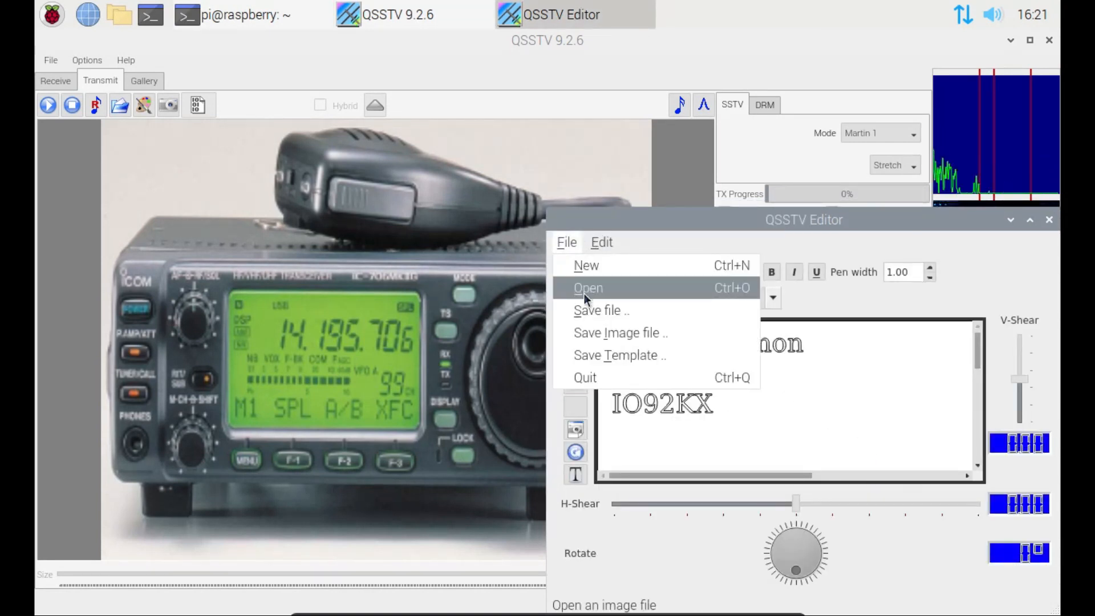
click(588, 287)
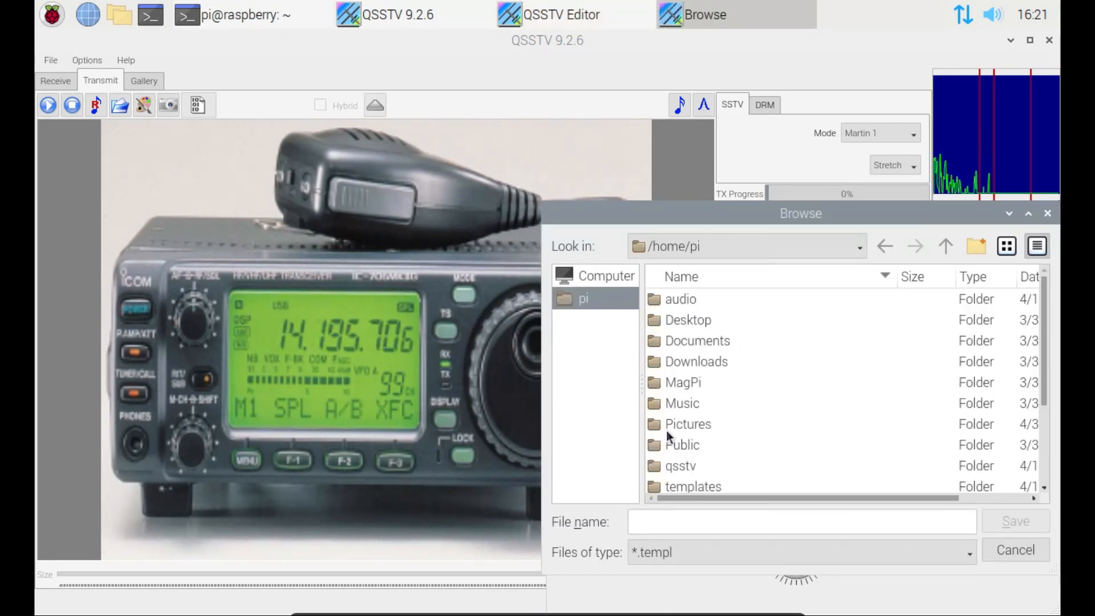
Save the text layout as template 'call' in the pi templates folder
double_click(688, 423)
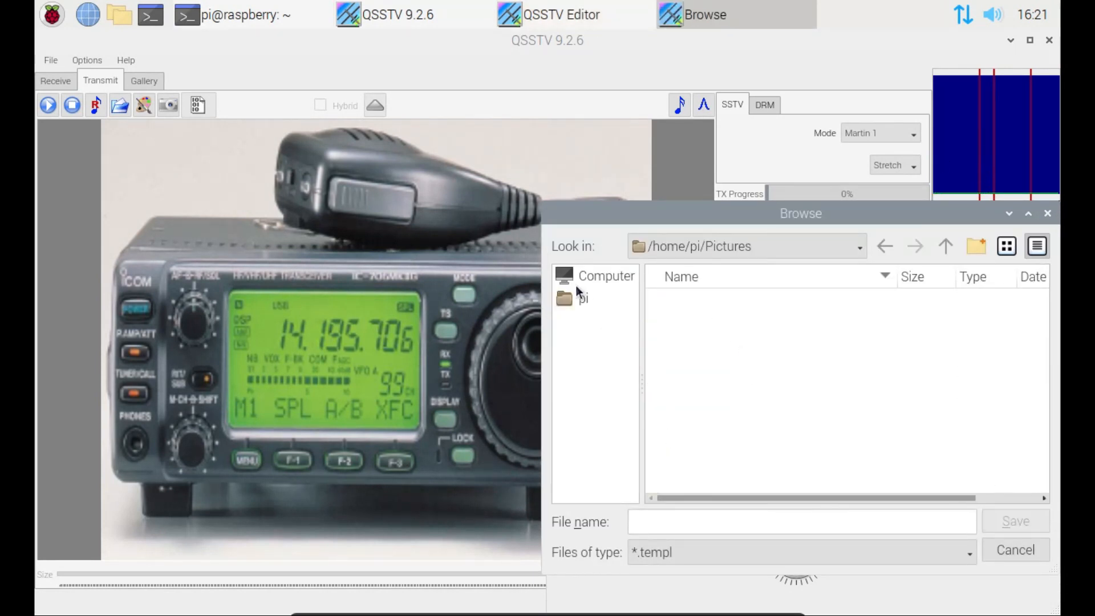
click(581, 299)
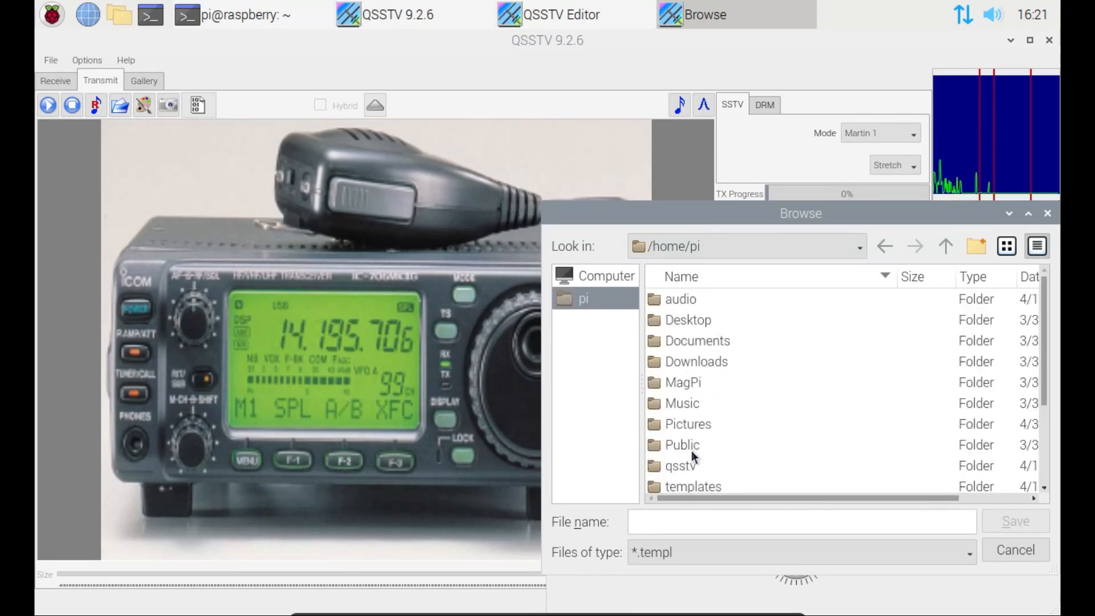
double_click(681, 465)
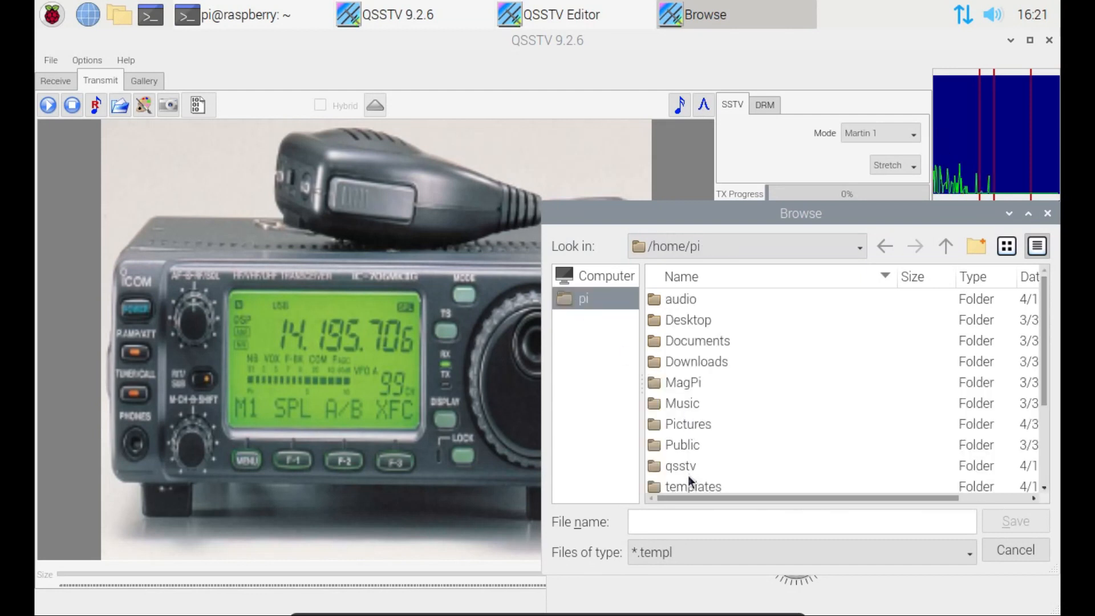
double_click(693, 486)
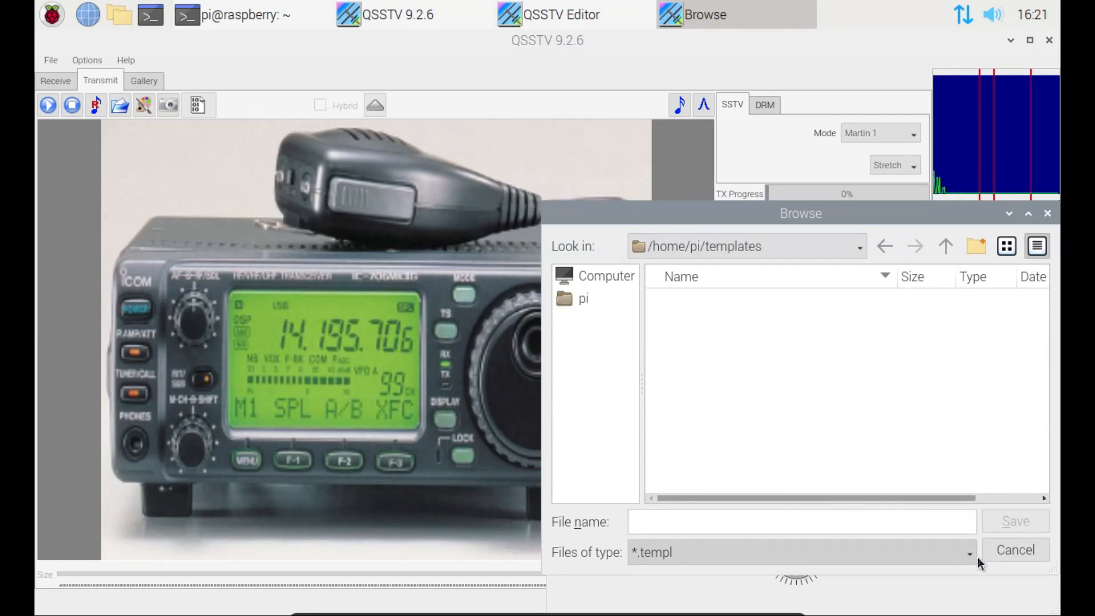
mouse_move(766, 337)
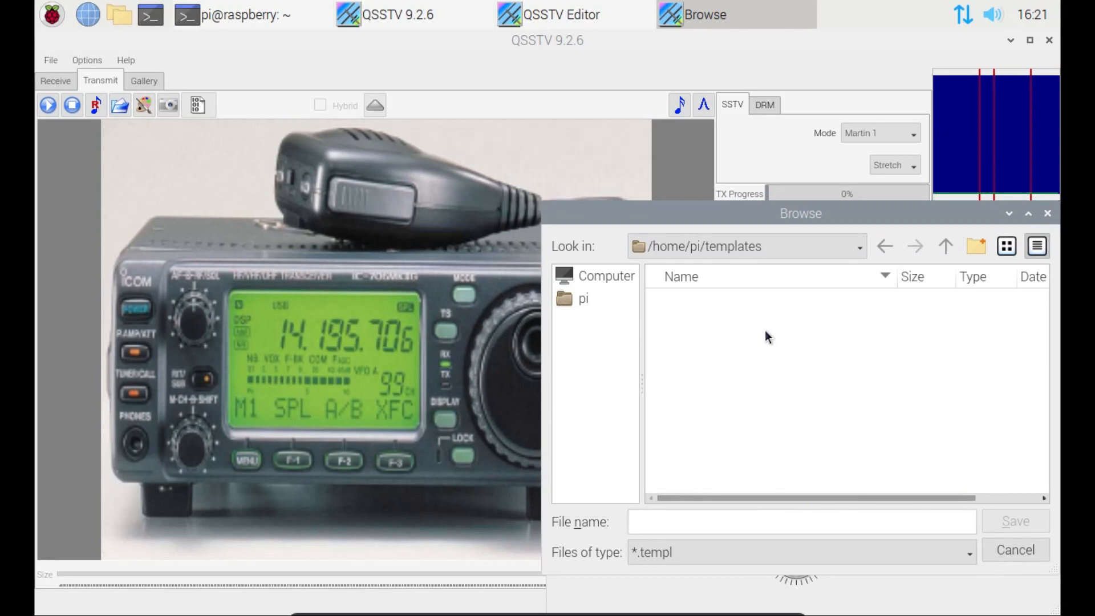
click(768, 522)
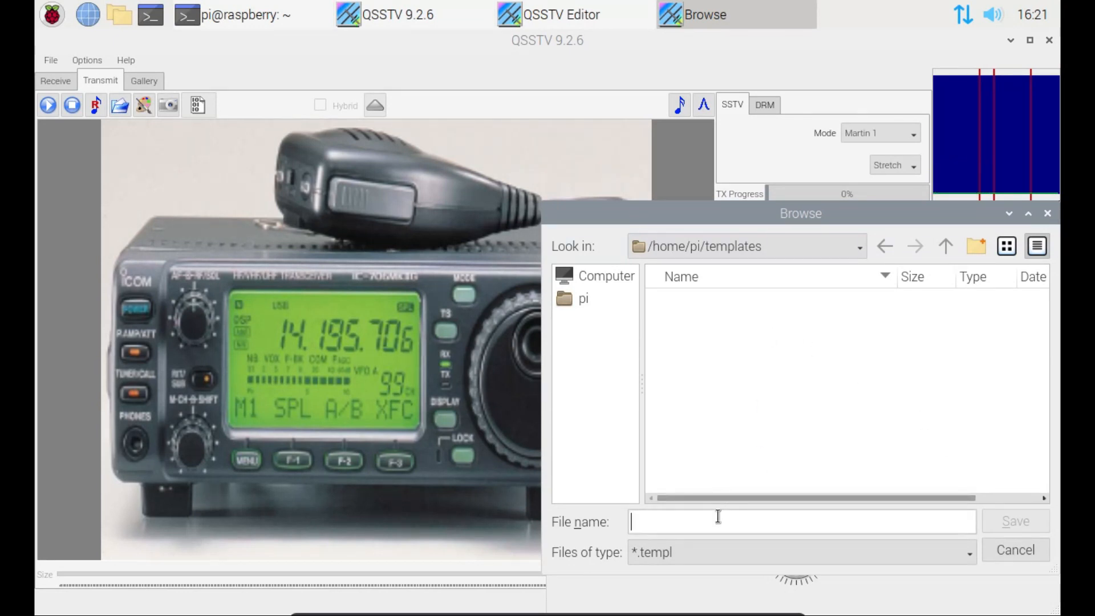
text(call)
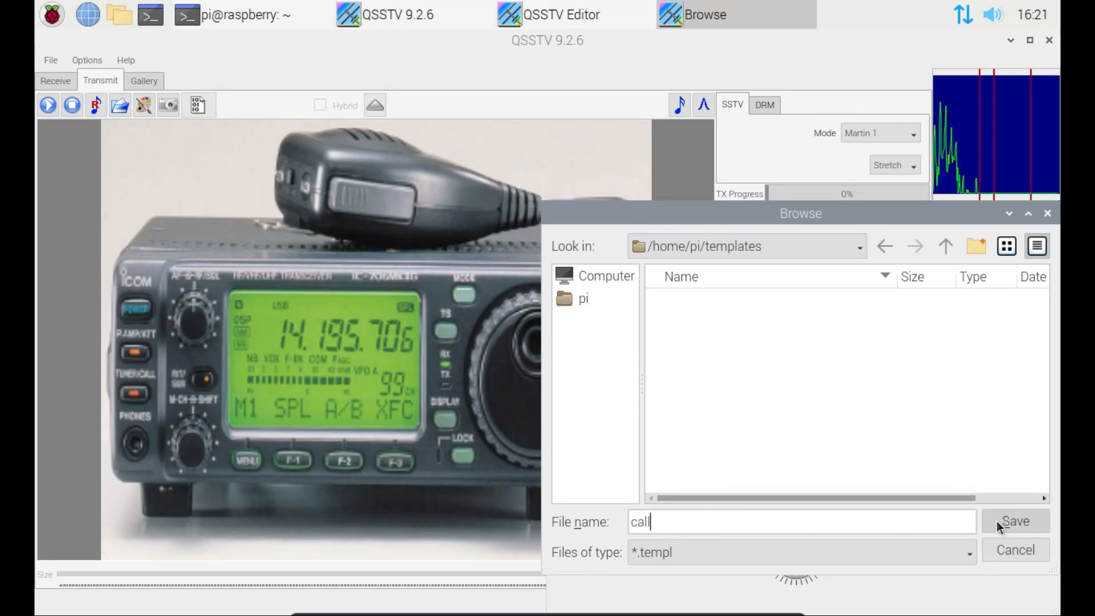
click(1014, 521)
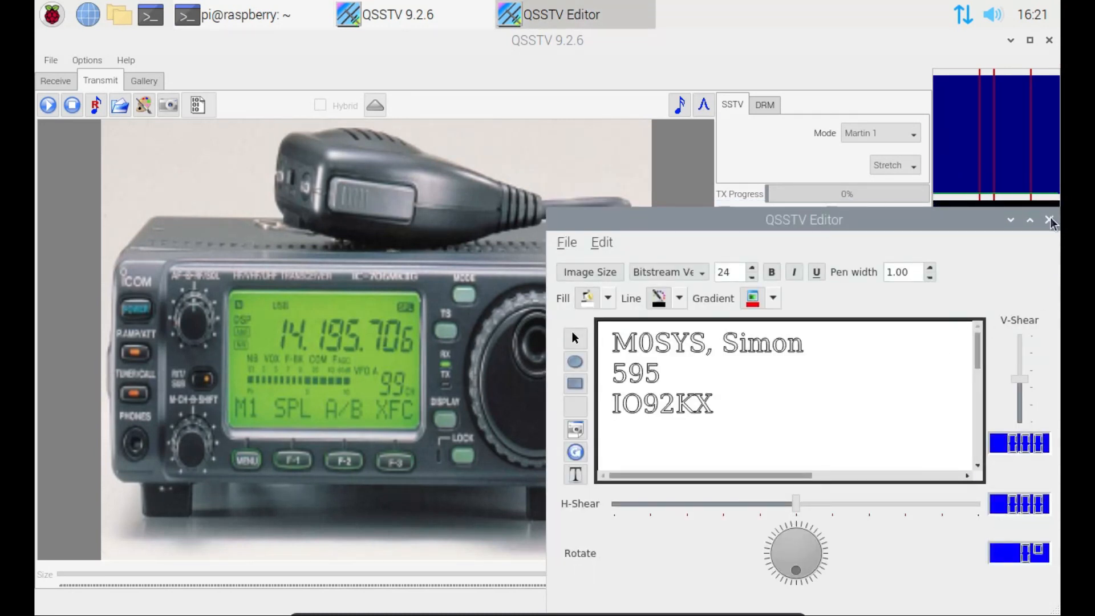
Close the editor and enable the 'call' template overlay on the Transmit tab
click(1051, 219)
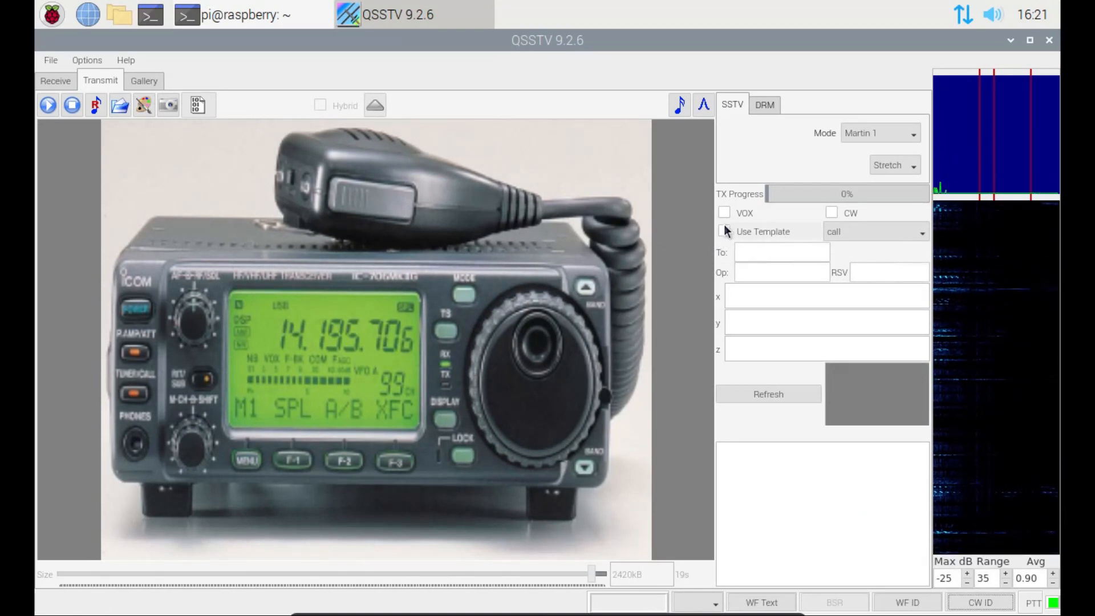
click(723, 231)
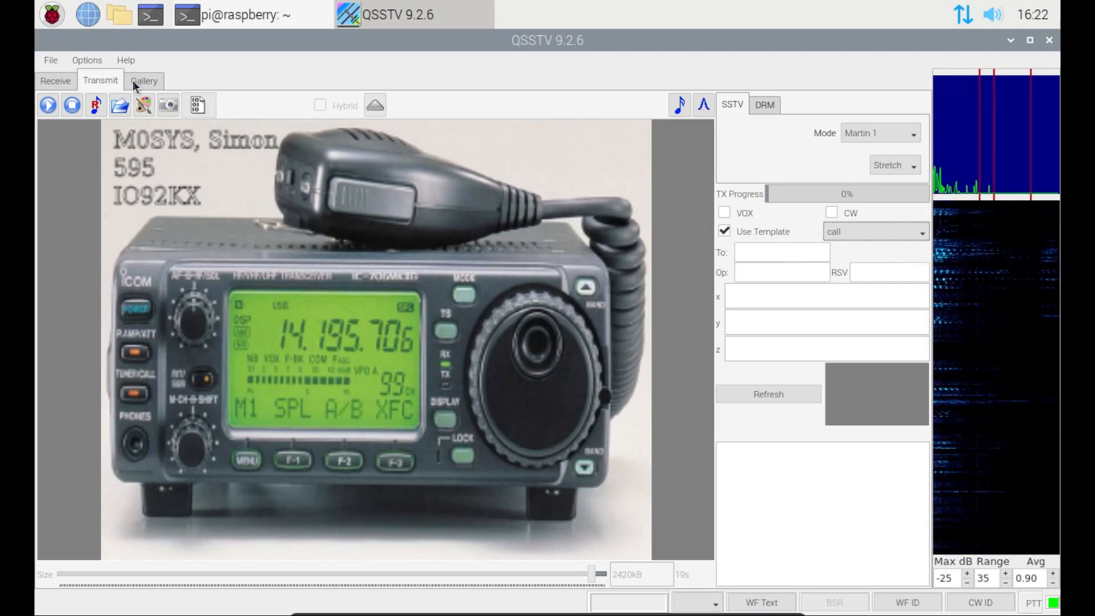
click(143, 80)
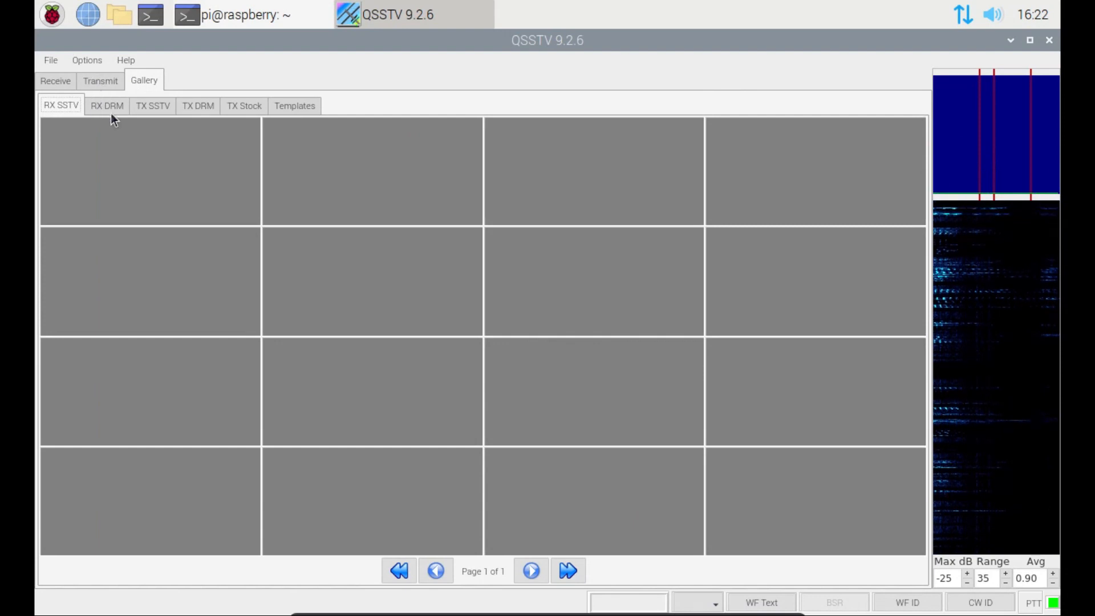
click(100, 81)
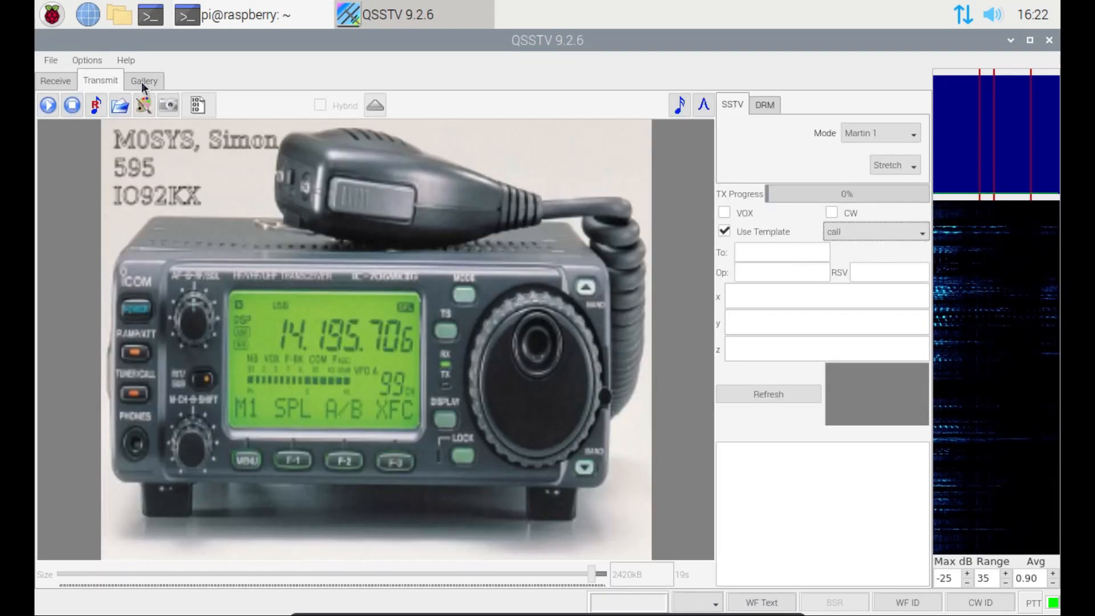
click(144, 80)
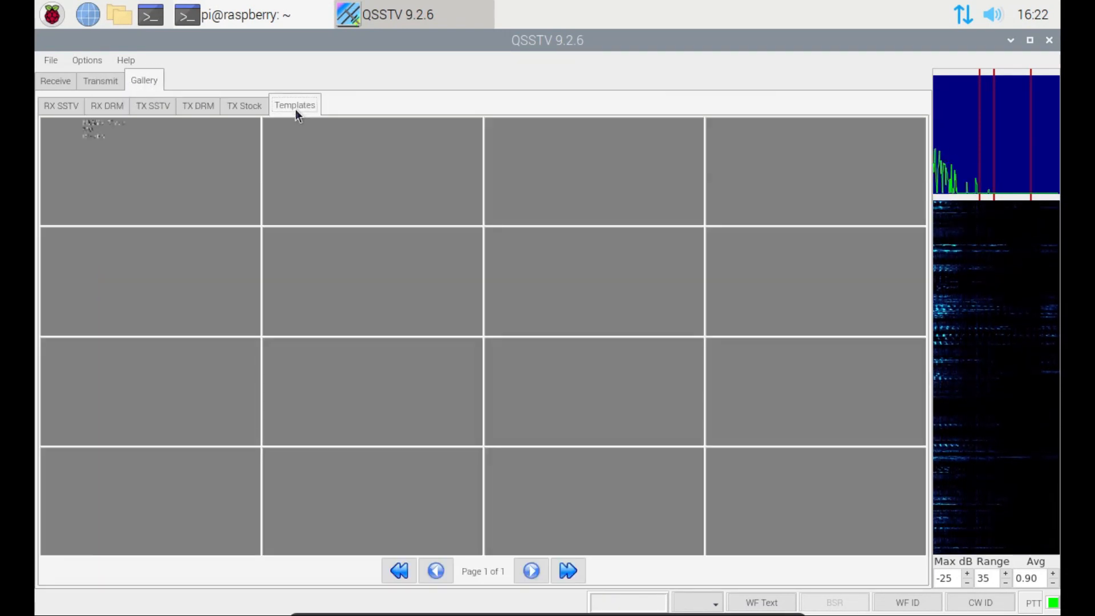
mouse_move(66, 136)
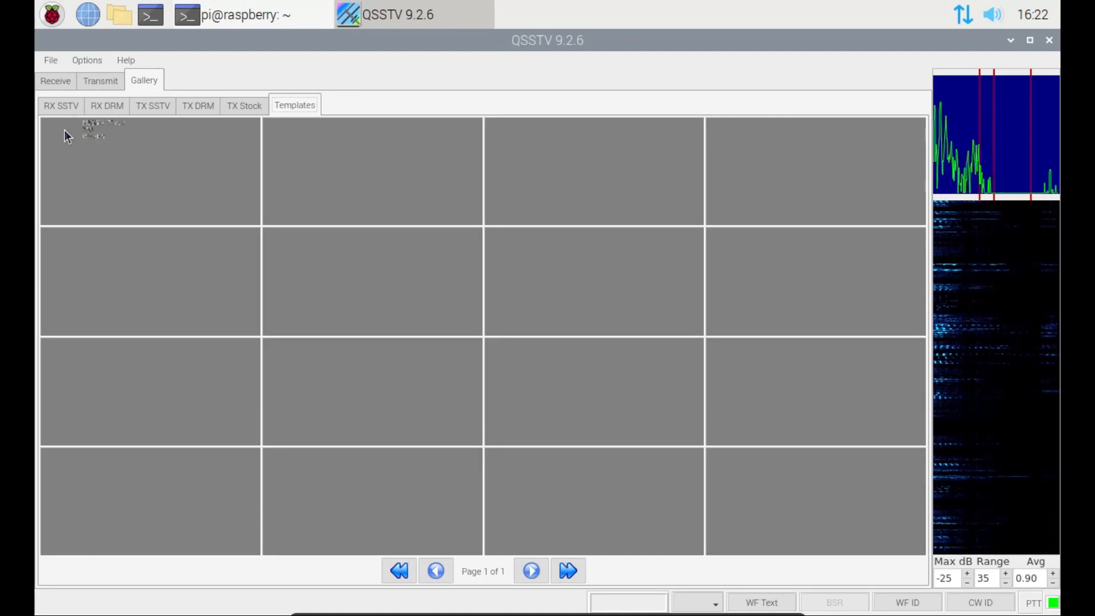
click(100, 81)
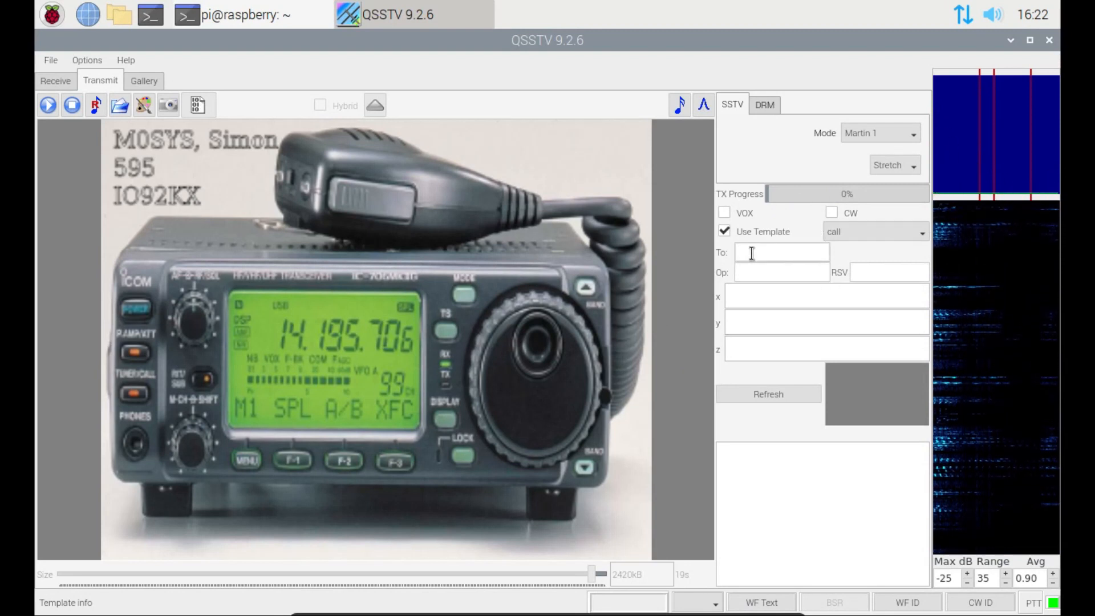
text(M0VUB)
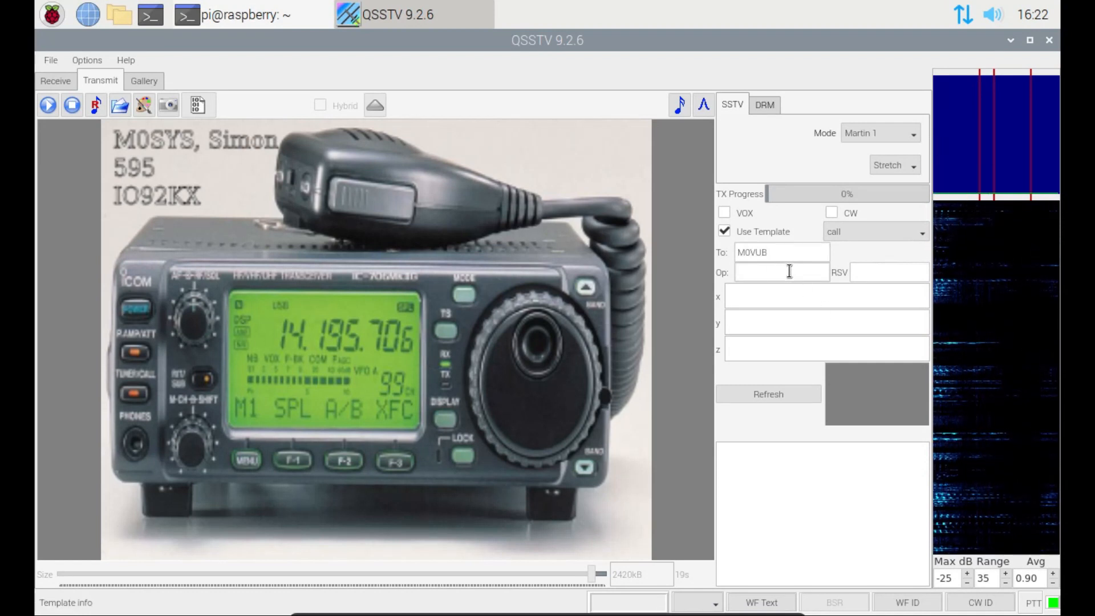
text(Shane)
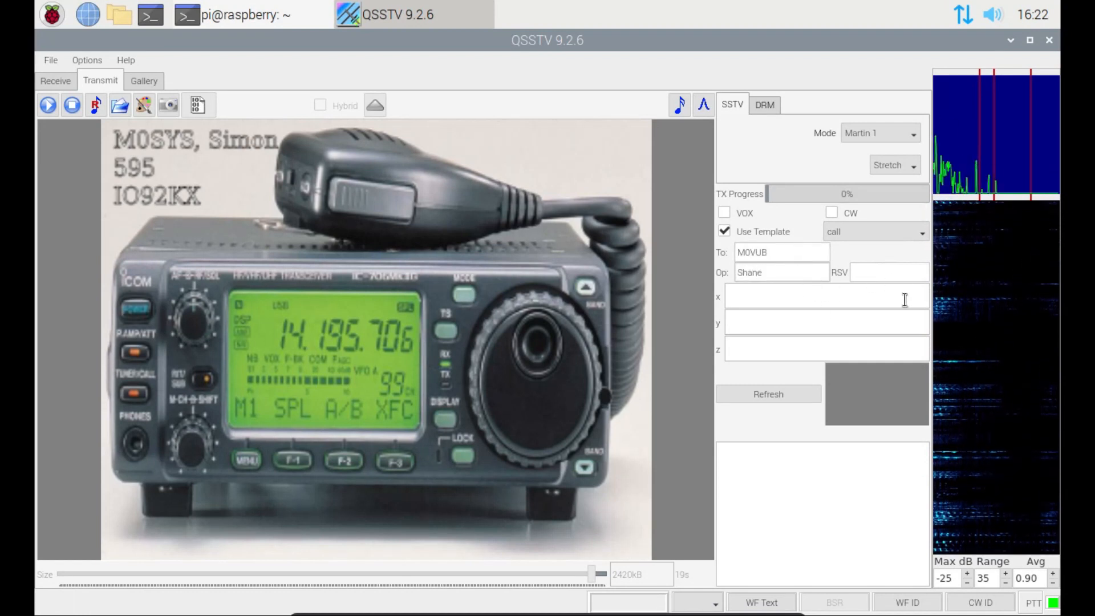
click(887, 273)
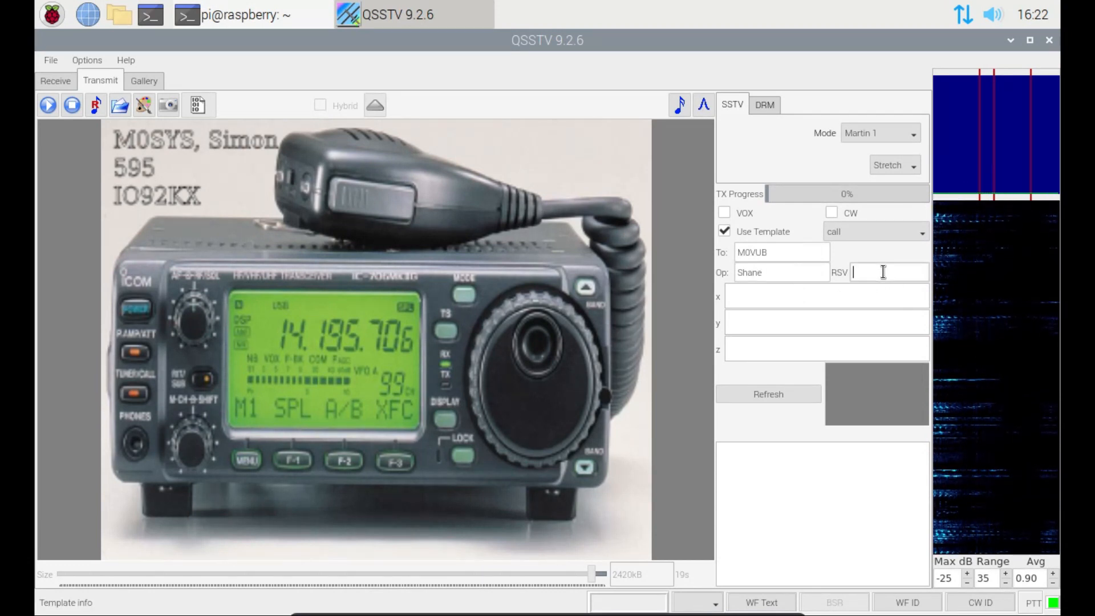
text(595)
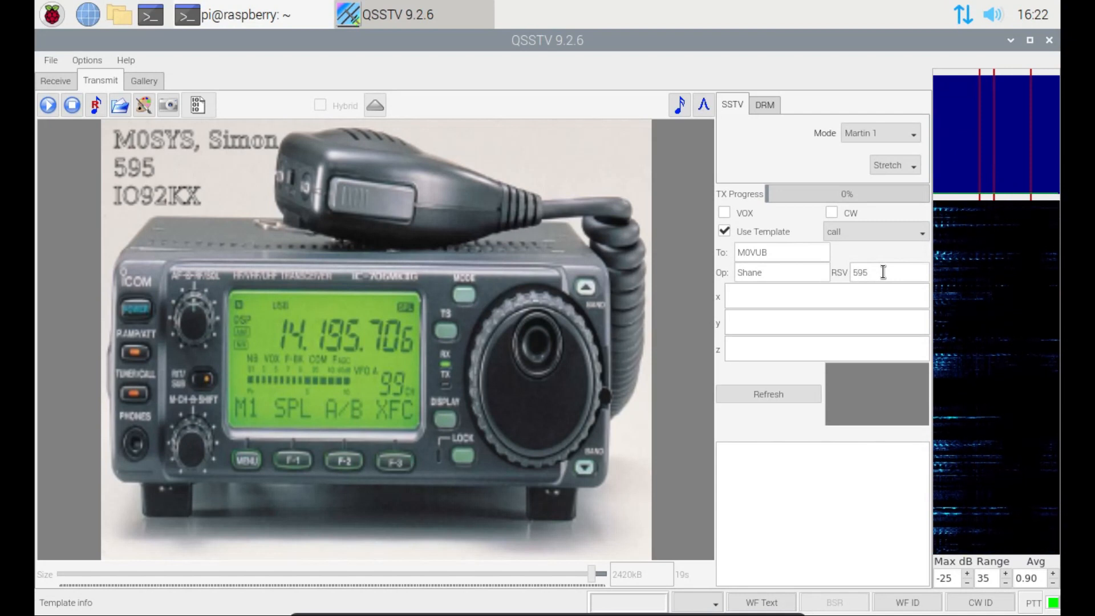
mouse_move(422, 396)
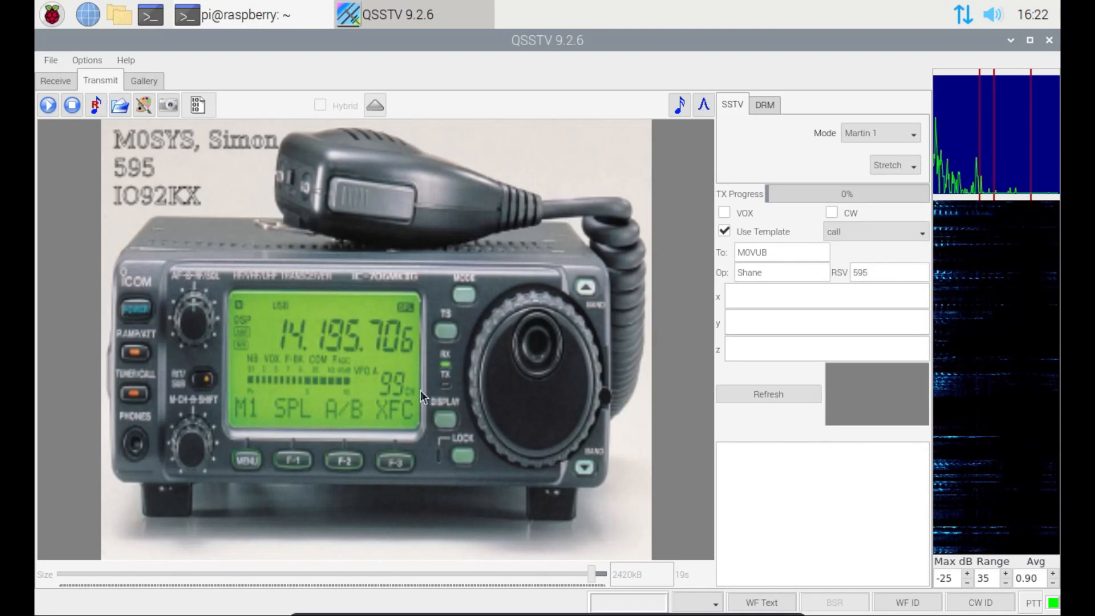
mouse_move(356, 292)
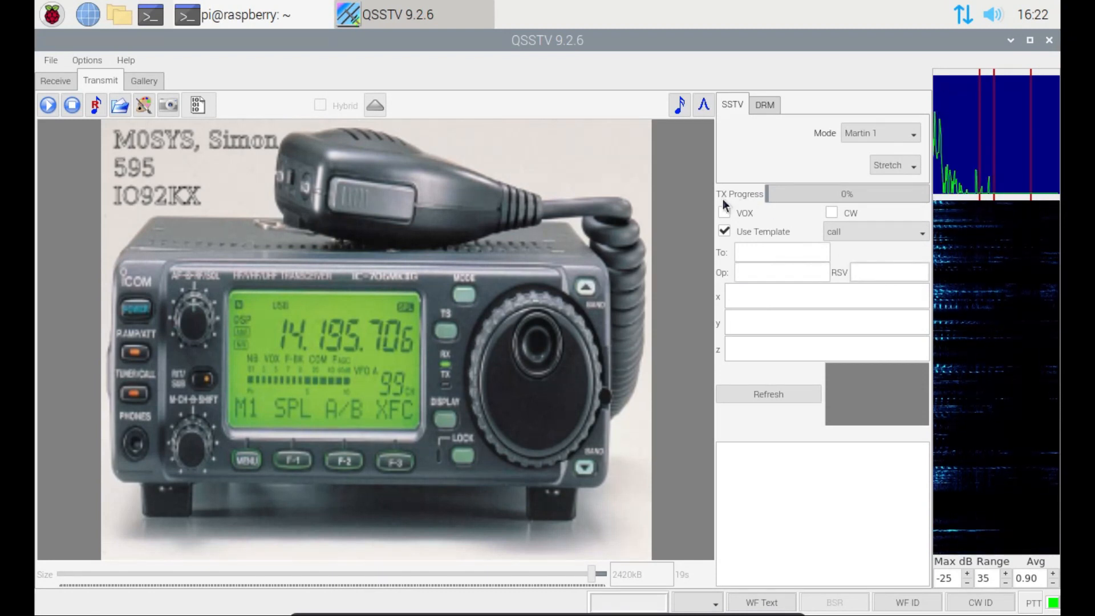
mouse_move(352, 217)
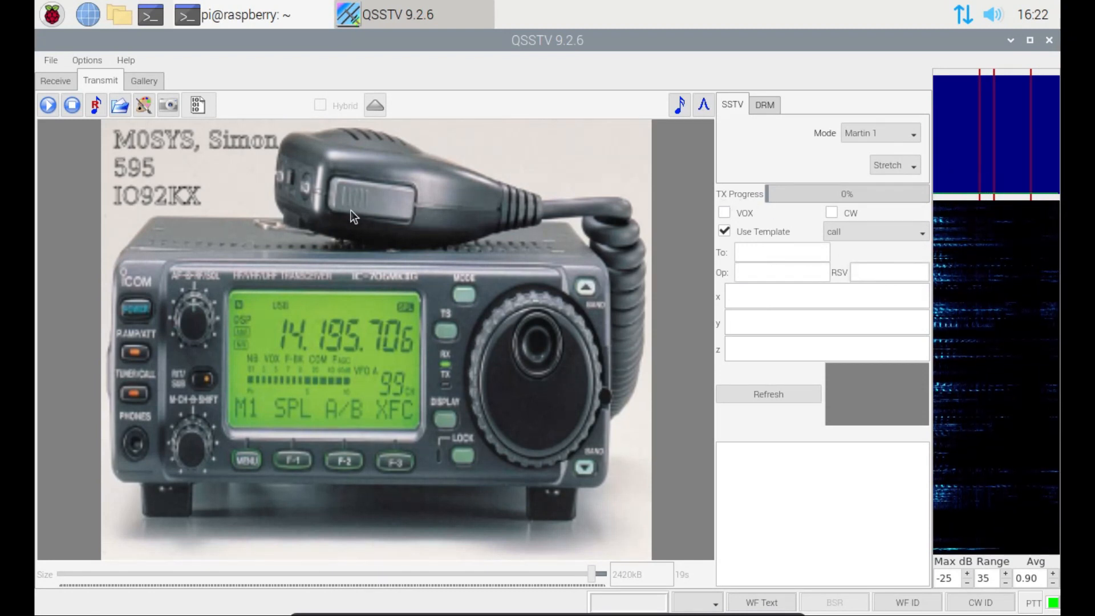
mouse_move(74, 201)
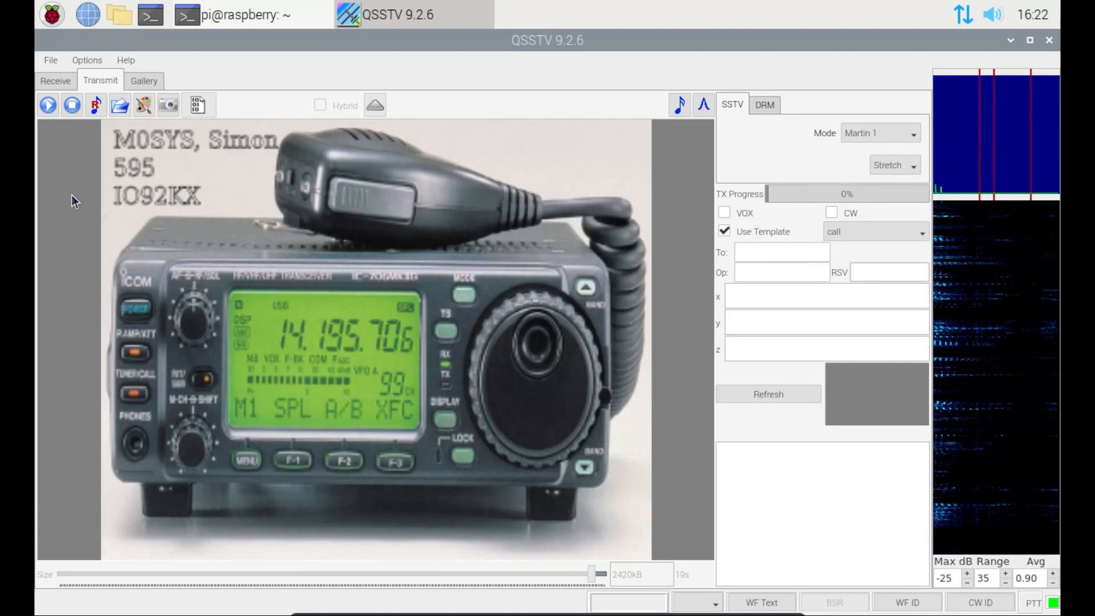
Start a Martin 1 transmission of the stamped photo and stop it around 15%
click(47, 105)
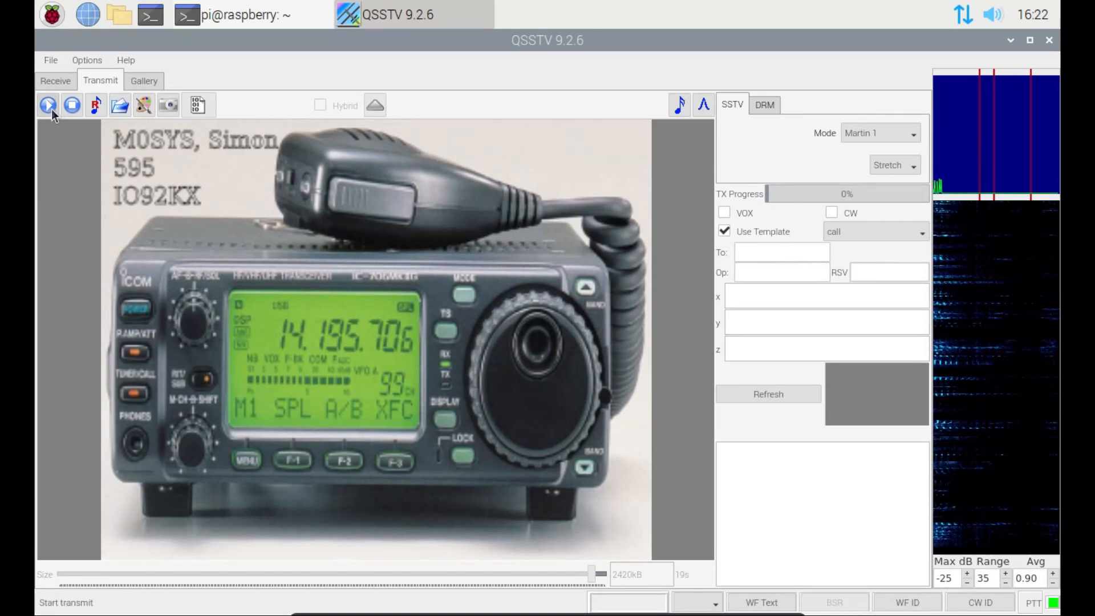
mouse_move(47, 106)
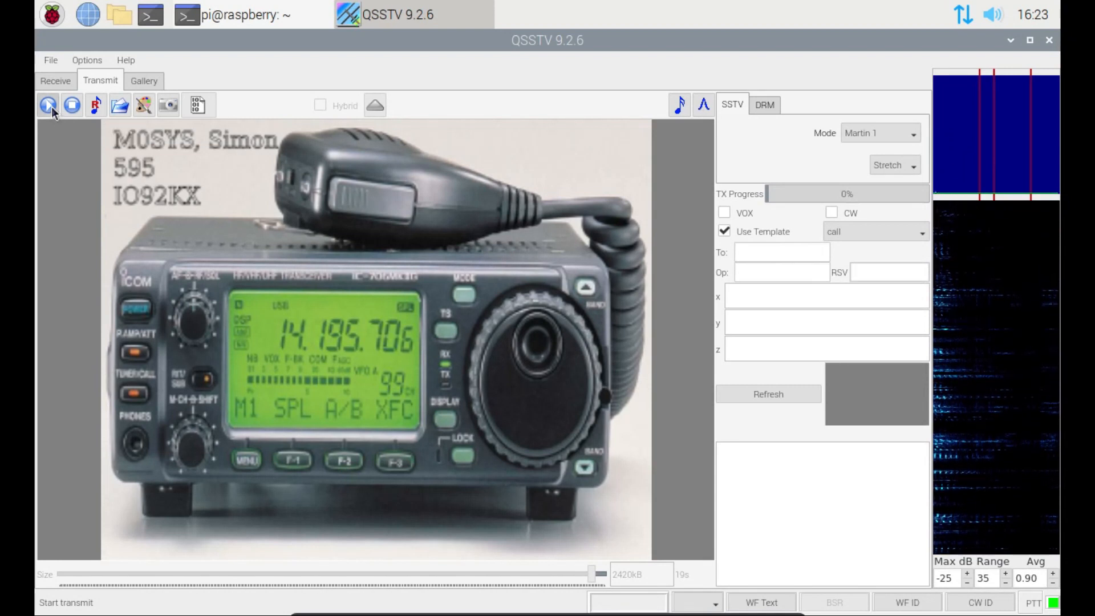
click(46, 105)
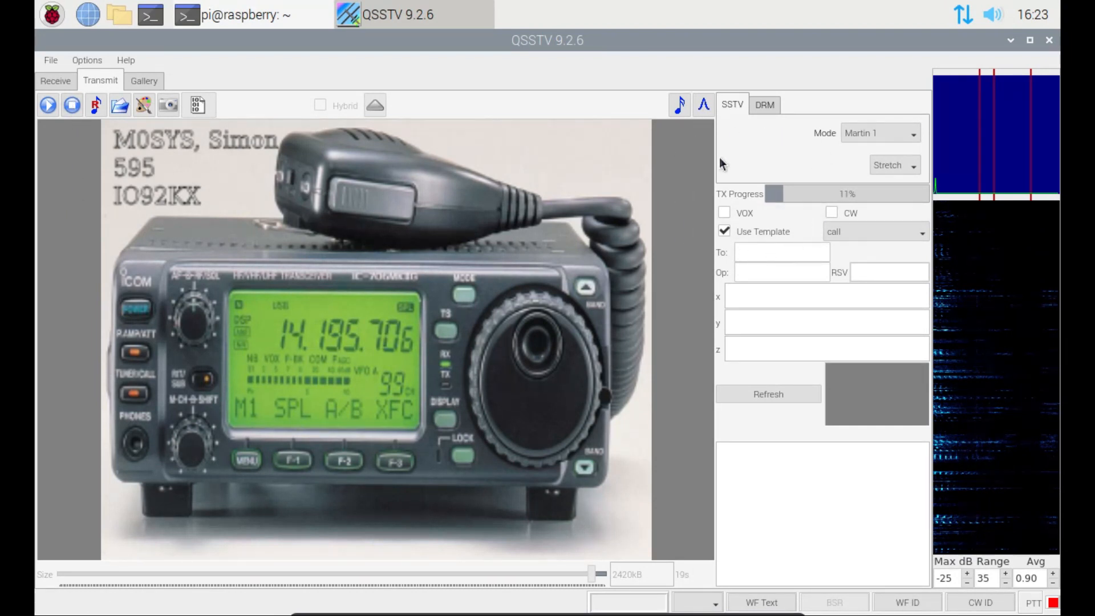
mouse_move(681, 196)
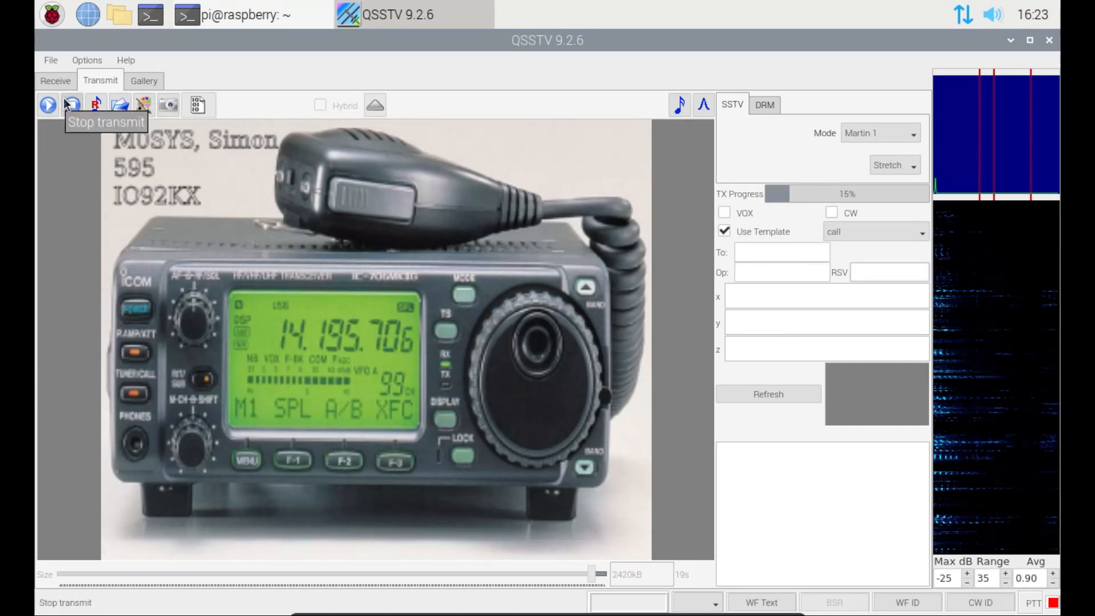
click(71, 105)
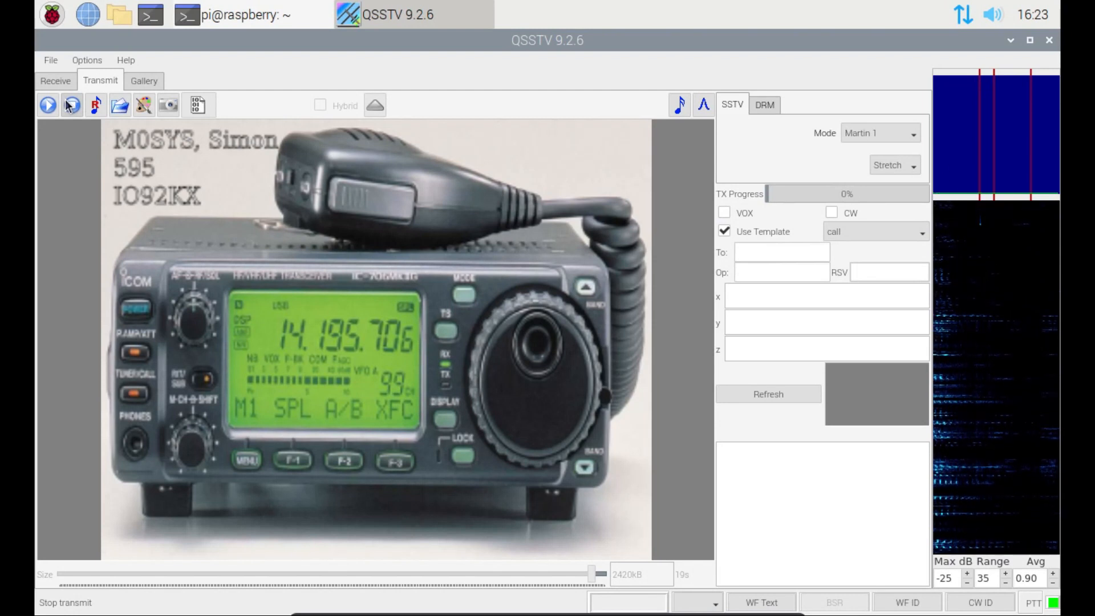
click(71, 105)
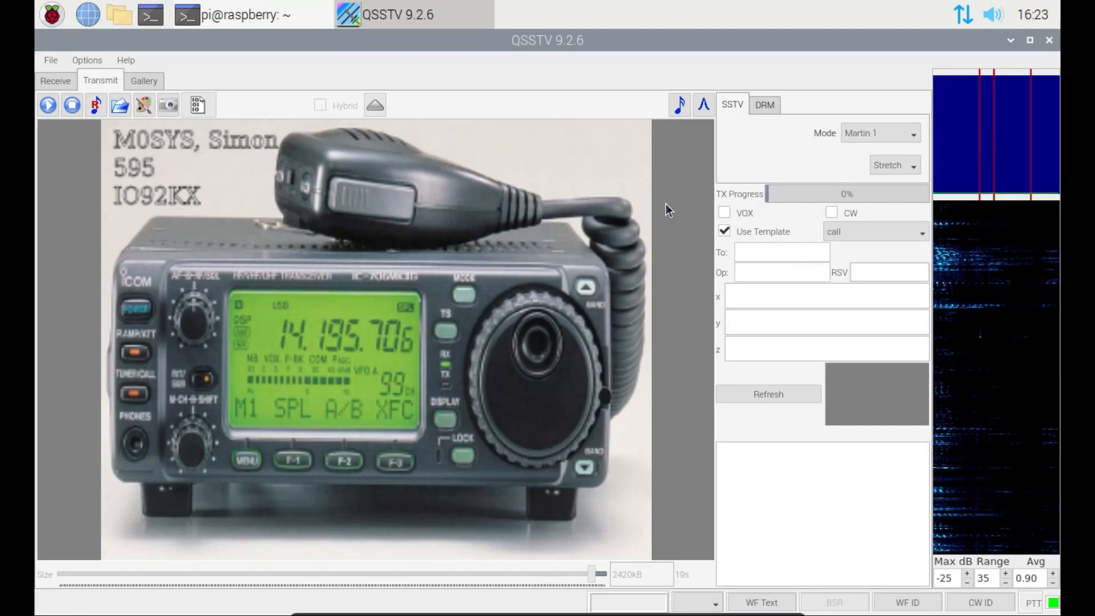
mouse_move(275, 202)
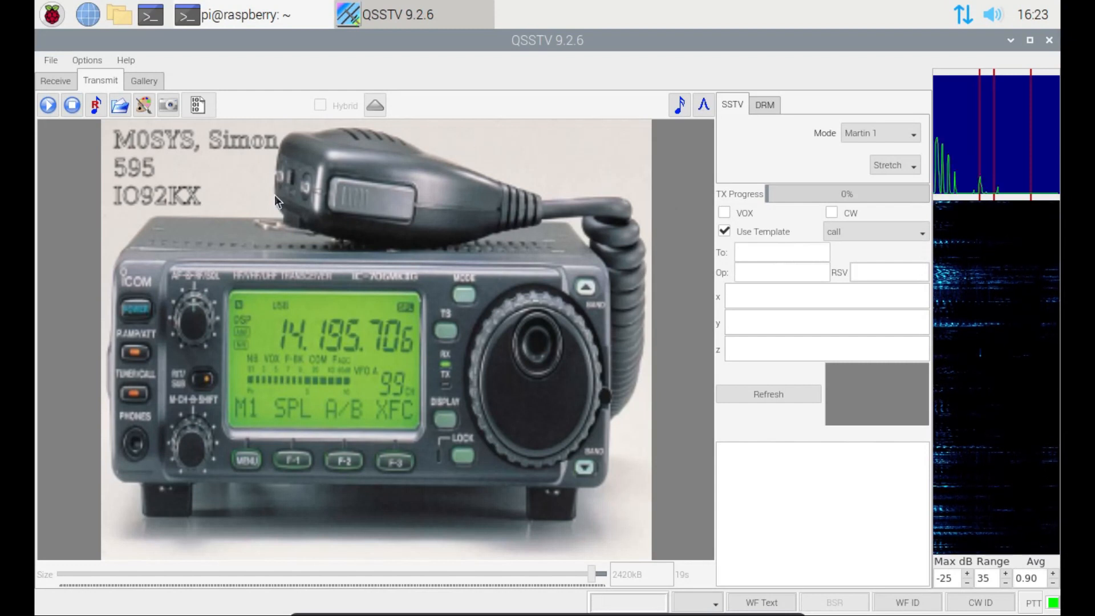
Switch to the Receive tab with its empty picture area
click(55, 81)
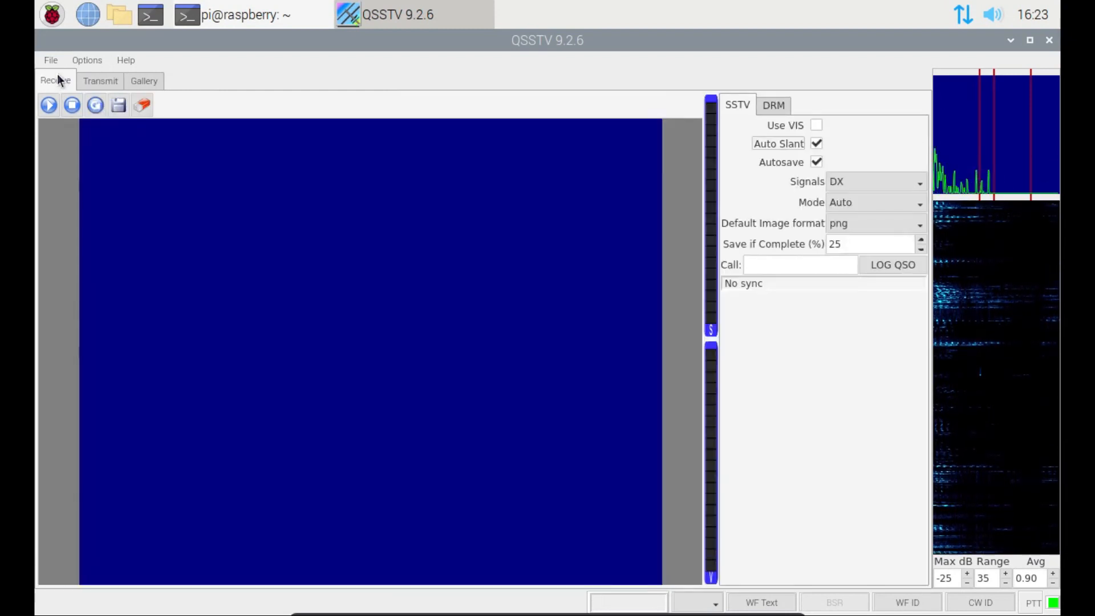
mouse_move(194, 196)
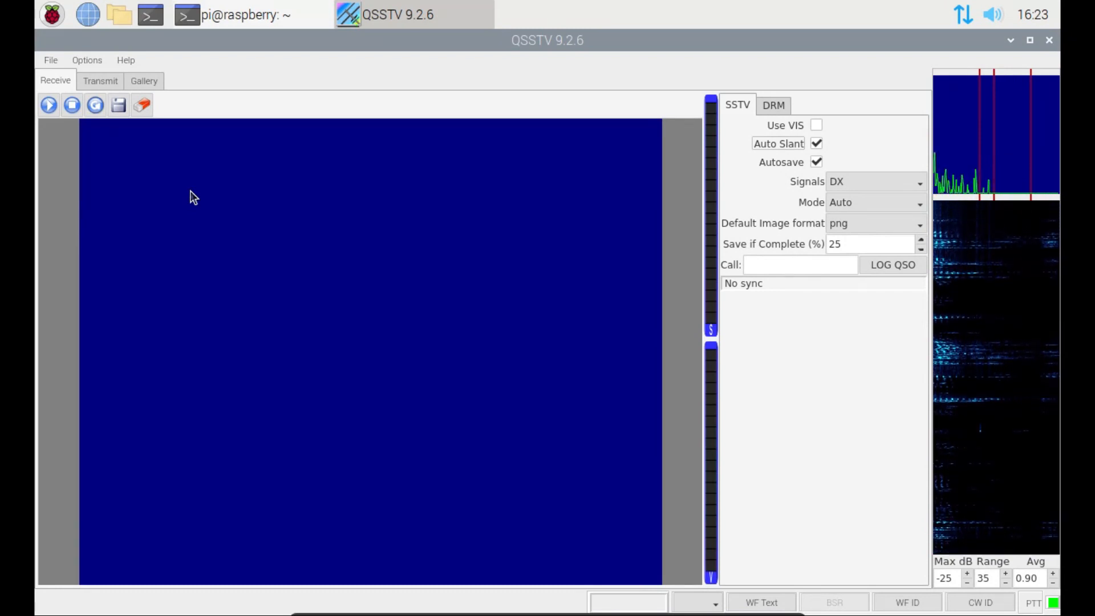
mouse_move(114, 85)
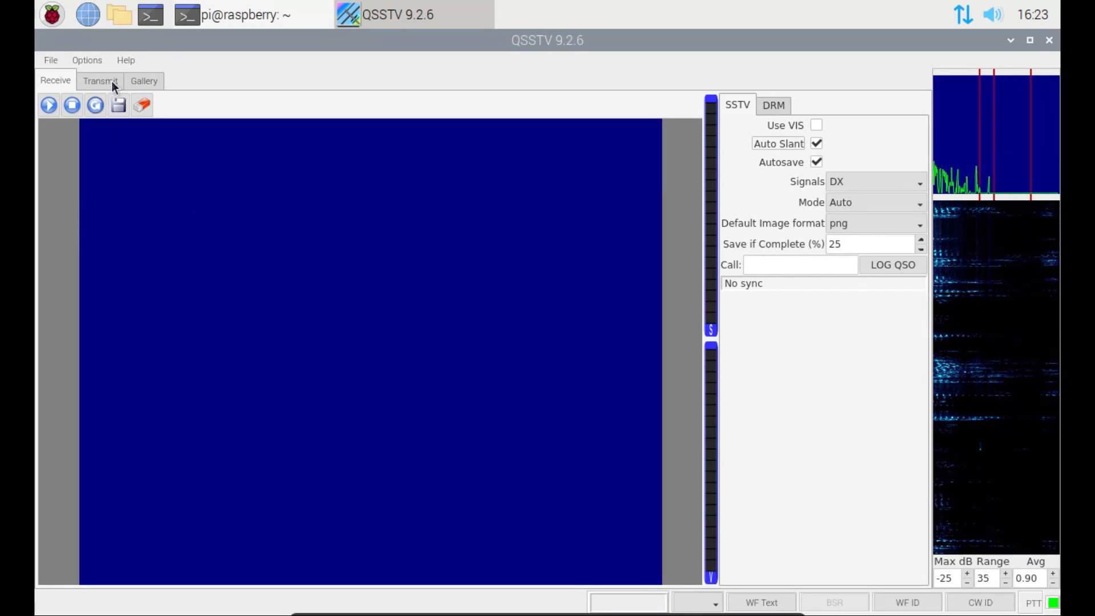
mouse_move(87, 64)
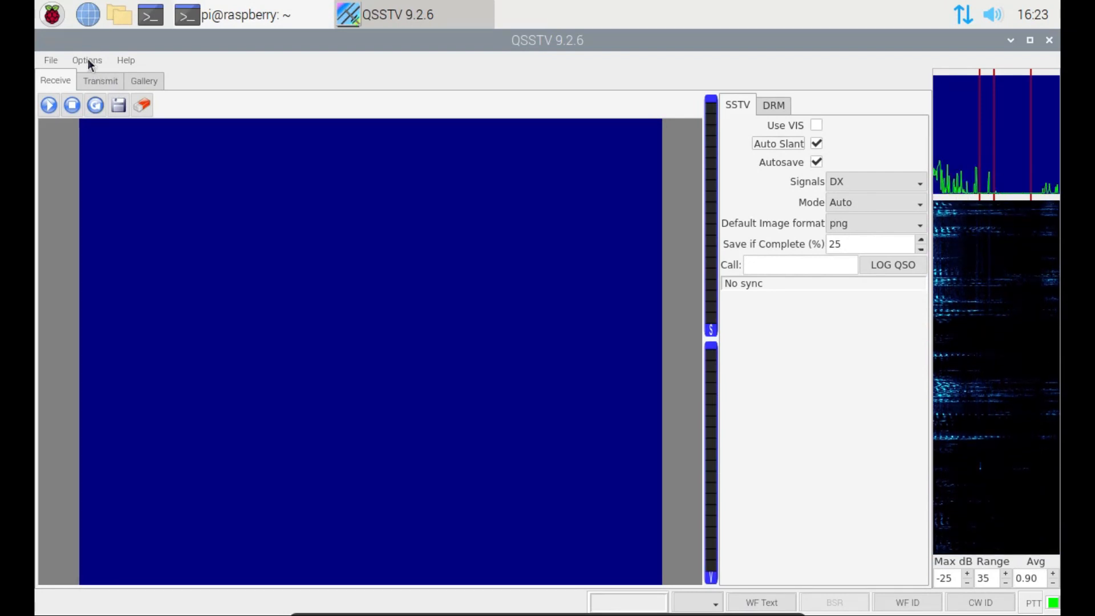